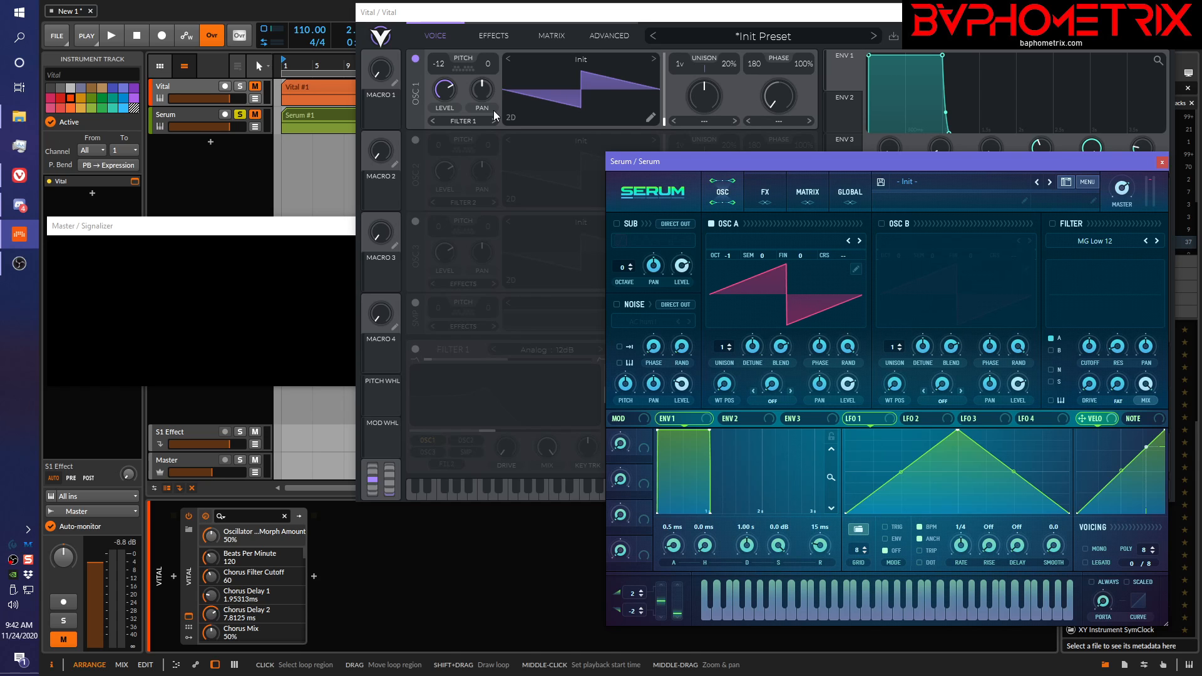
mouse_move(805, 391)
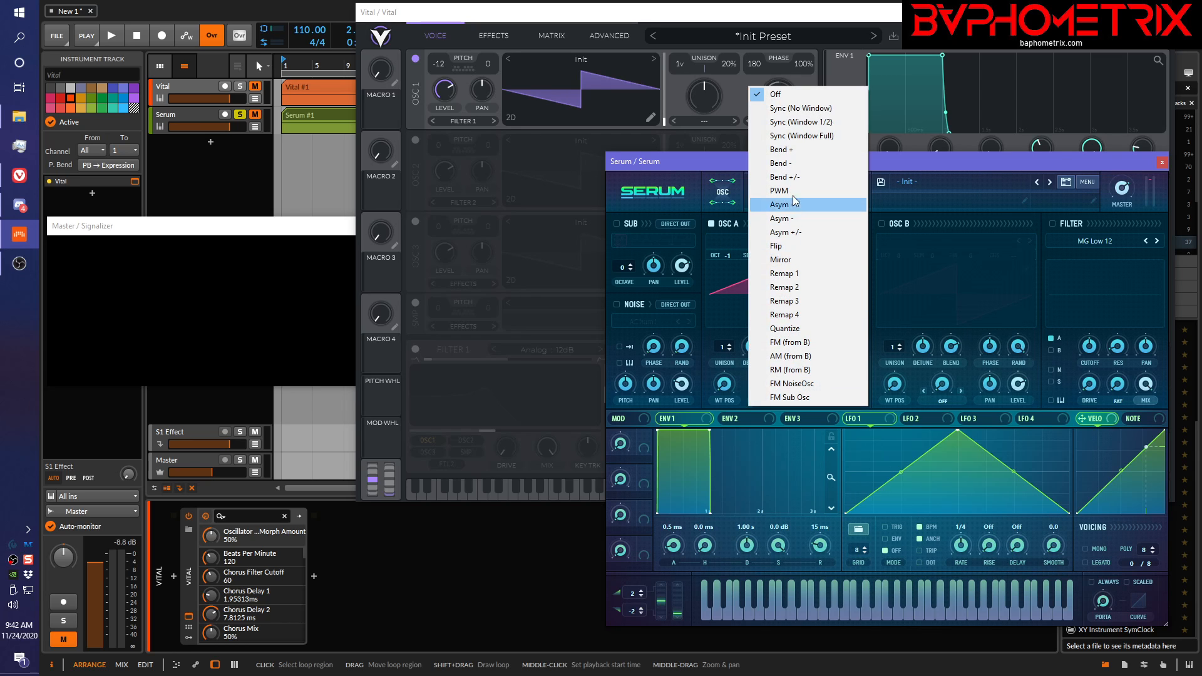
- Switch Serum oscillator A's warp mode to PWM and preview narrowing the saw
left_click(782, 204)
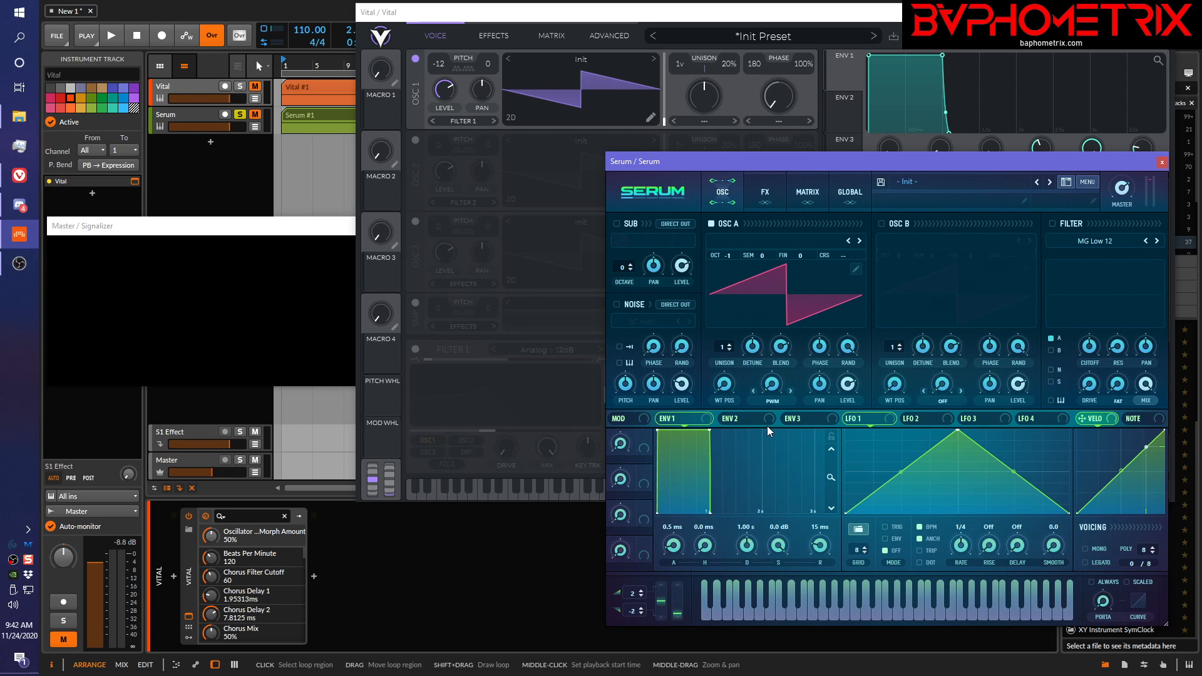
mouse_move(978, 174)
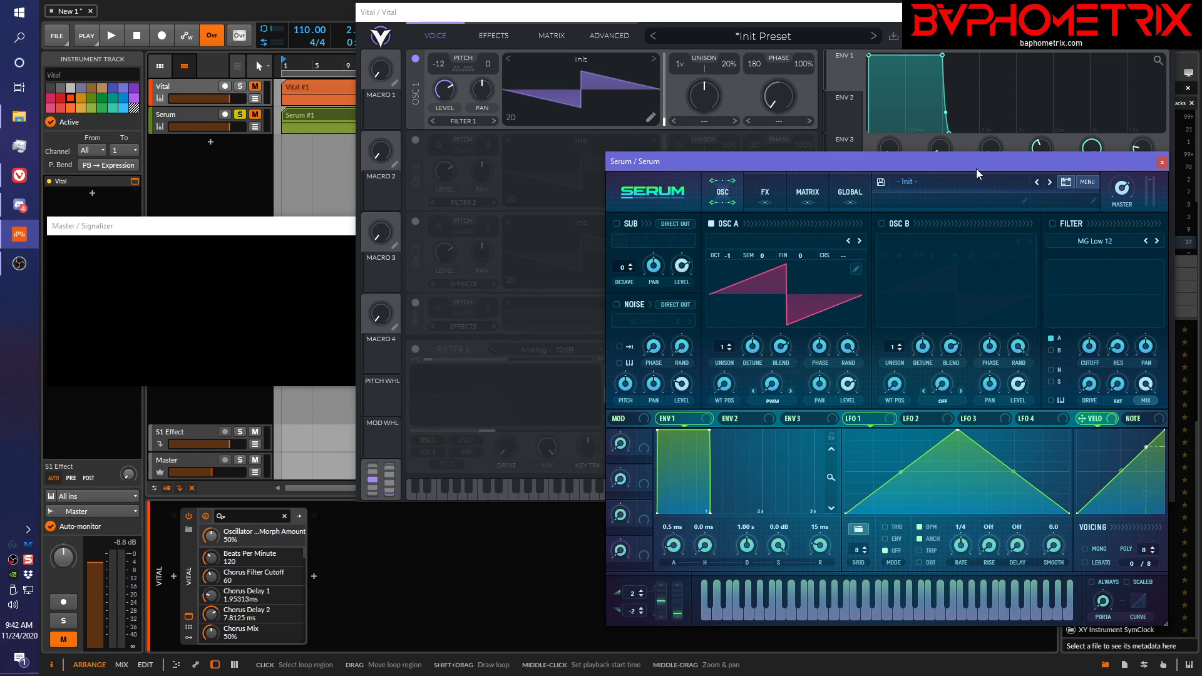
mouse_move(783, 375)
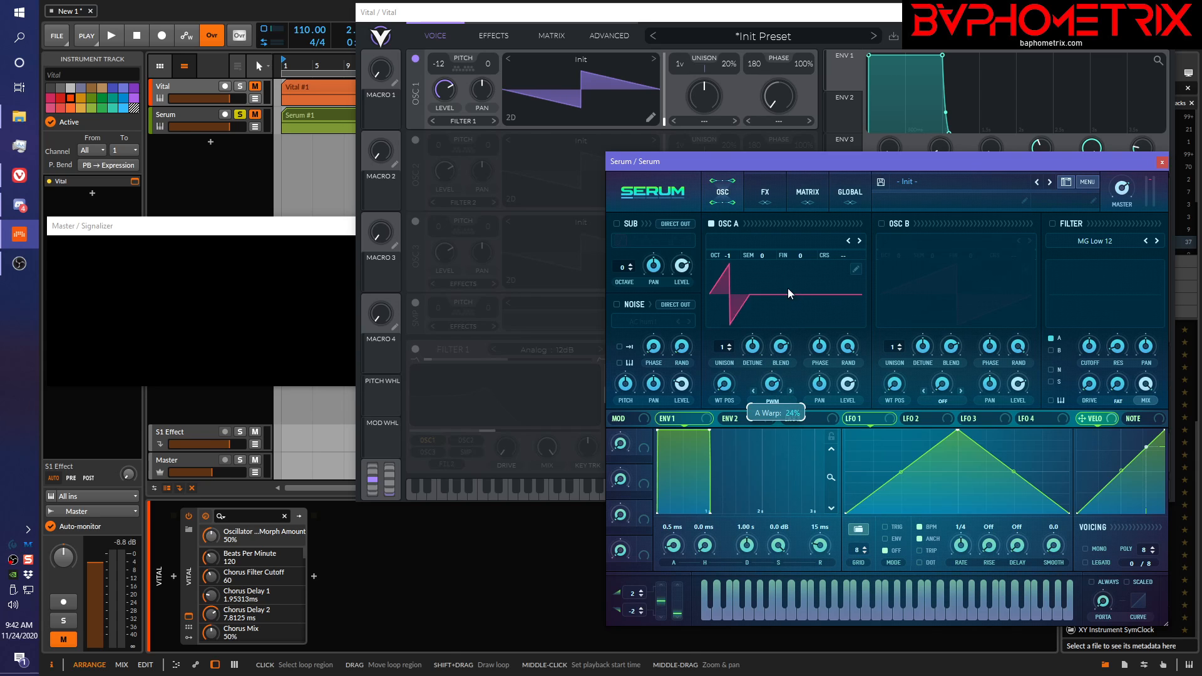
left_click_drag(790, 293, 769, 329)
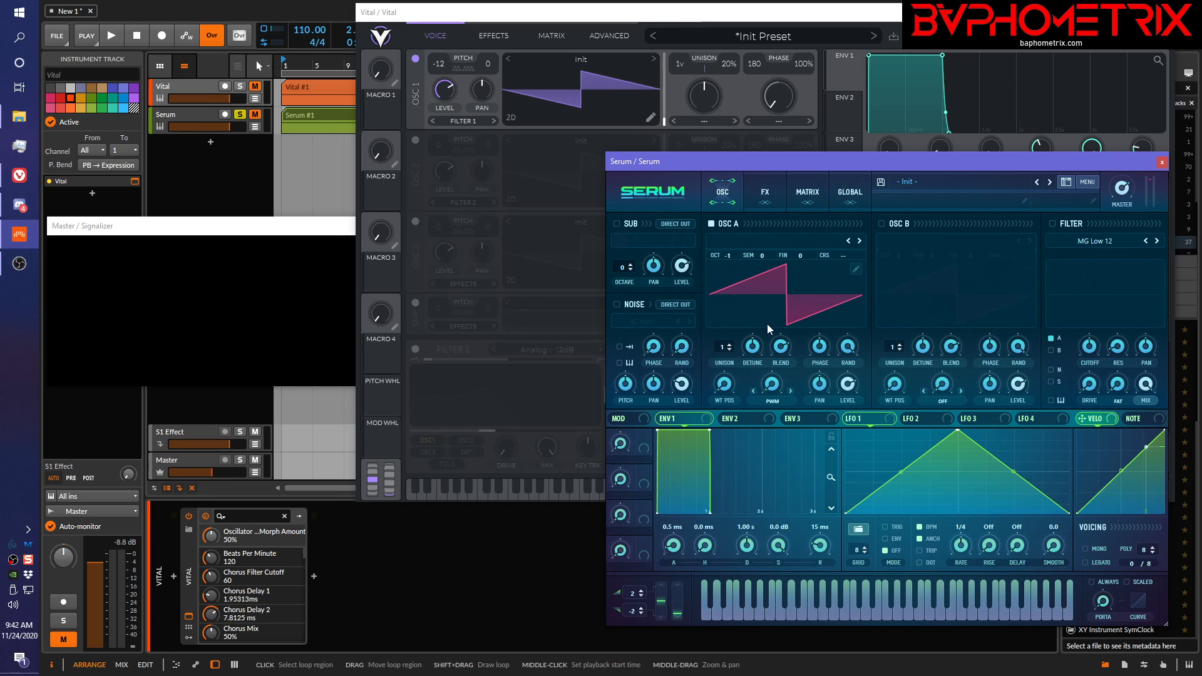
mouse_move(784, 317)
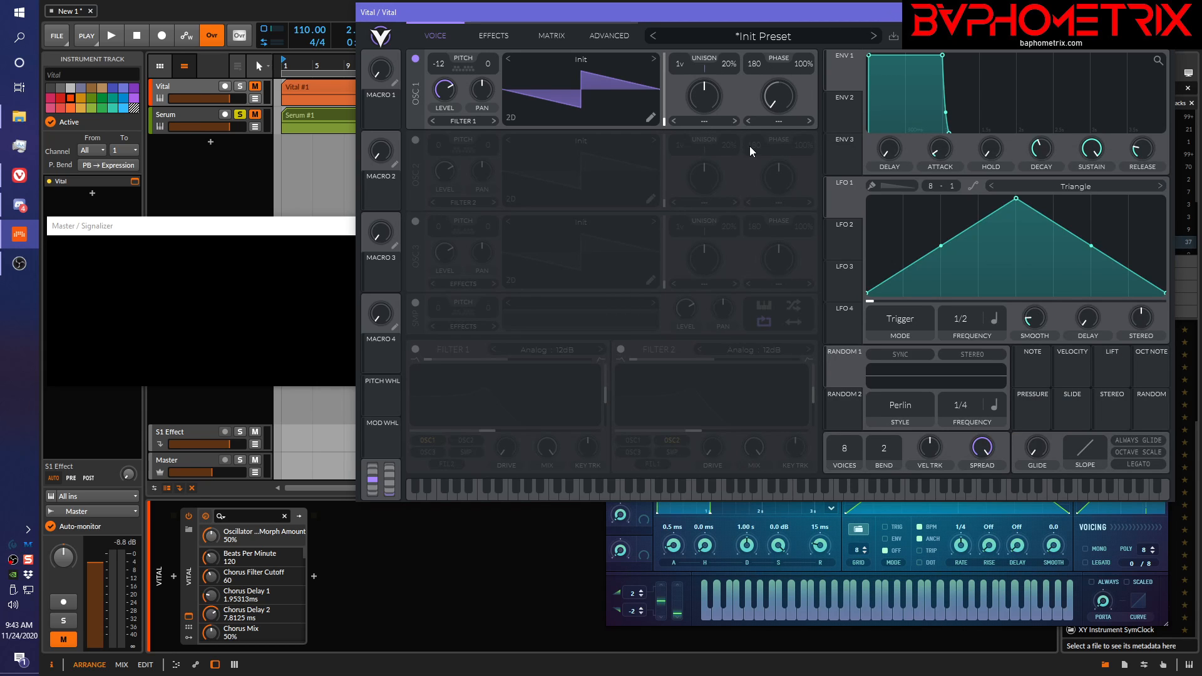
mouse_move(671, 564)
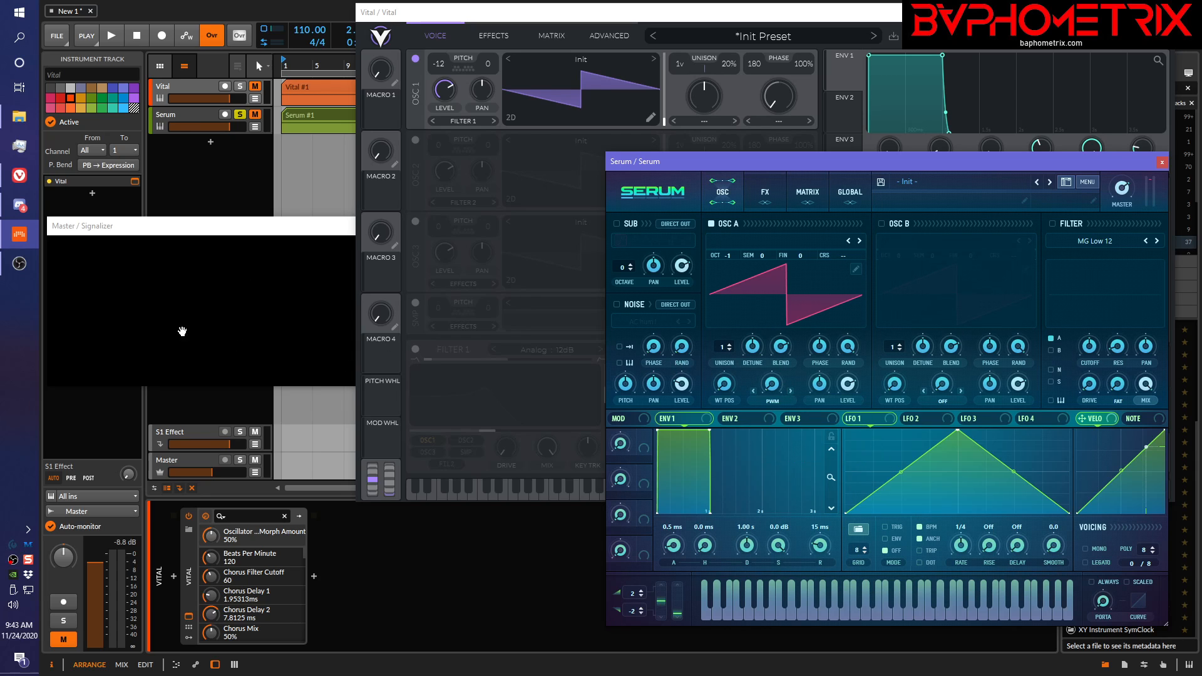
- Play a note in Serum while narrowing oscillator A's pulse width
left_click(110, 35)
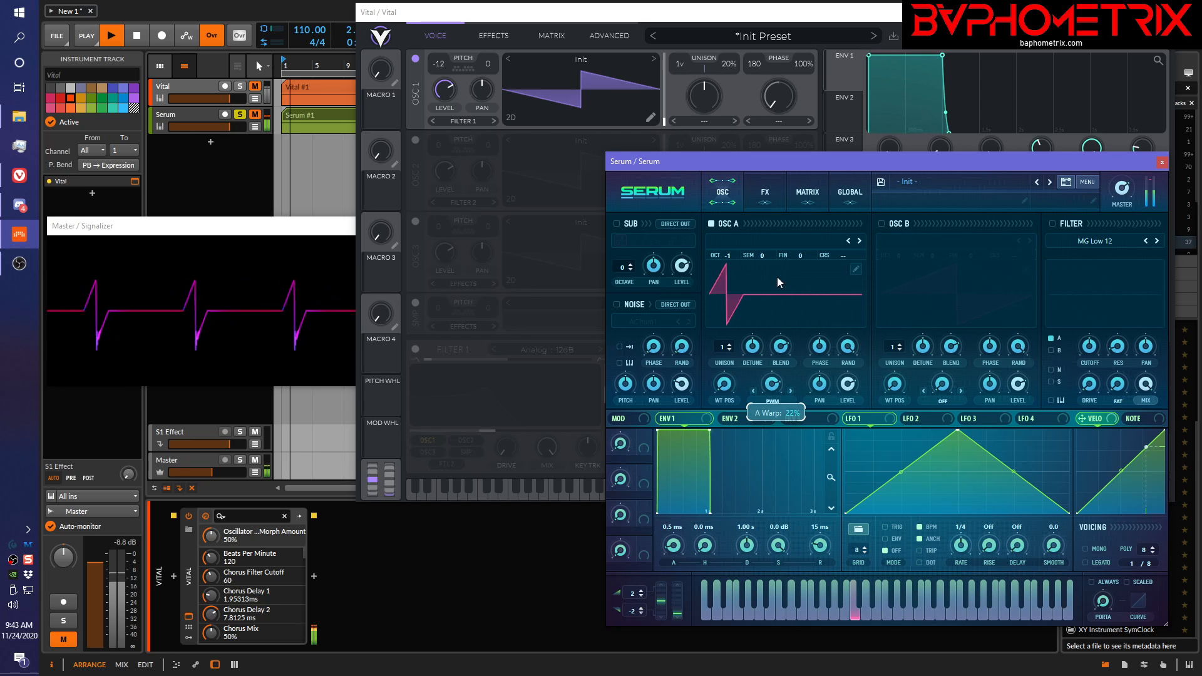
left_click_drag(778, 282, 763, 312)
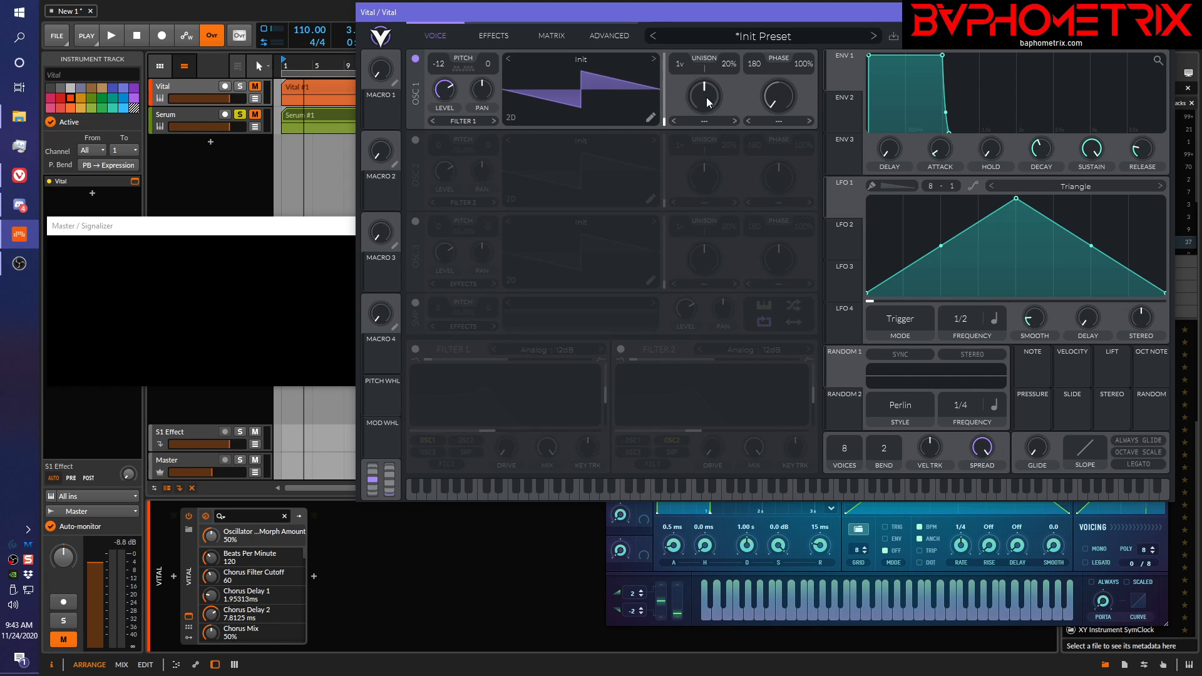
mouse_move(734, 119)
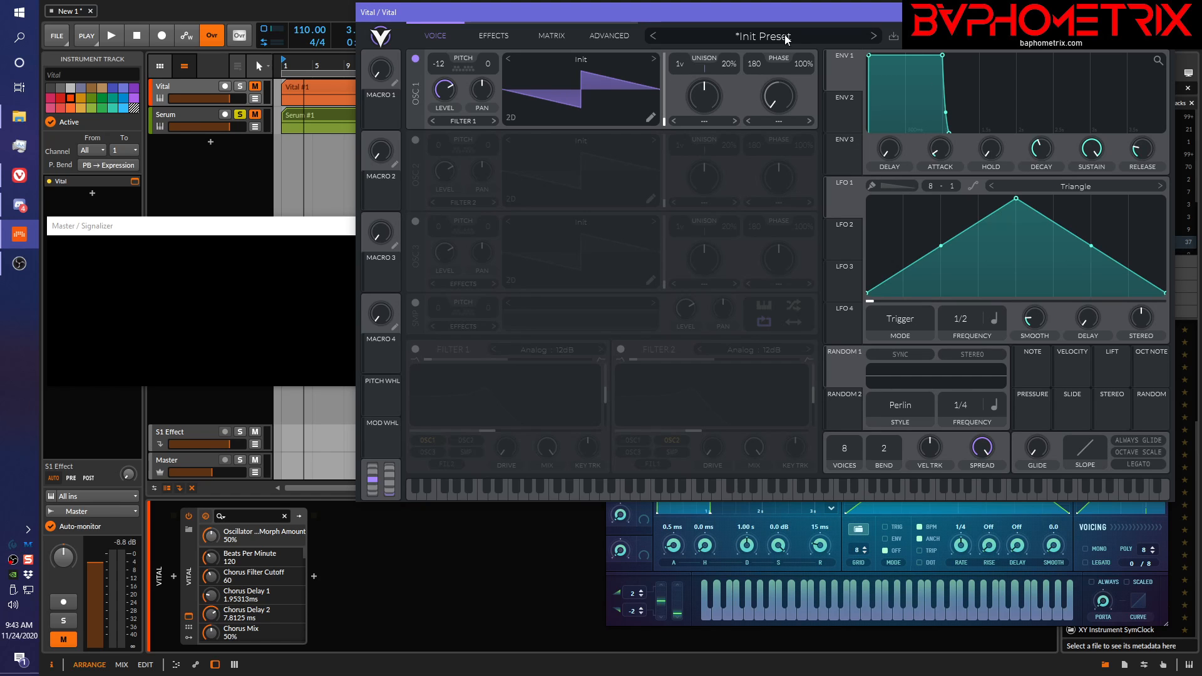
mouse_move(648, 72)
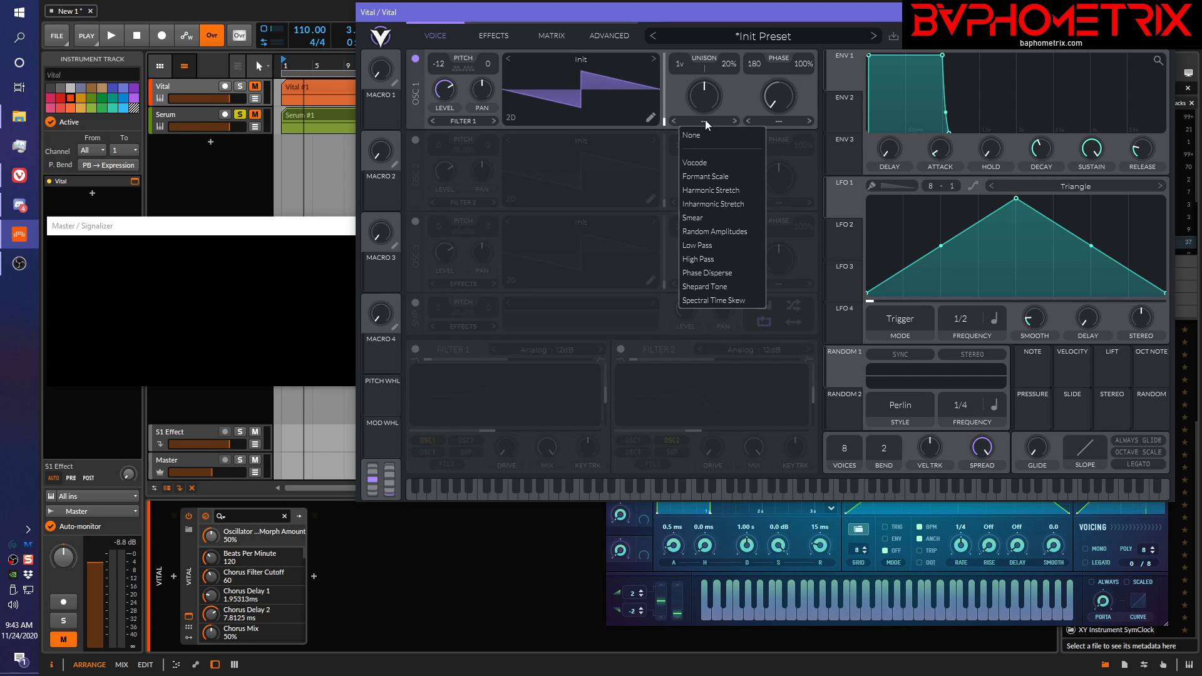
mouse_move(717, 157)
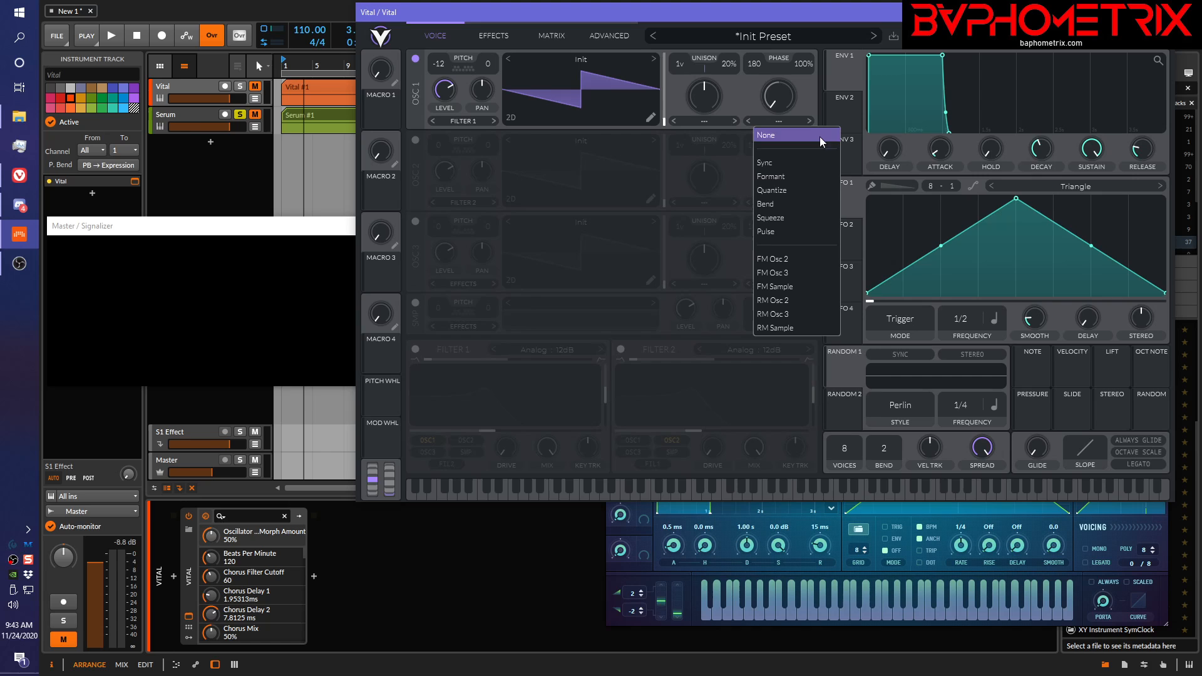
mouse_move(776, 162)
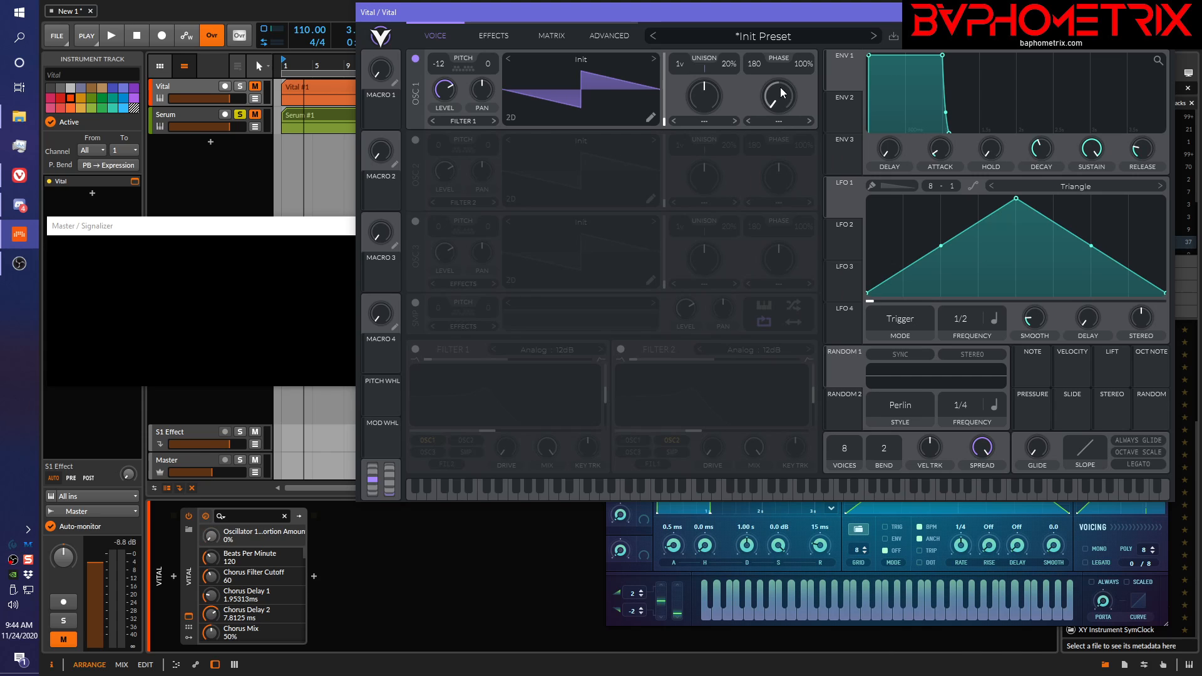
- Reopen oscillator 1's spectral morph type dropdown in Vital
left_click(704, 120)
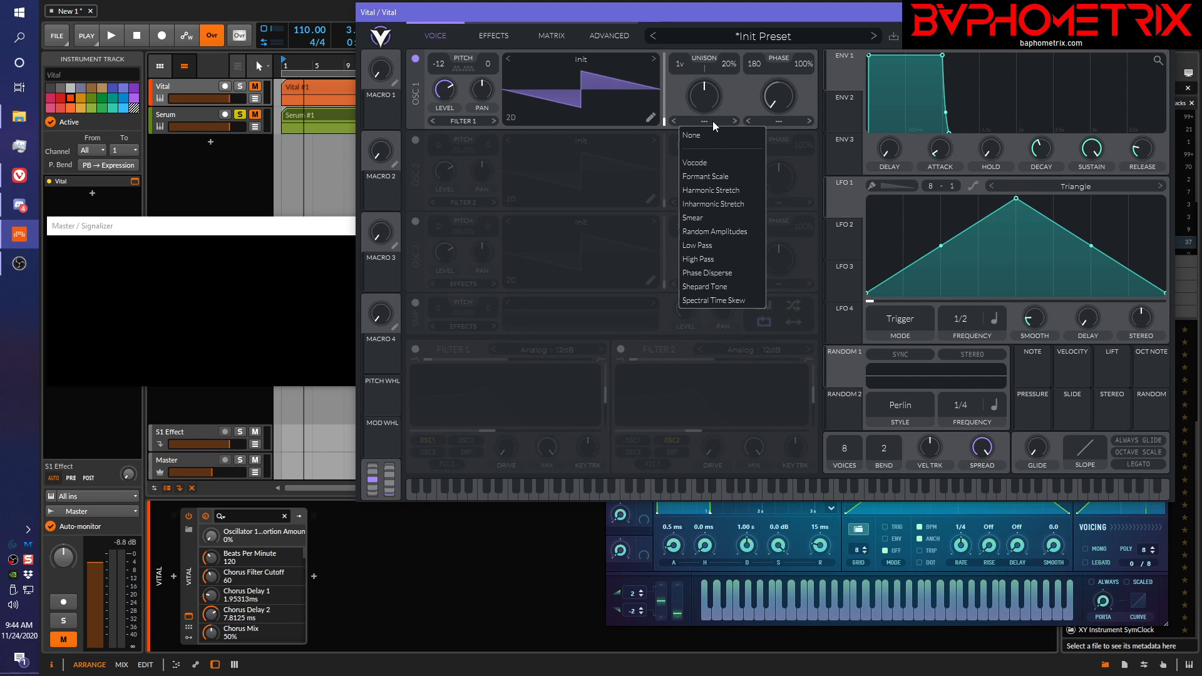
mouse_move(704, 162)
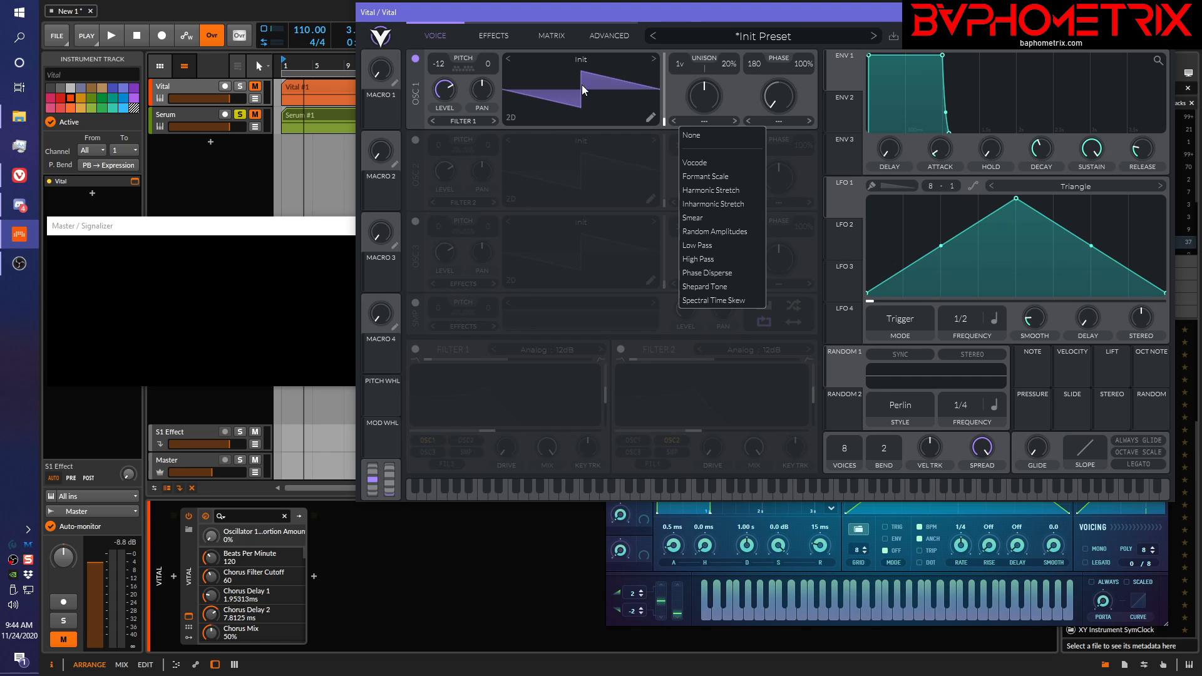
mouse_move(723, 175)
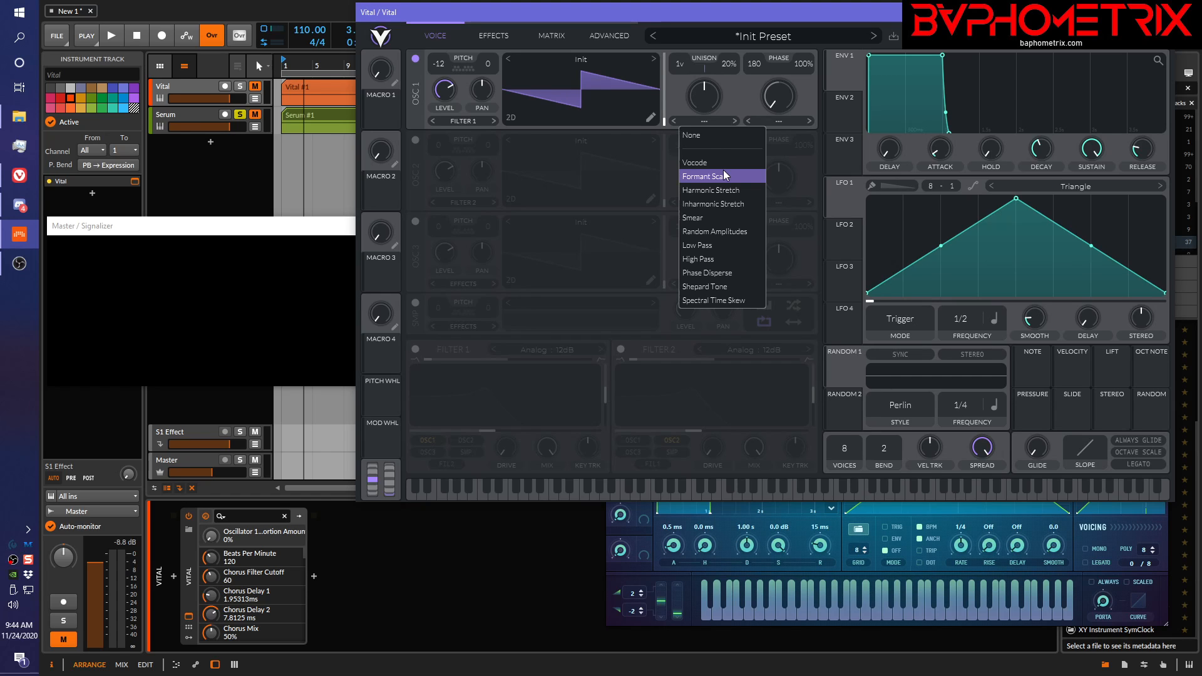
mouse_move(714, 300)
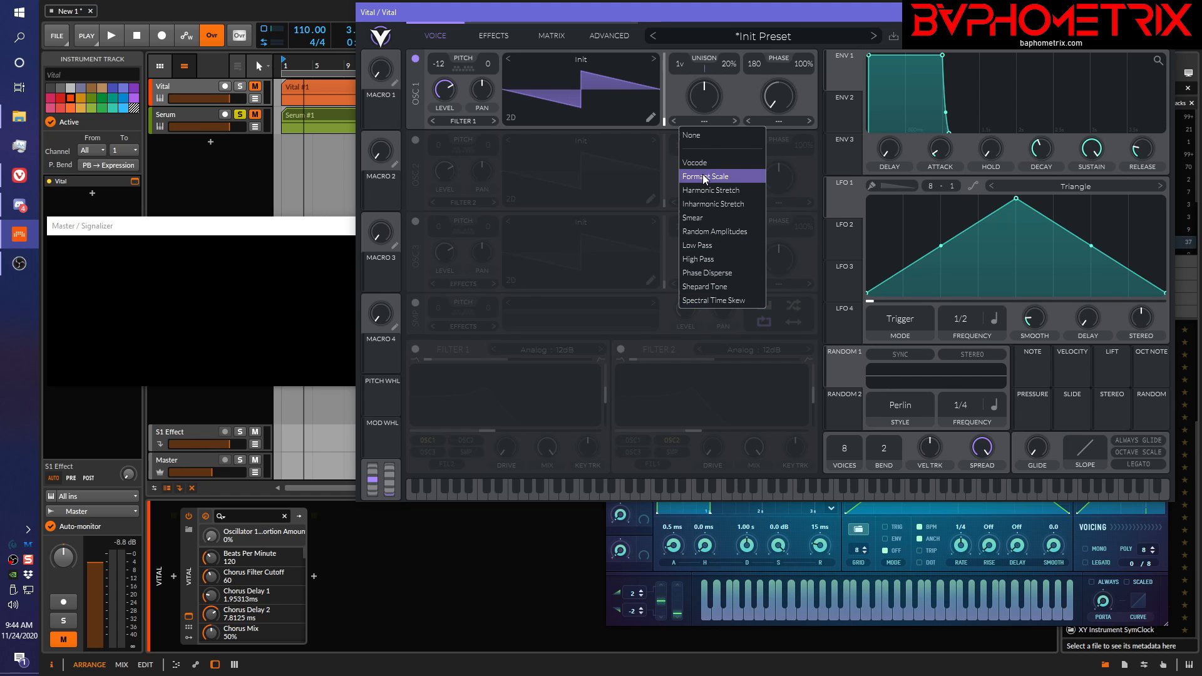
- Choose Vocode as oscillator 1's spectral morph and try several morph amounts
left_click(695, 163)
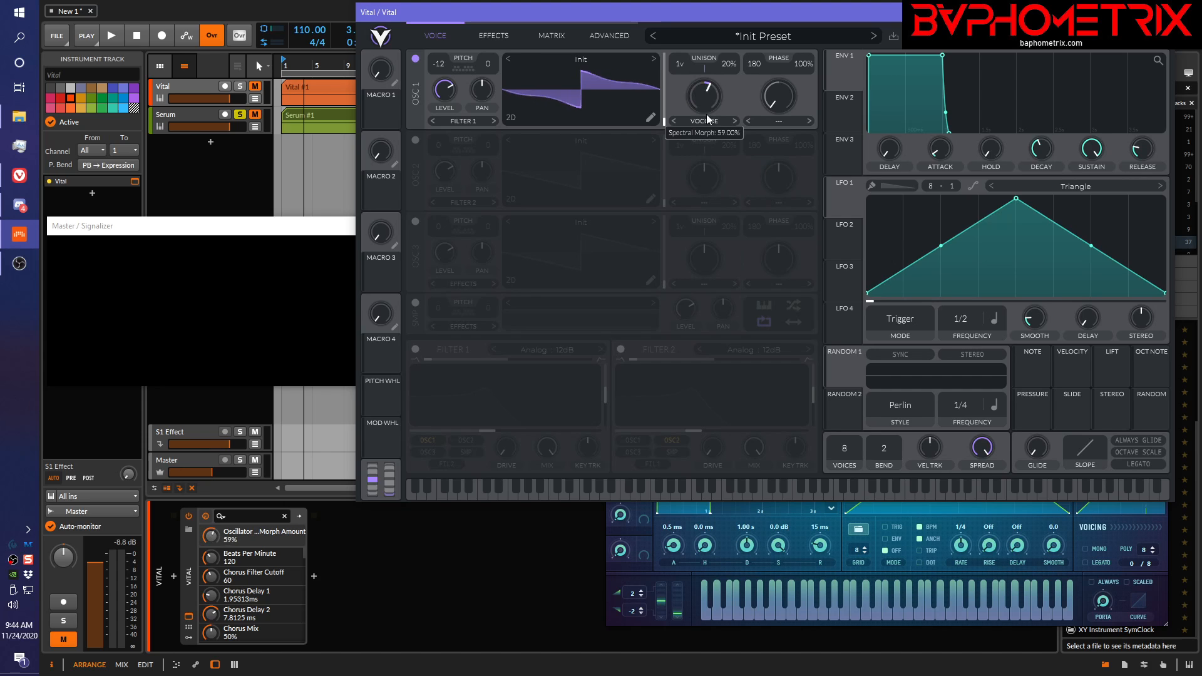
left_click_drag(700, 96, 707, 126)
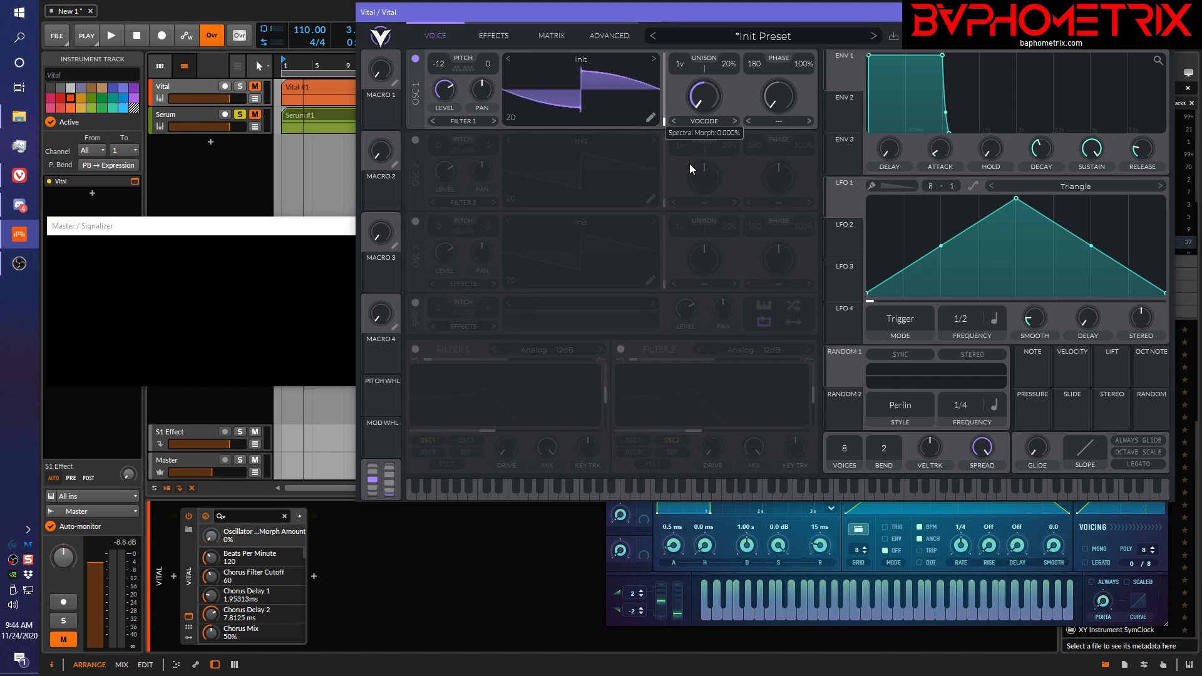
left_click_drag(696, 104, 696, 77)
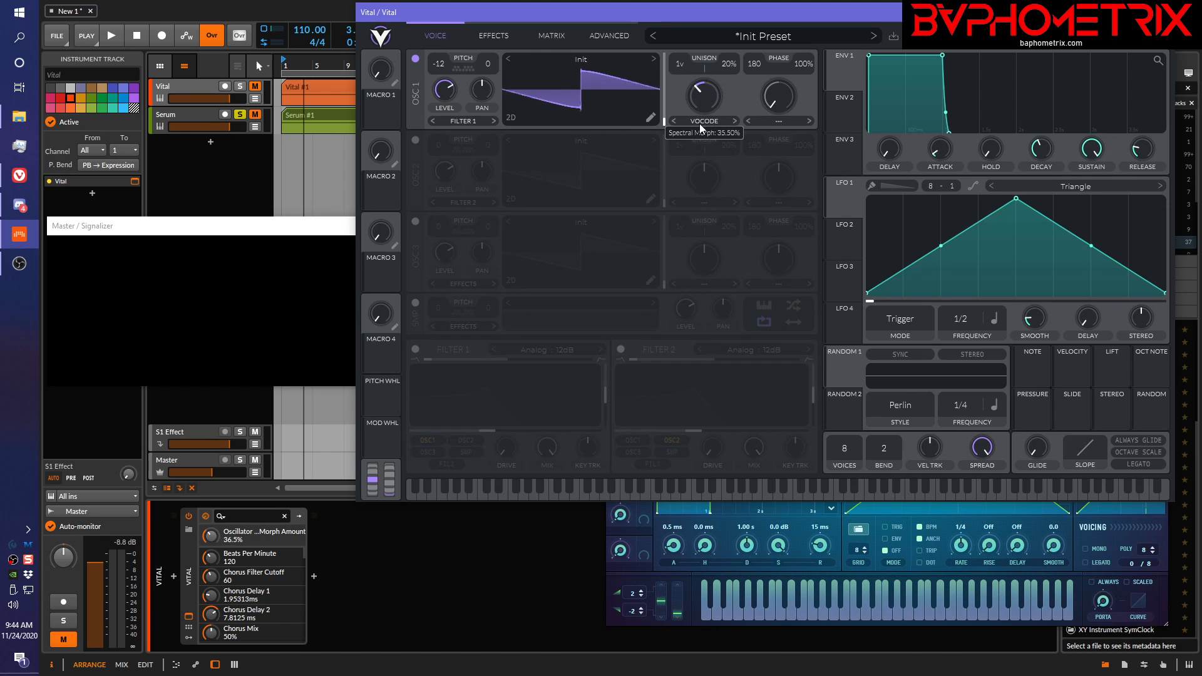
left_click_drag(702, 96, 706, 76)
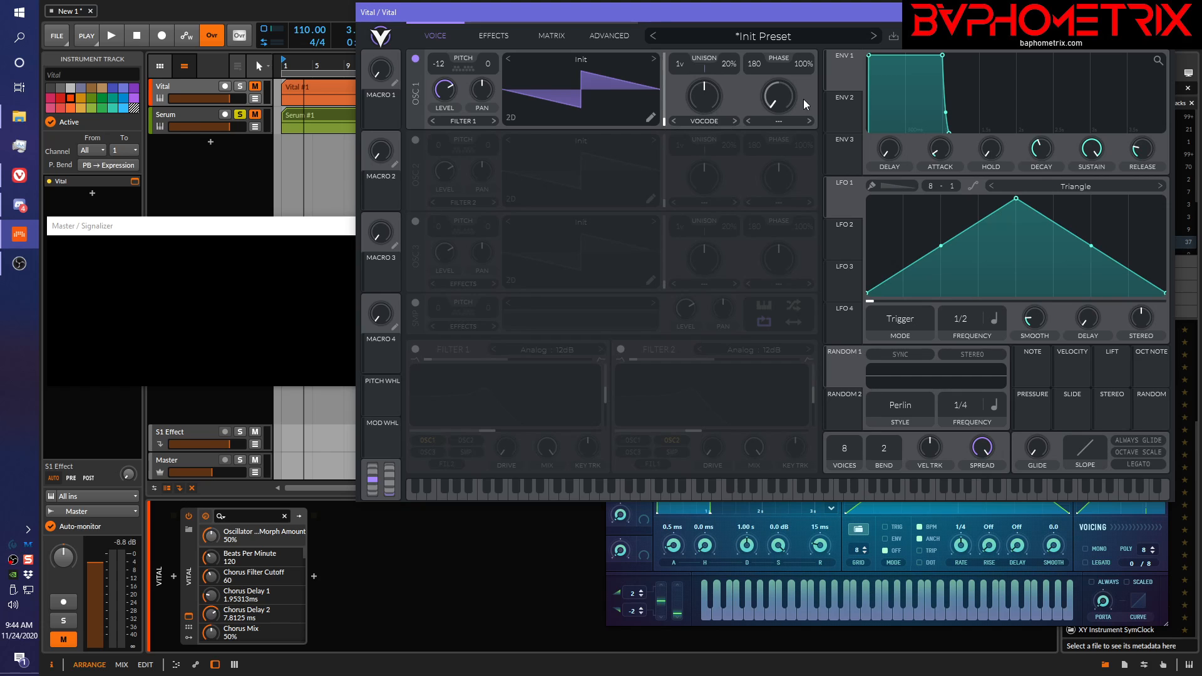
- Try the Bend wave morph on oscillator 1, then switch to Pulse and adjust its width
left_click(776, 120)
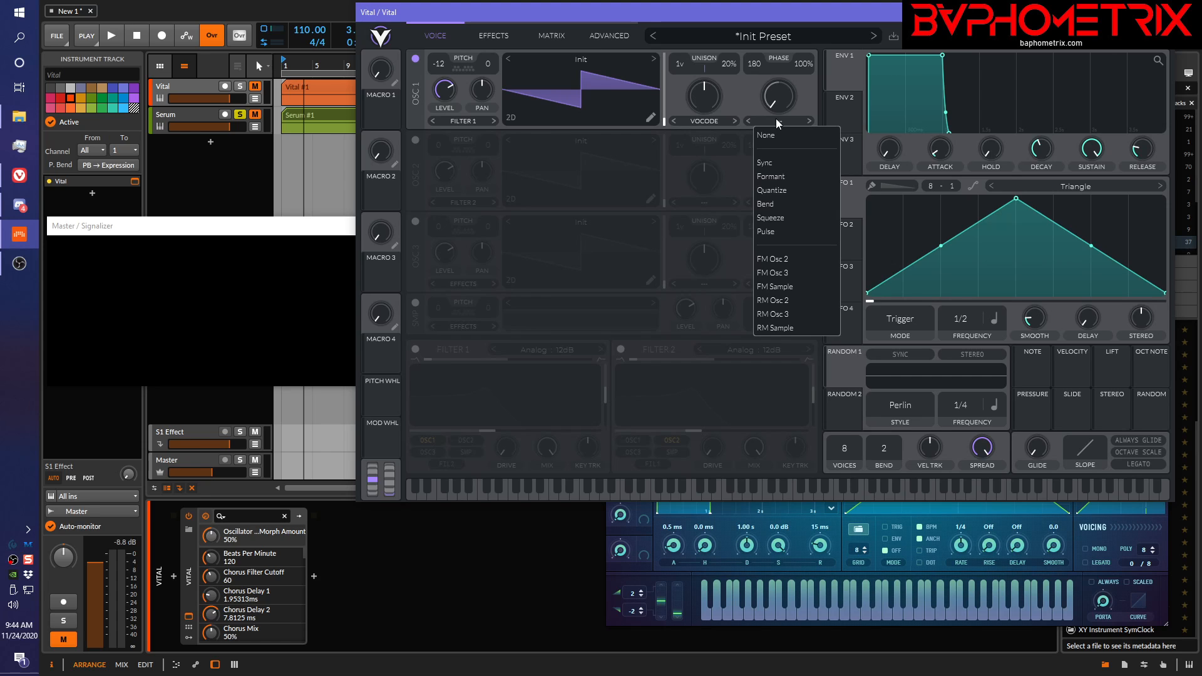
mouse_move(775, 163)
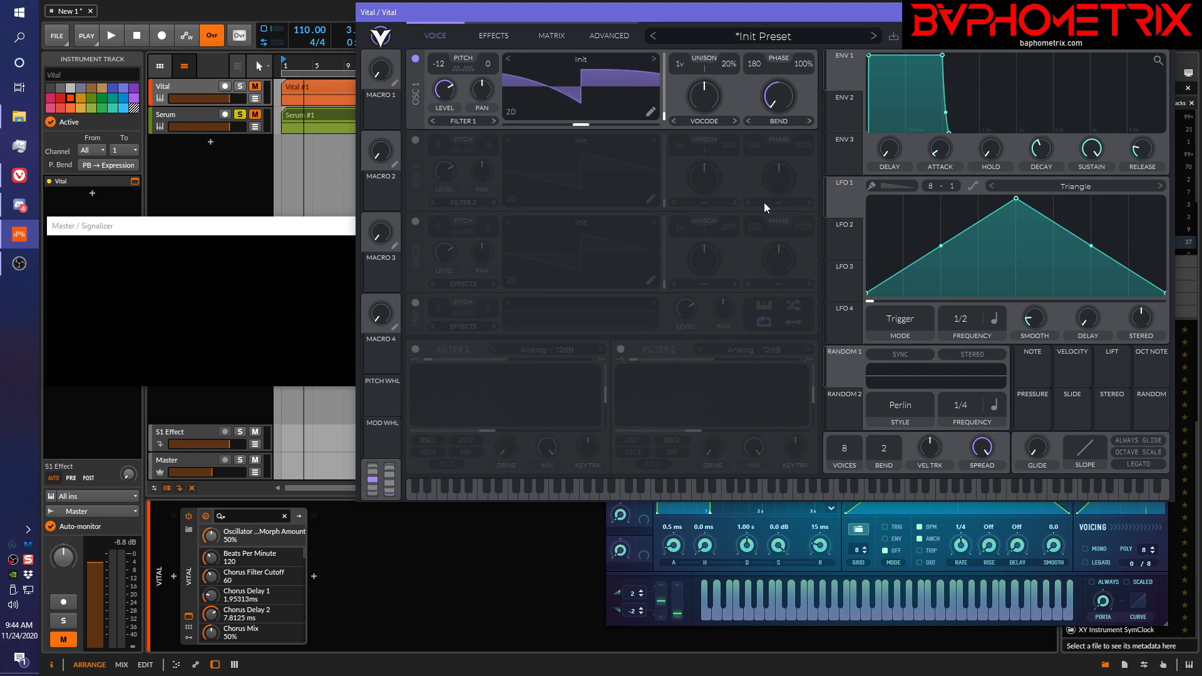
left_click_drag(778, 100, 784, 92)
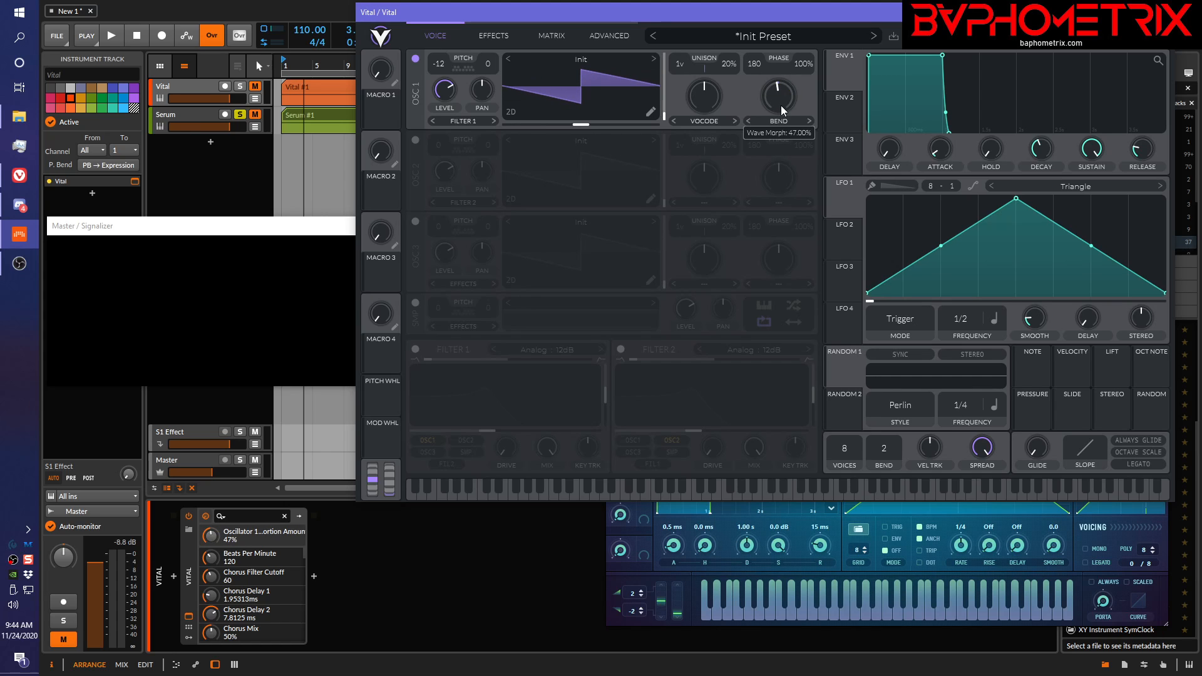
left_click(778, 120)
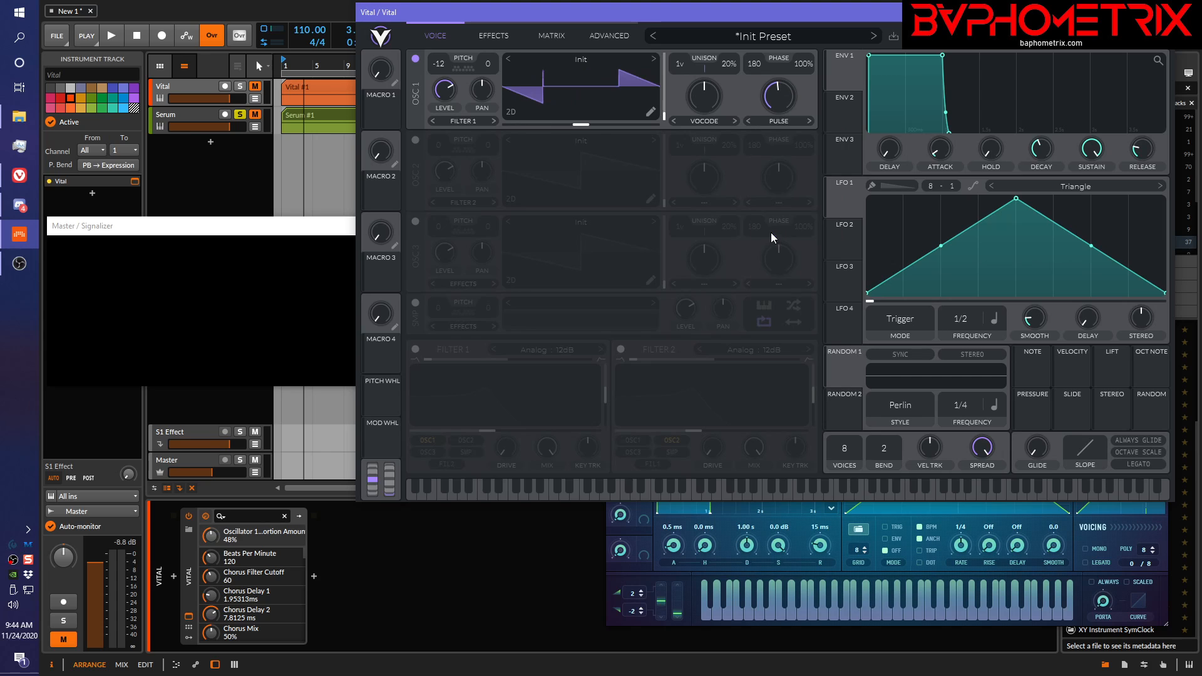
left_click_drag(779, 98, 779, 88)
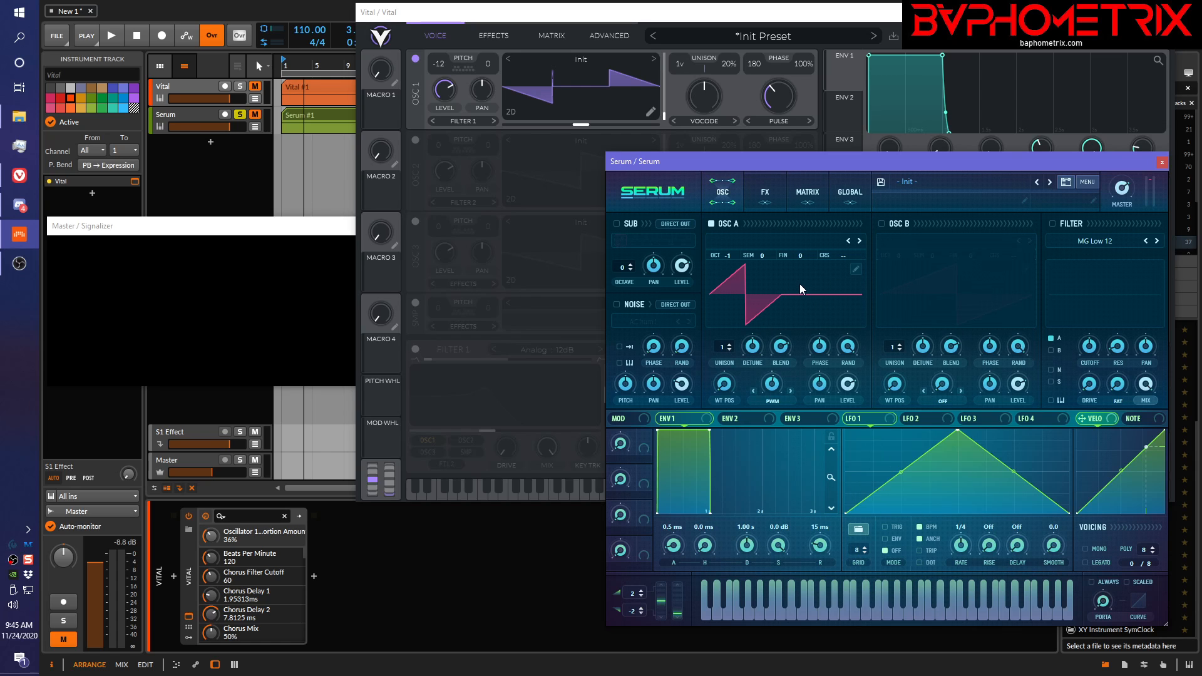
mouse_move(769, 306)
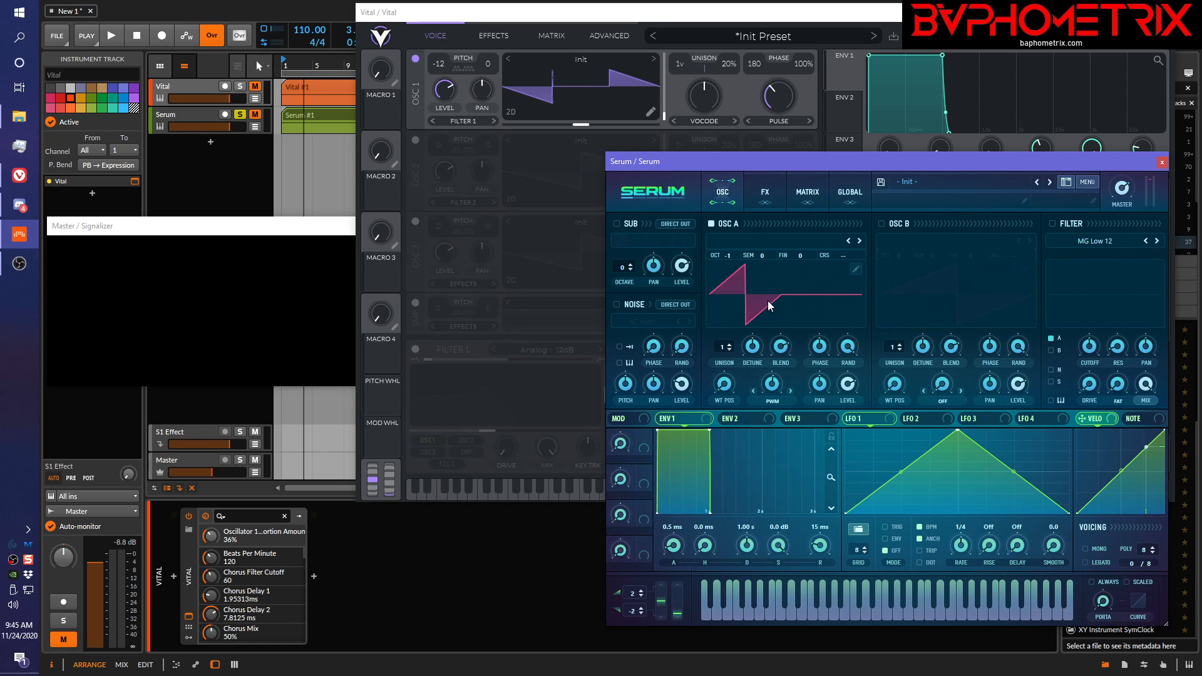
mouse_move(673, 182)
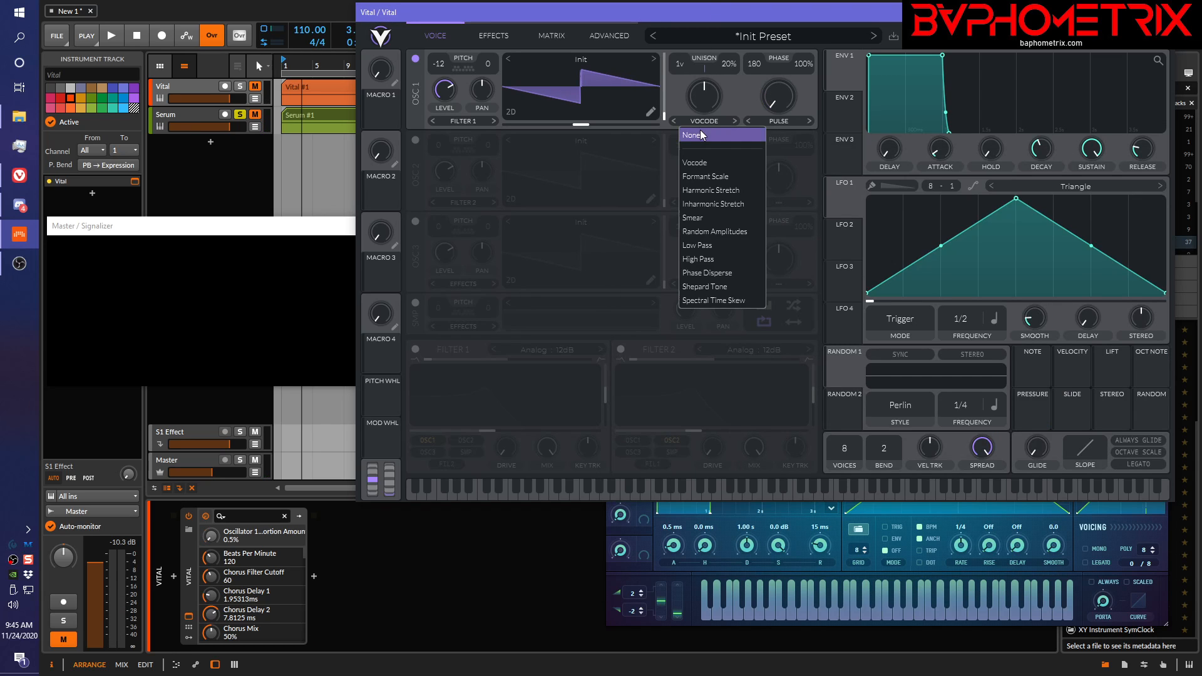
- Set oscillator 1's spectral morph to None and sweep the Pulse morph while a note plays
left_click(693, 134)
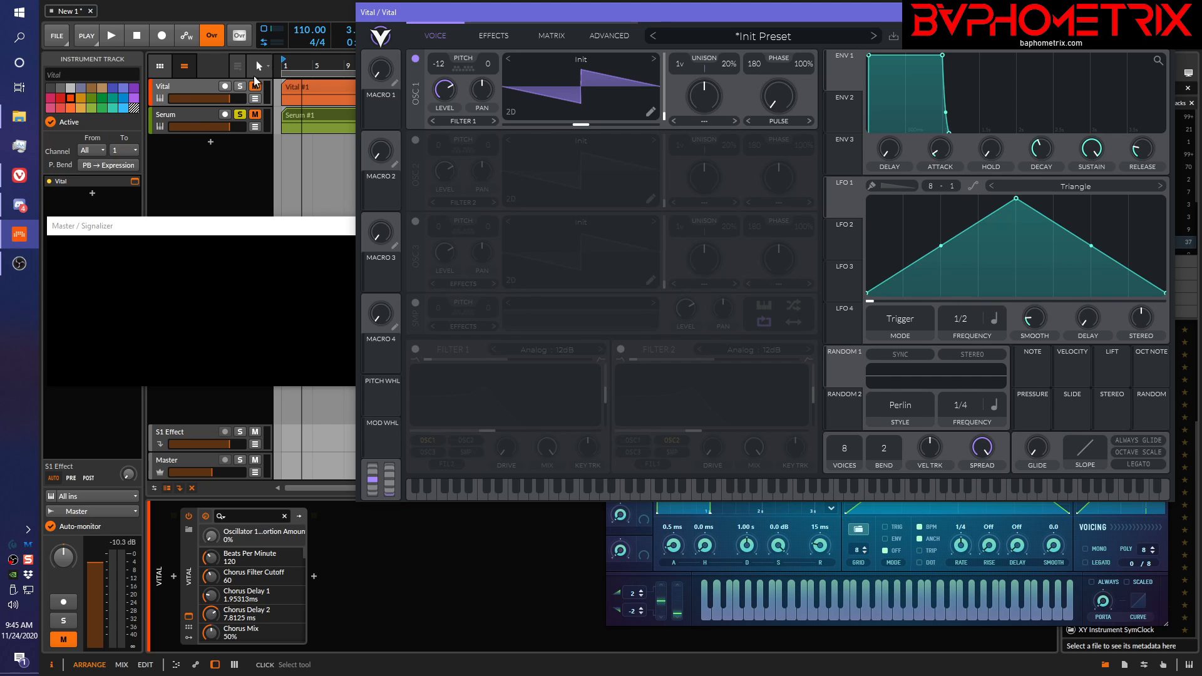
left_click(111, 35)
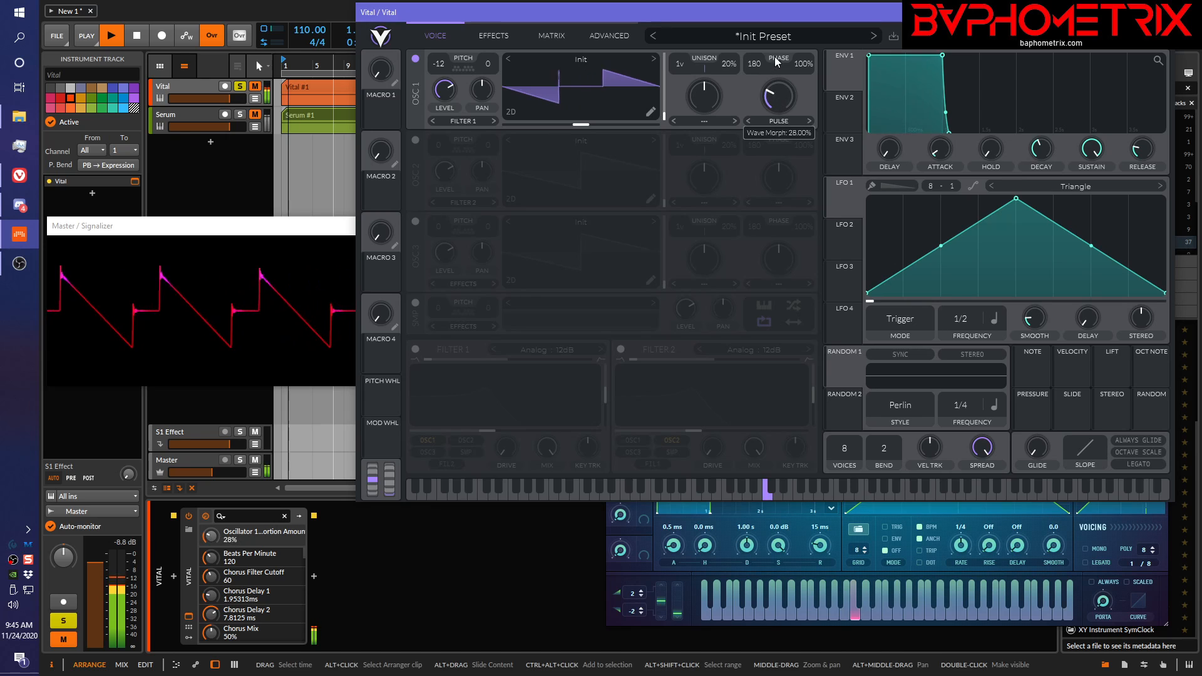
left_click_drag(777, 98, 782, 61)
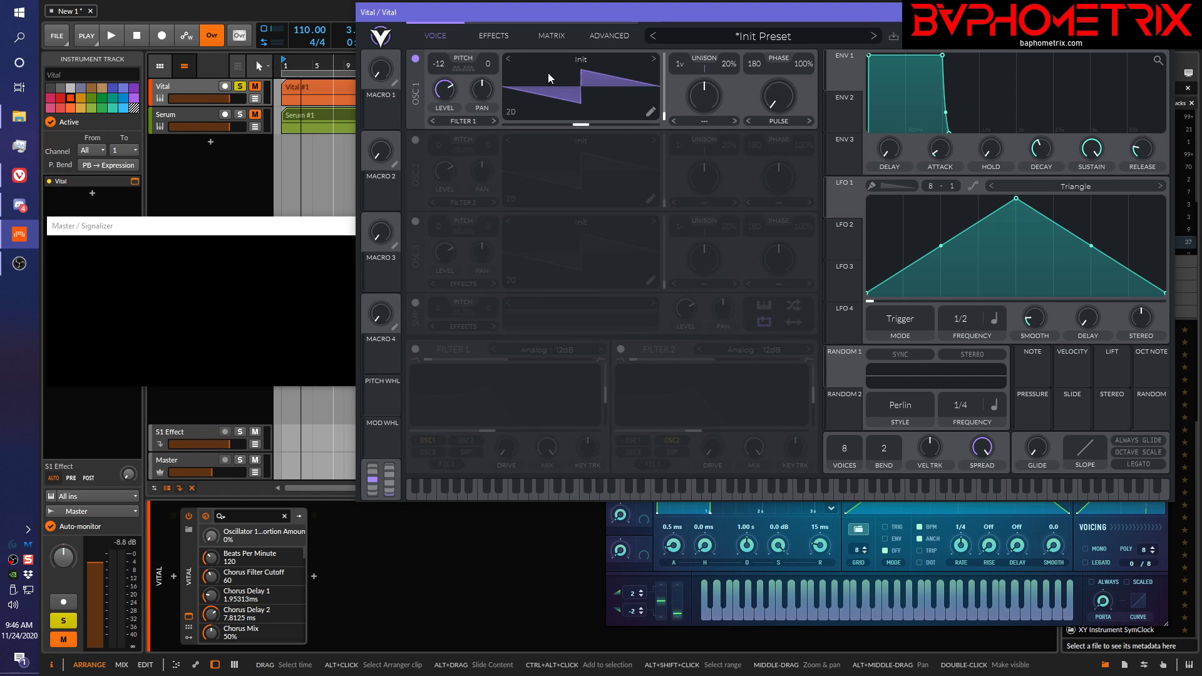
mouse_move(776, 125)
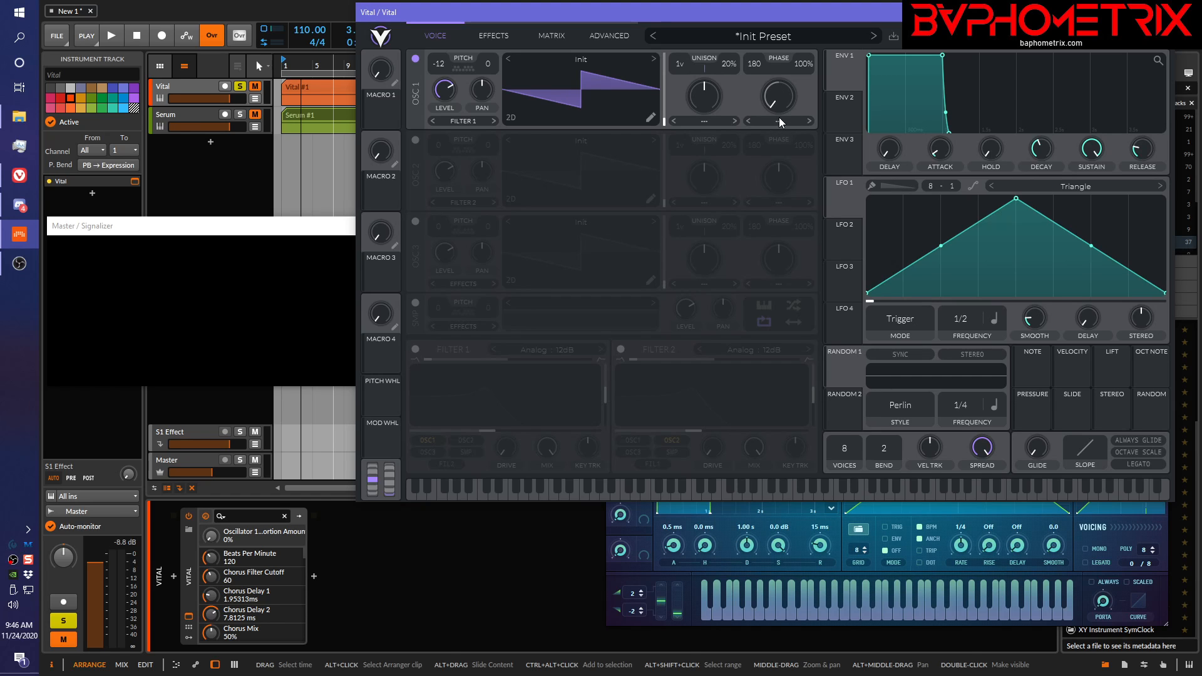
mouse_move(697, 129)
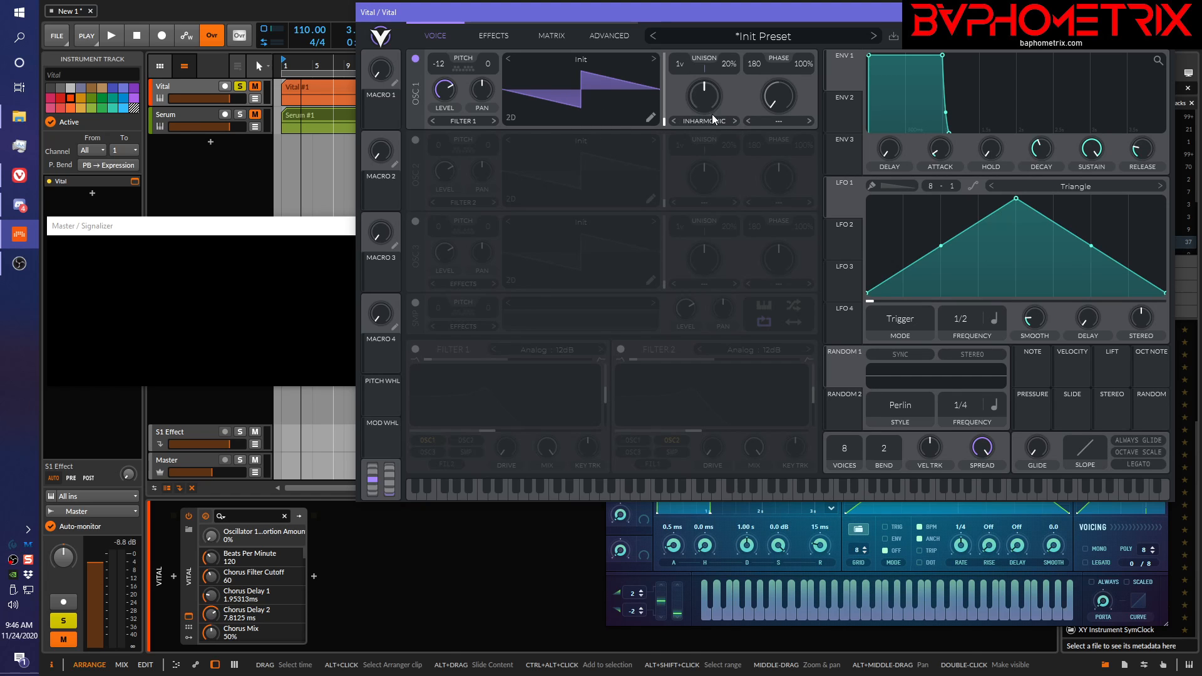
mouse_move(693, 126)
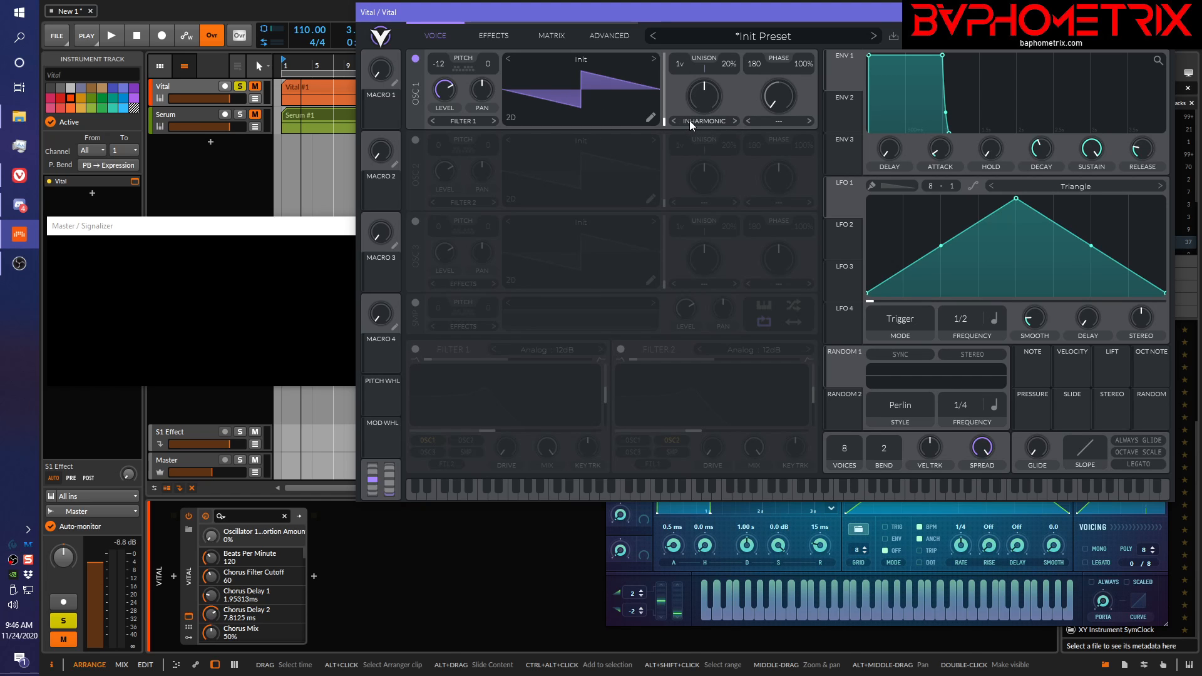
mouse_move(693, 143)
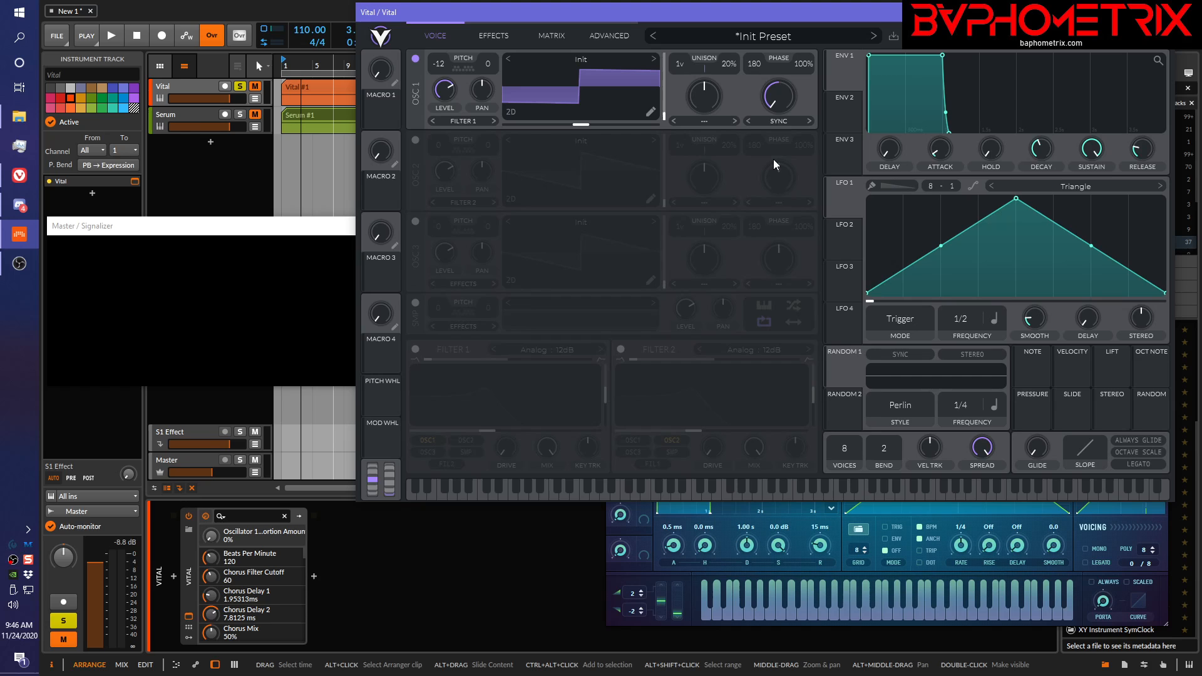
mouse_move(611, 135)
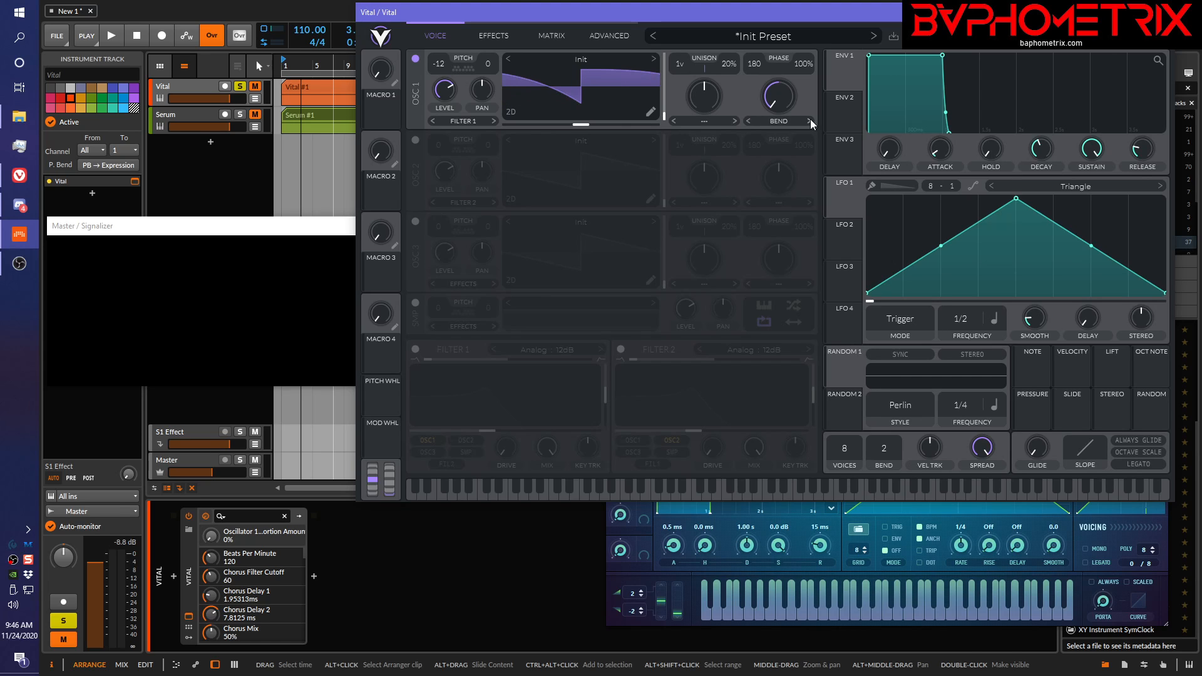
- Set oscillator 1 to Pulse distortion, phase 0 and 55% amount
left_click(806, 120)
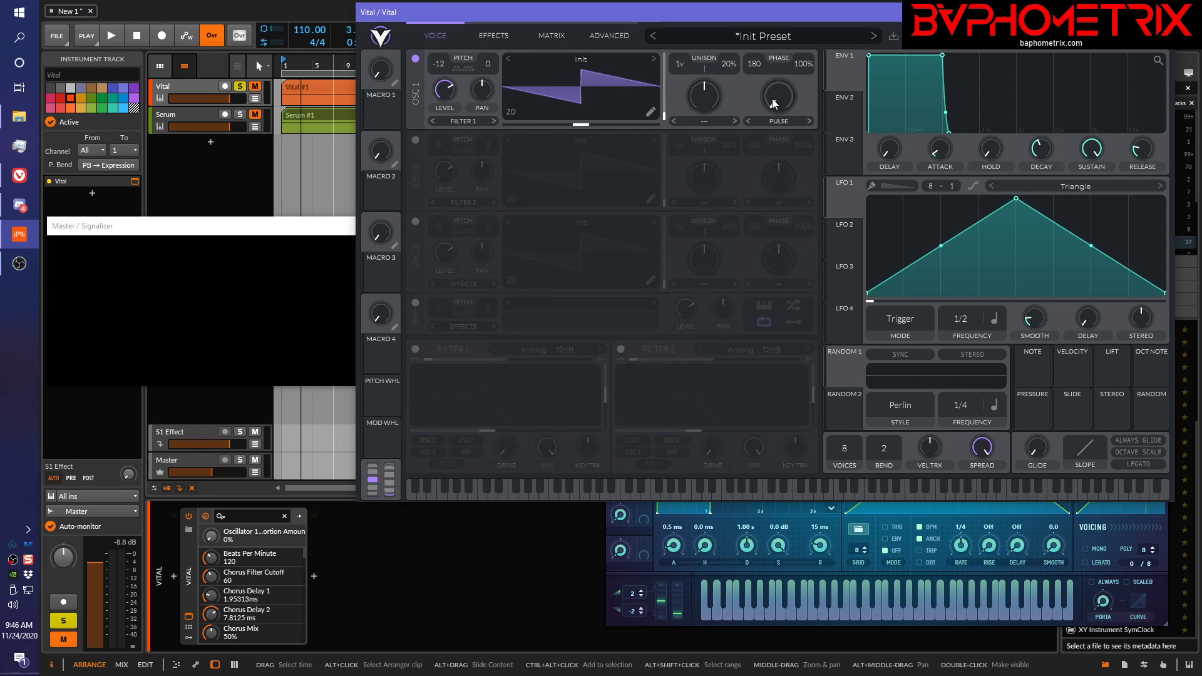
left_click_drag(774, 98, 774, 84)
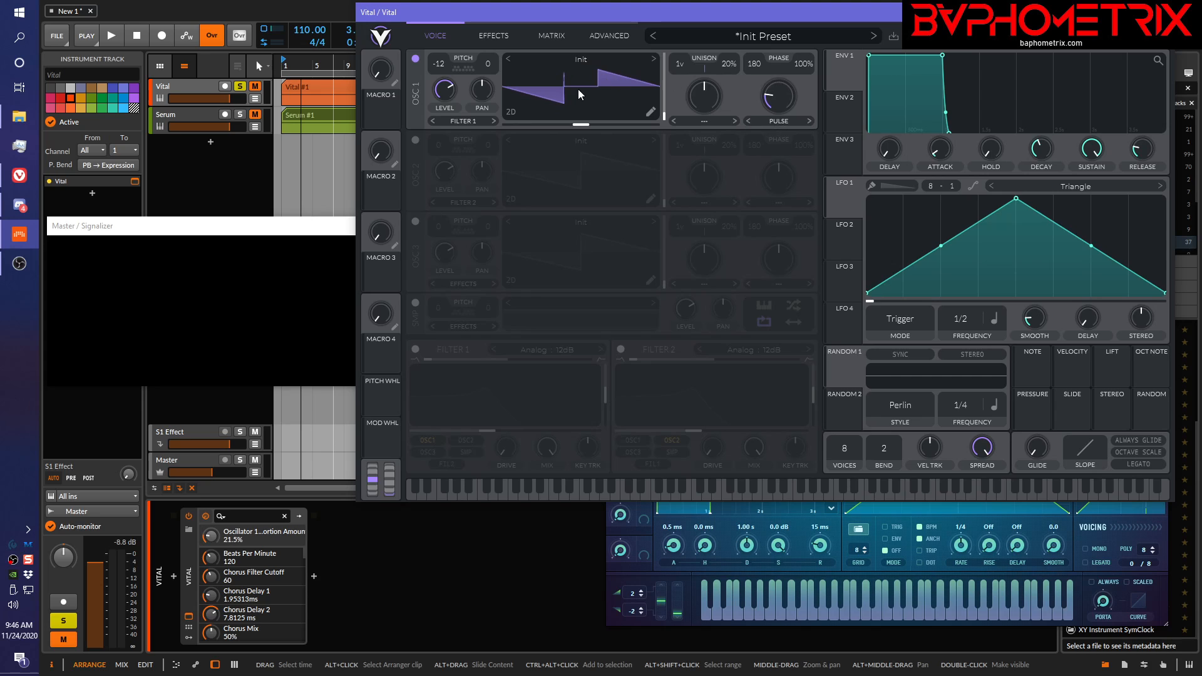
mouse_move(581, 79)
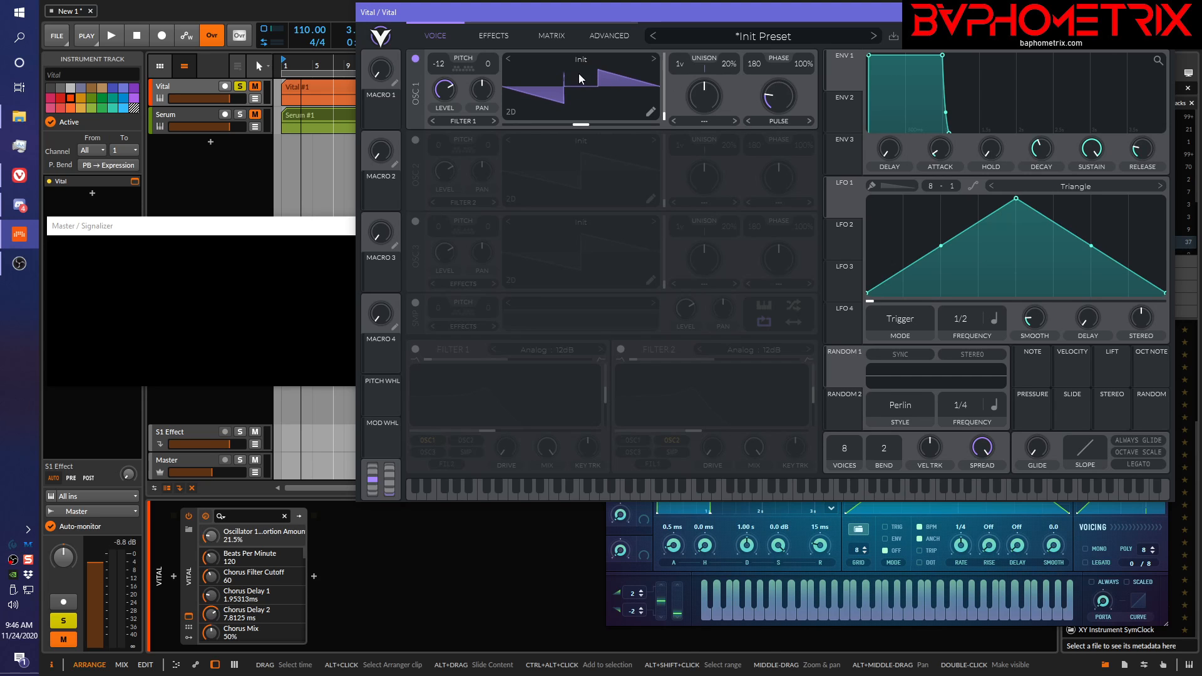
mouse_move(579, 95)
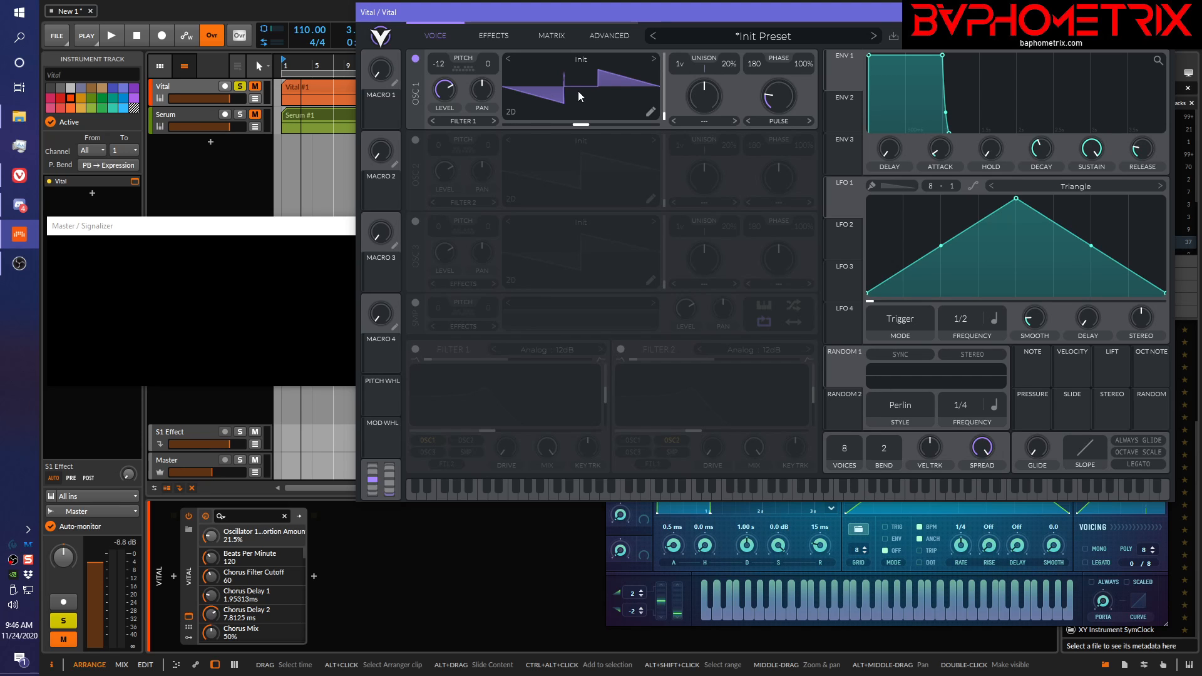
mouse_move(586, 128)
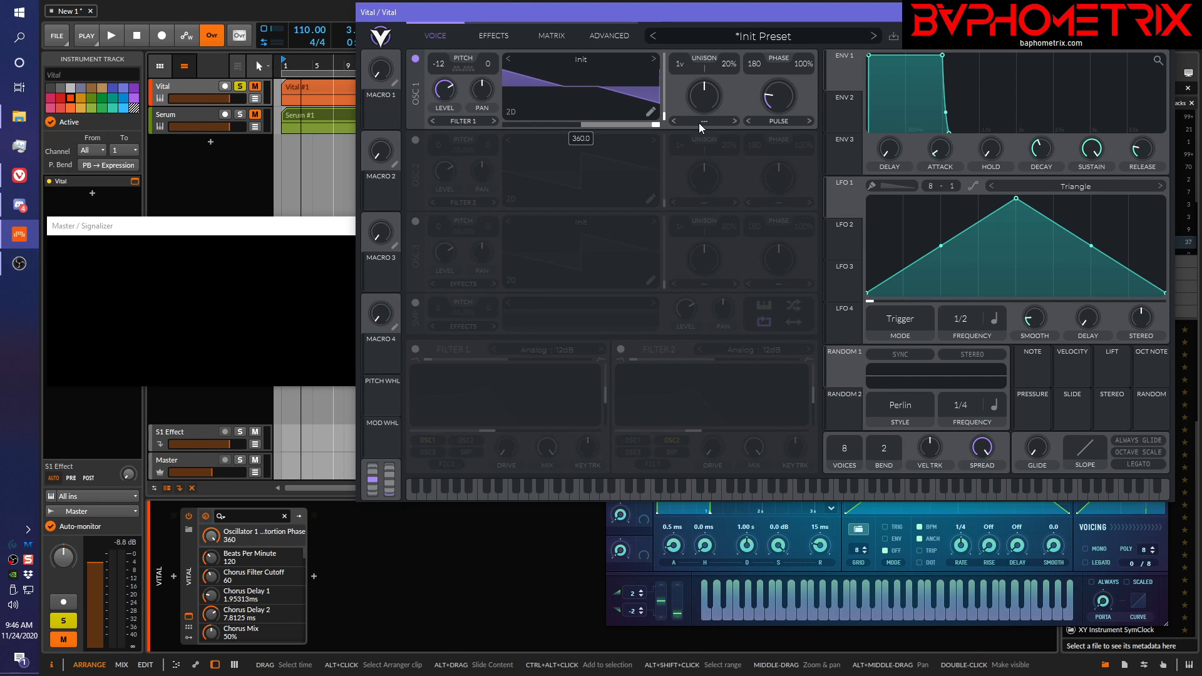
left_click_drag(697, 127, 617, 140)
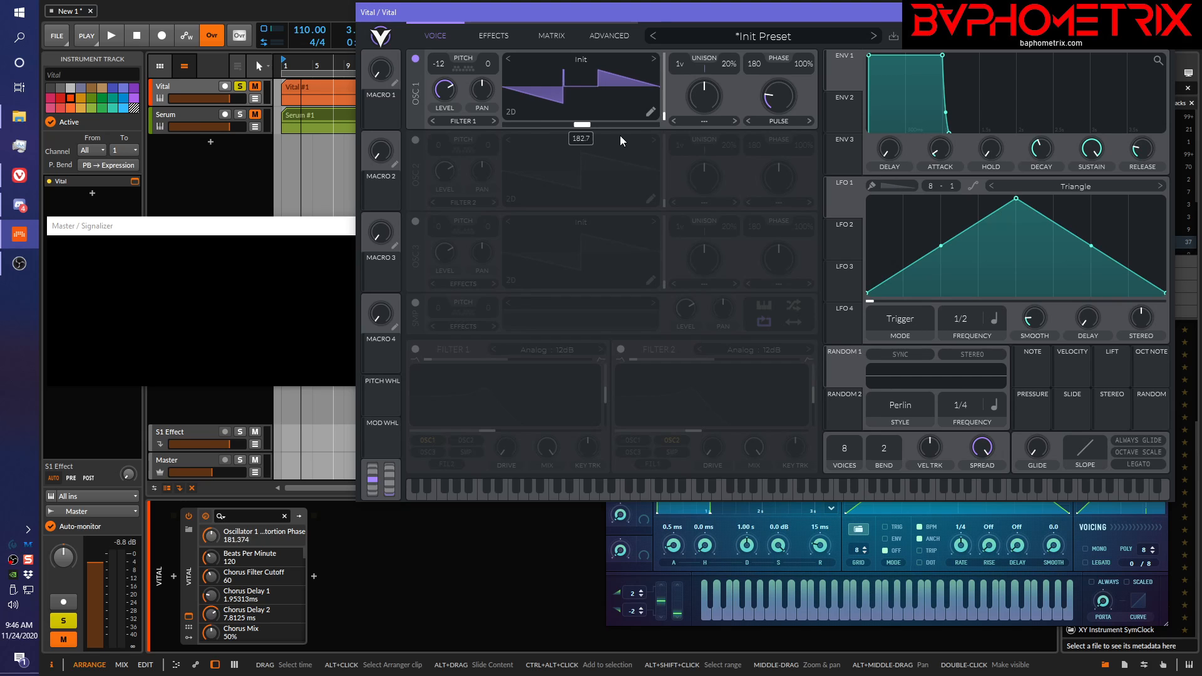
left_click_drag(621, 140, 587, 131)
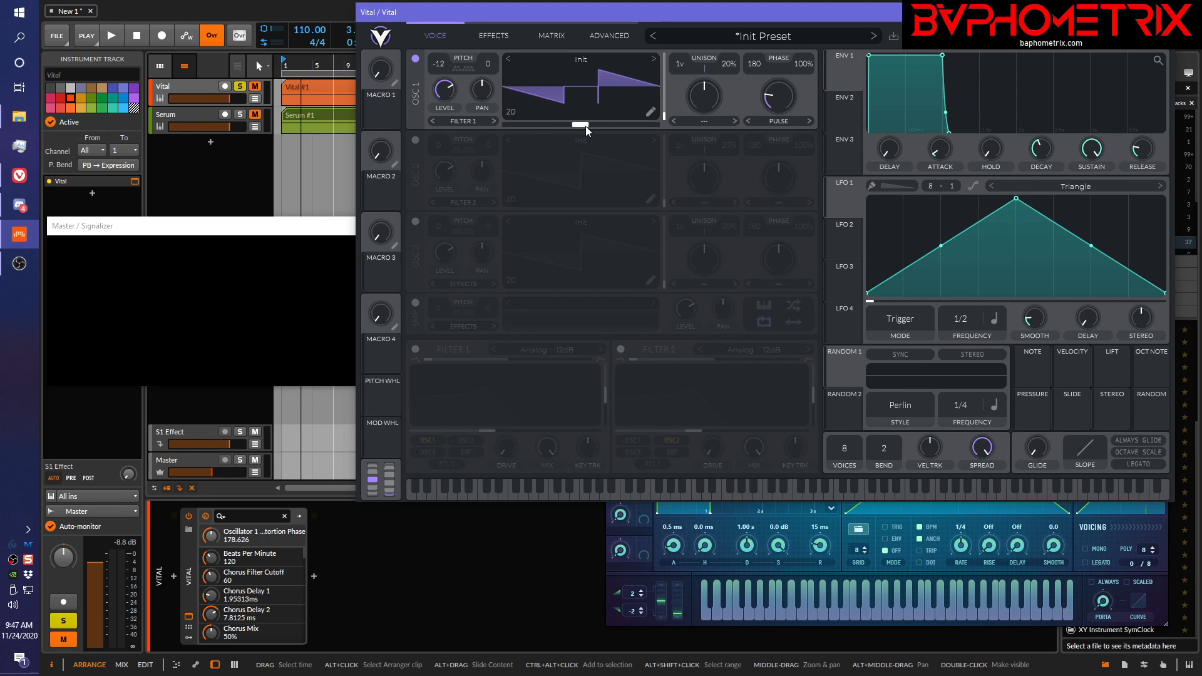
left_click_drag(580, 124, 581, 124)
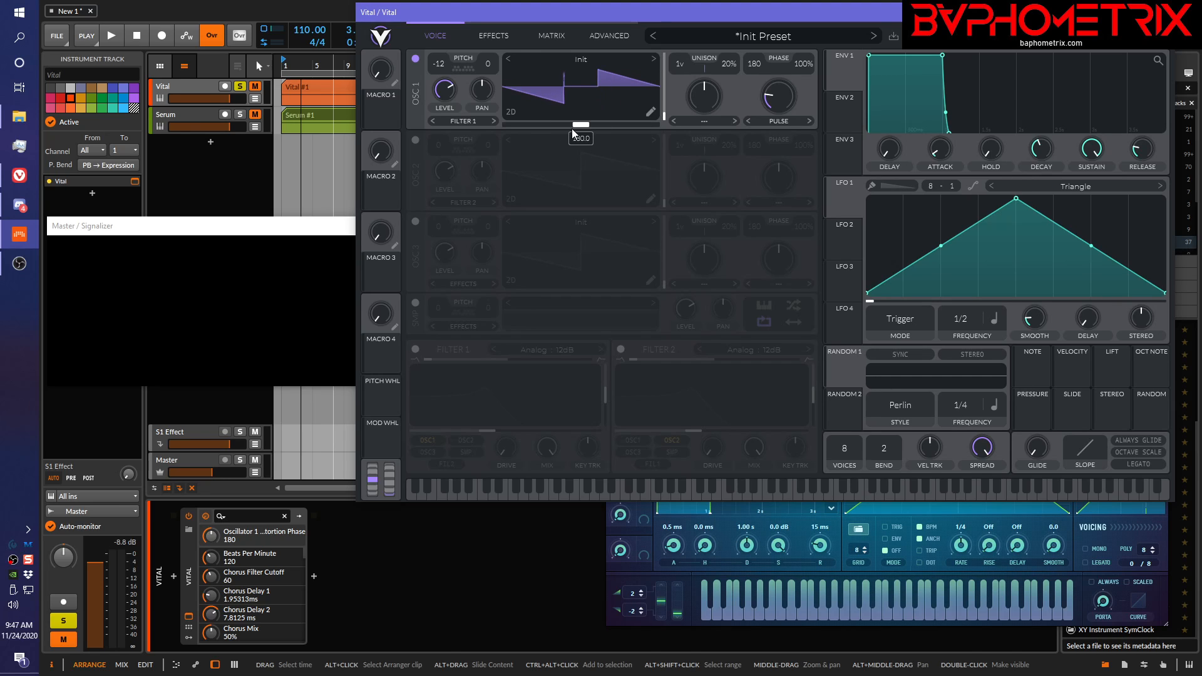
mouse_move(763, 100)
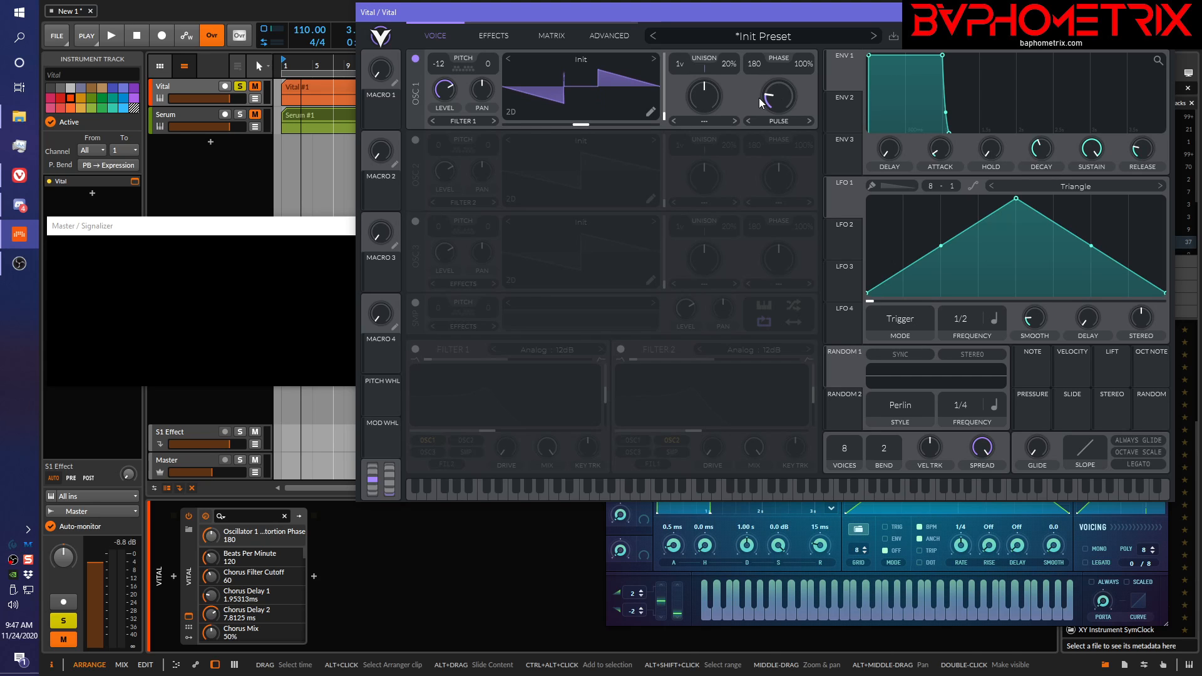
left_click_drag(778, 95, 778, 73)
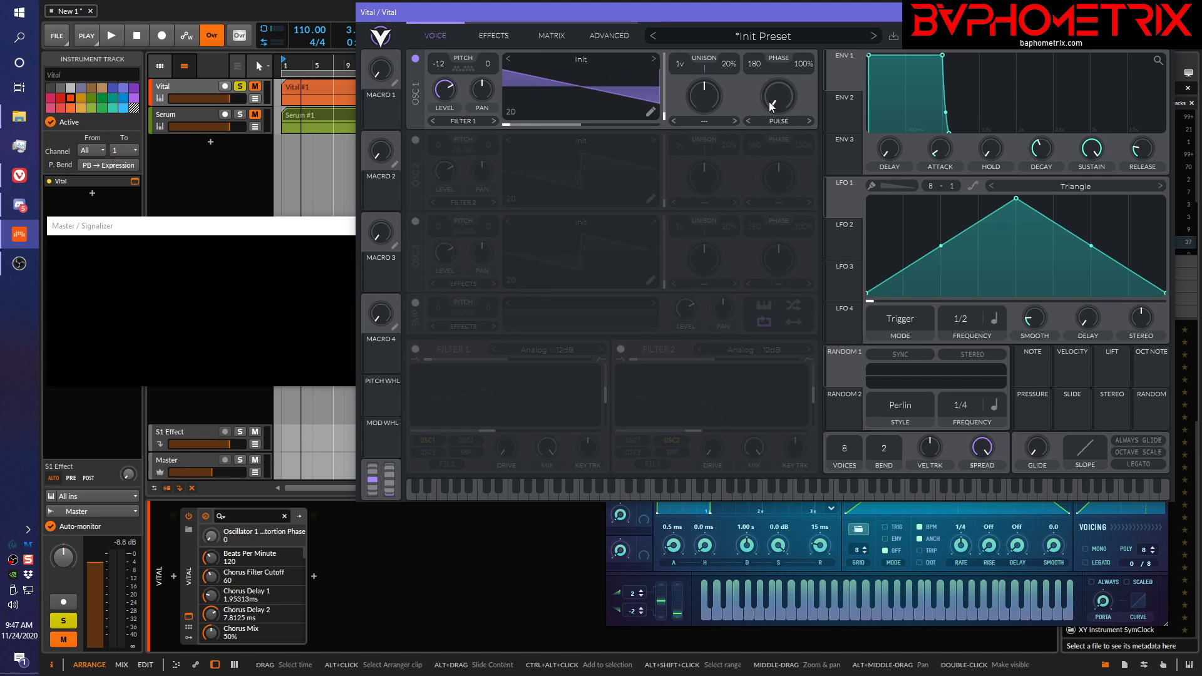
left_click_drag(777, 96, 782, 85)
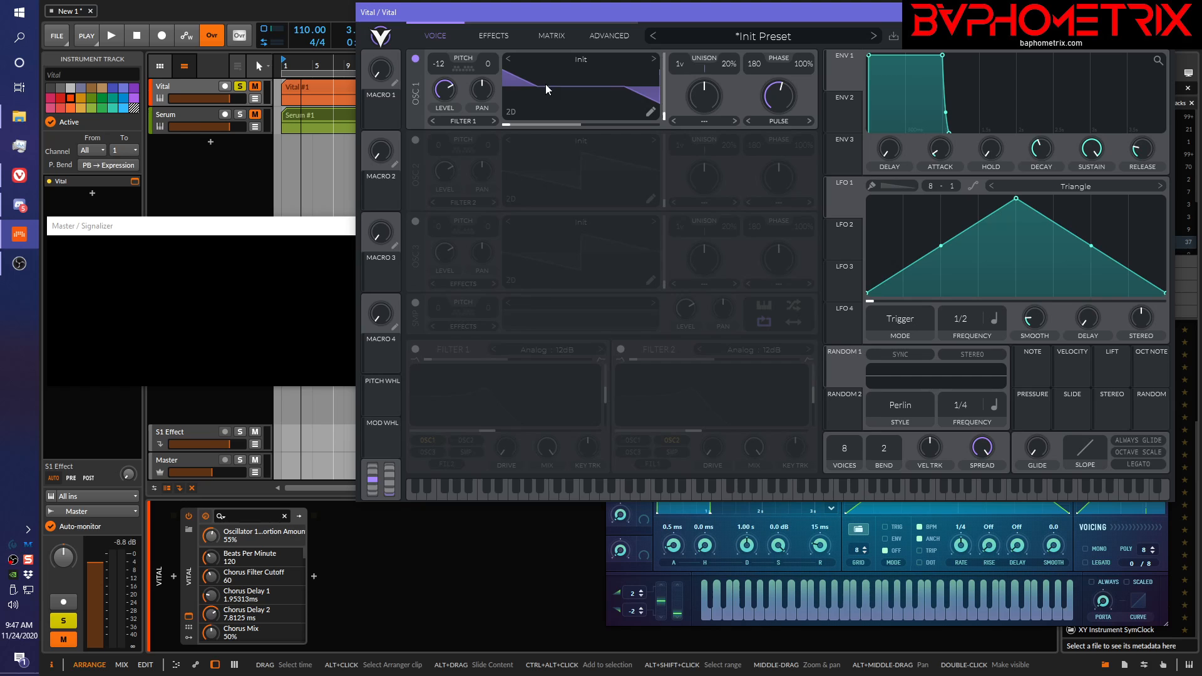
mouse_move(653, 92)
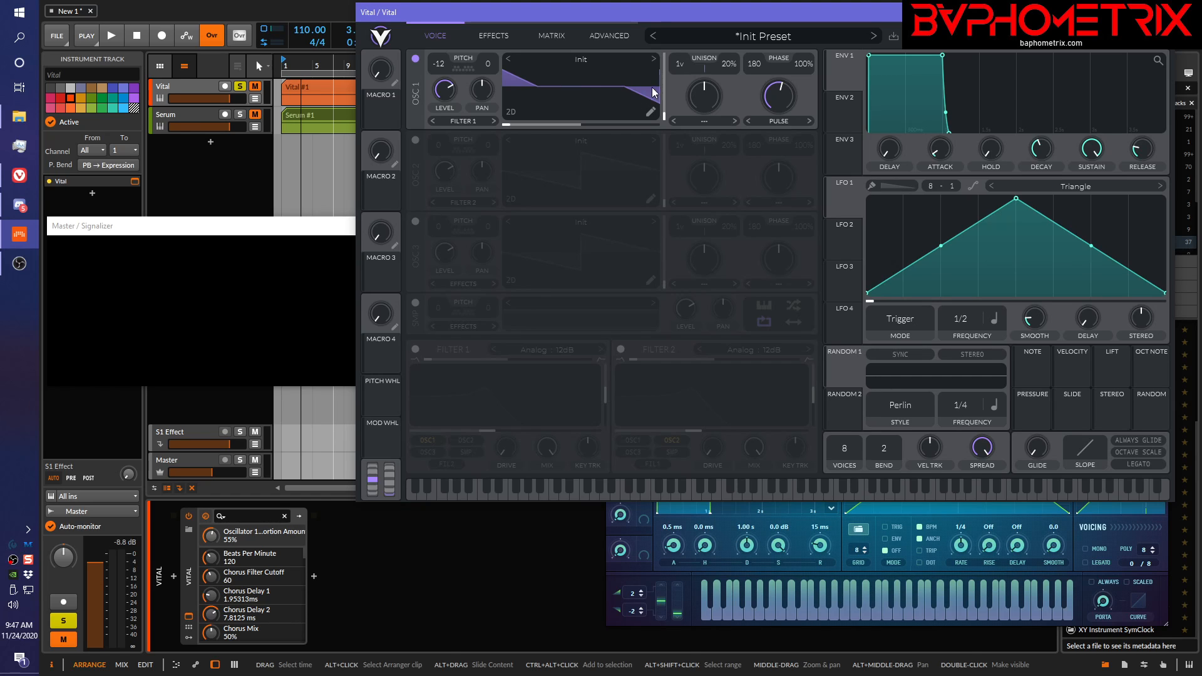
mouse_move(655, 73)
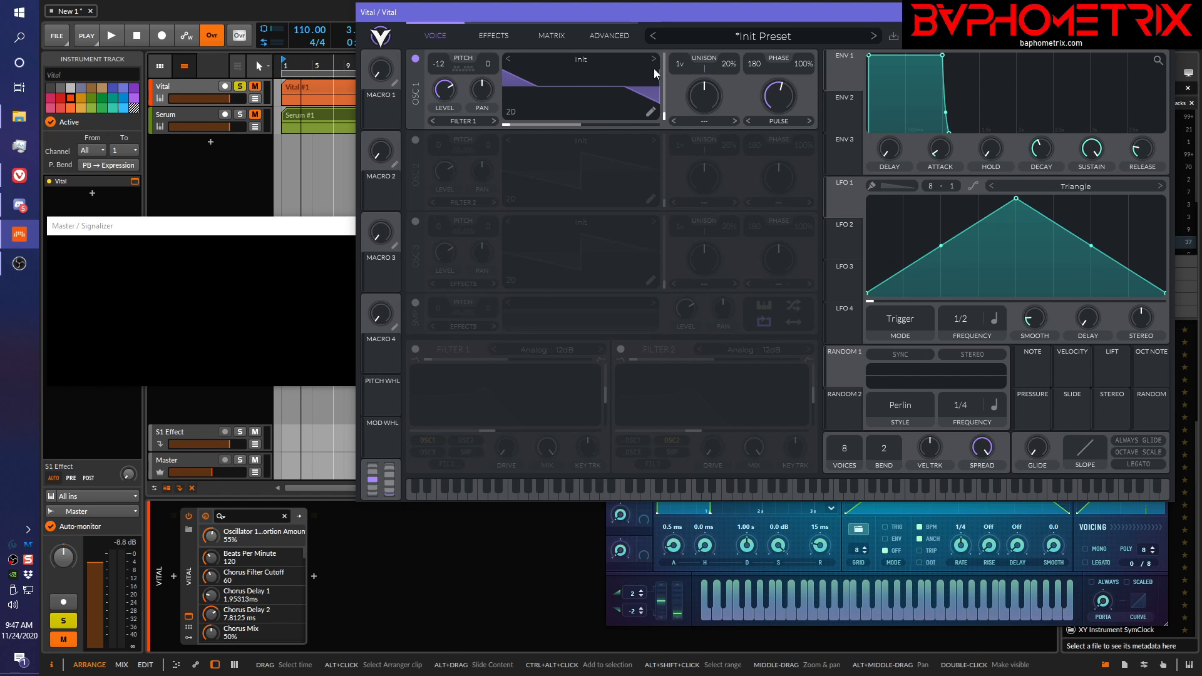
mouse_move(547, 104)
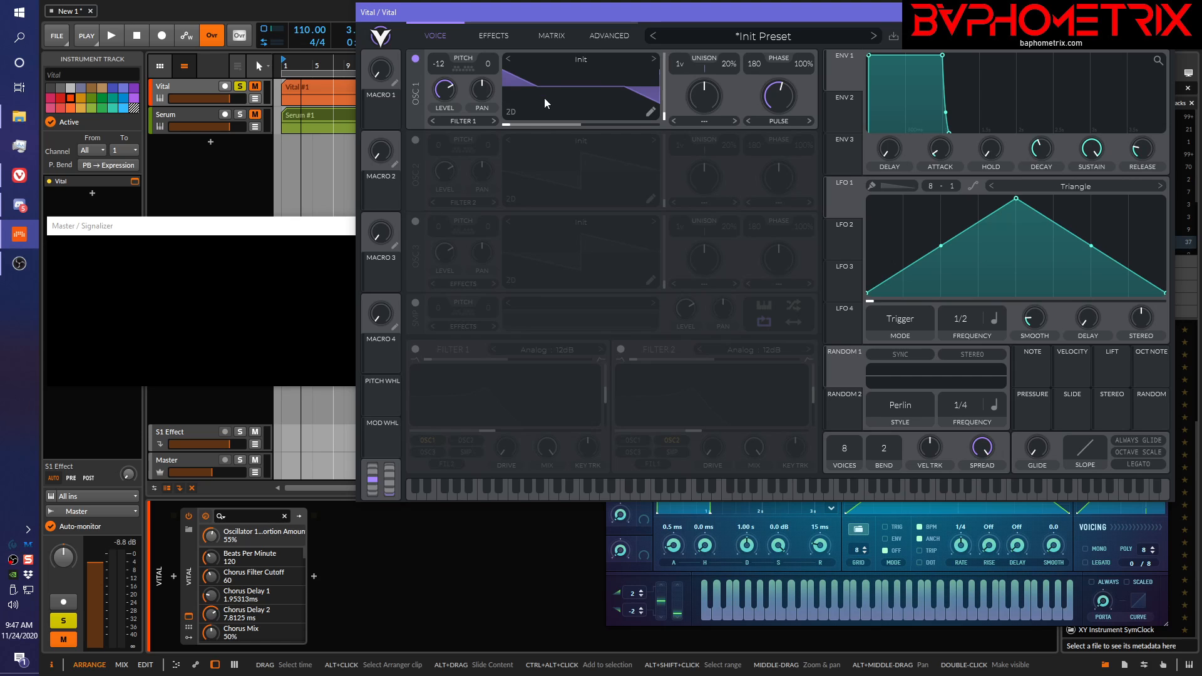
mouse_move(658, 100)
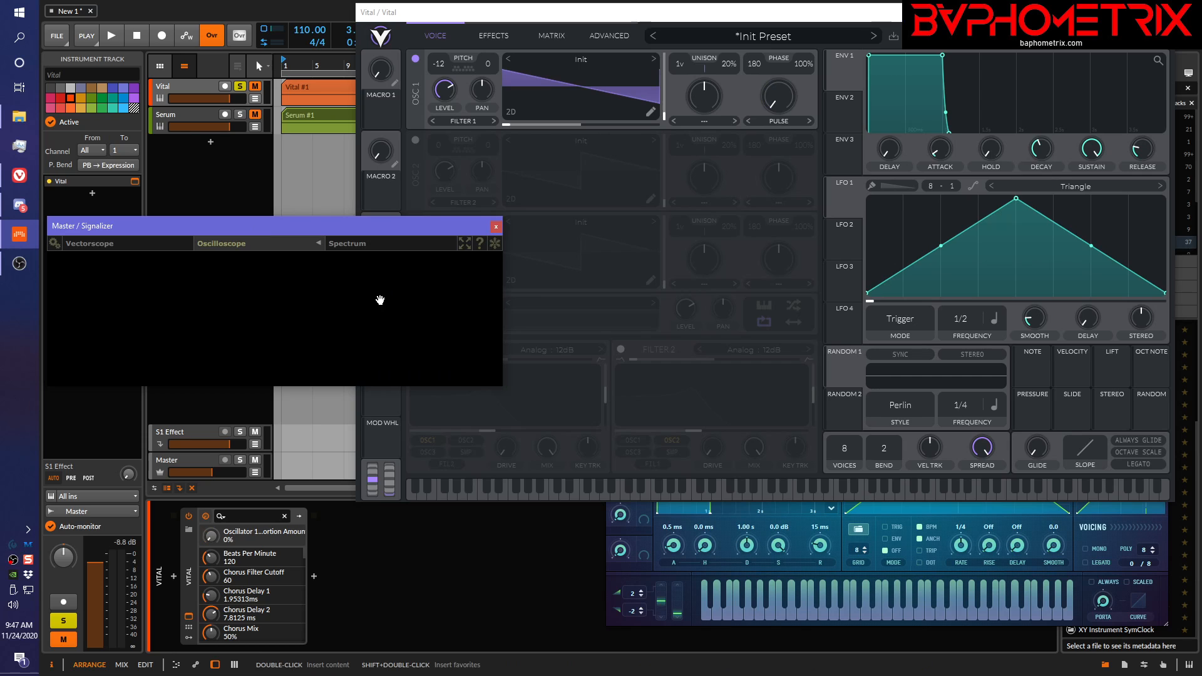
- Play a note with Vital's Pulse morph near zero and view the saw on the oscilloscope
left_click(110, 35)
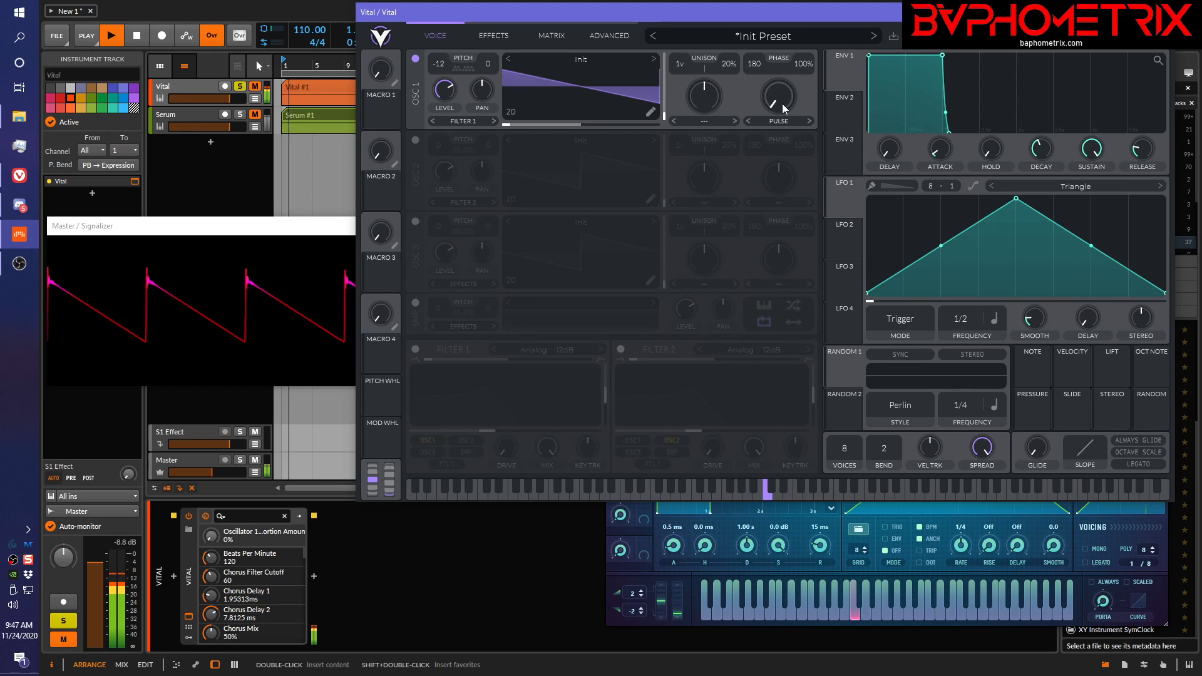
left_click_drag(779, 96, 779, 85)
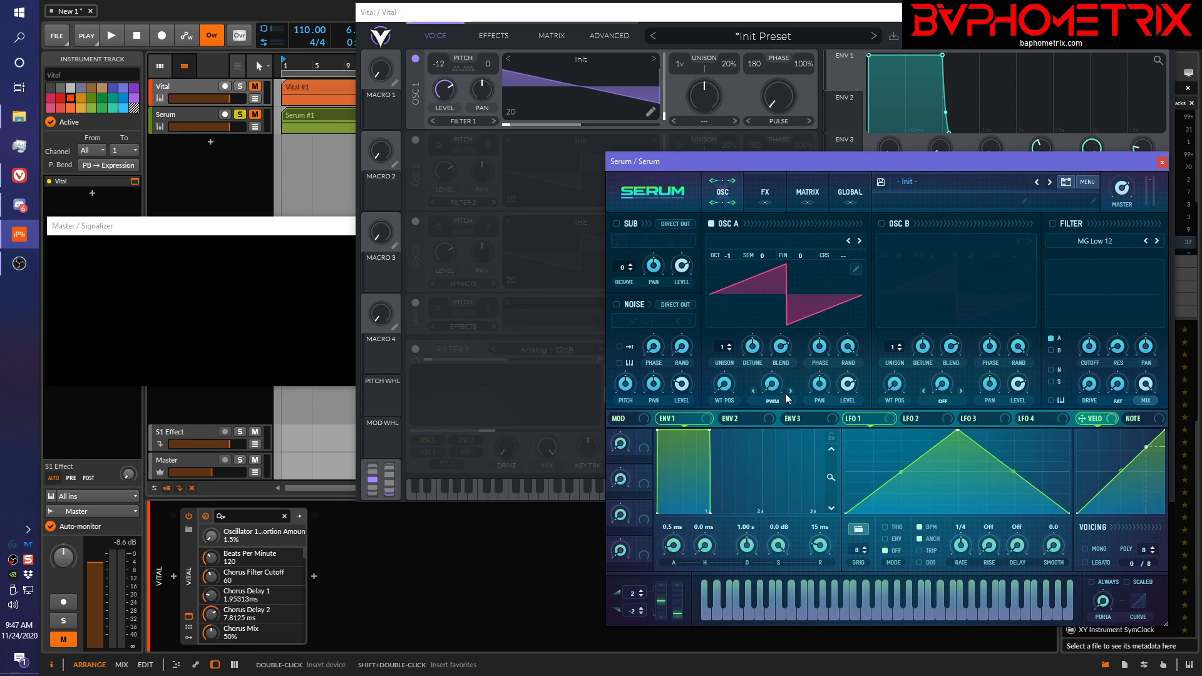
- Play a note while raising Serum's PWM warp to about 61%, then returning it to 0
left_click(110, 35)
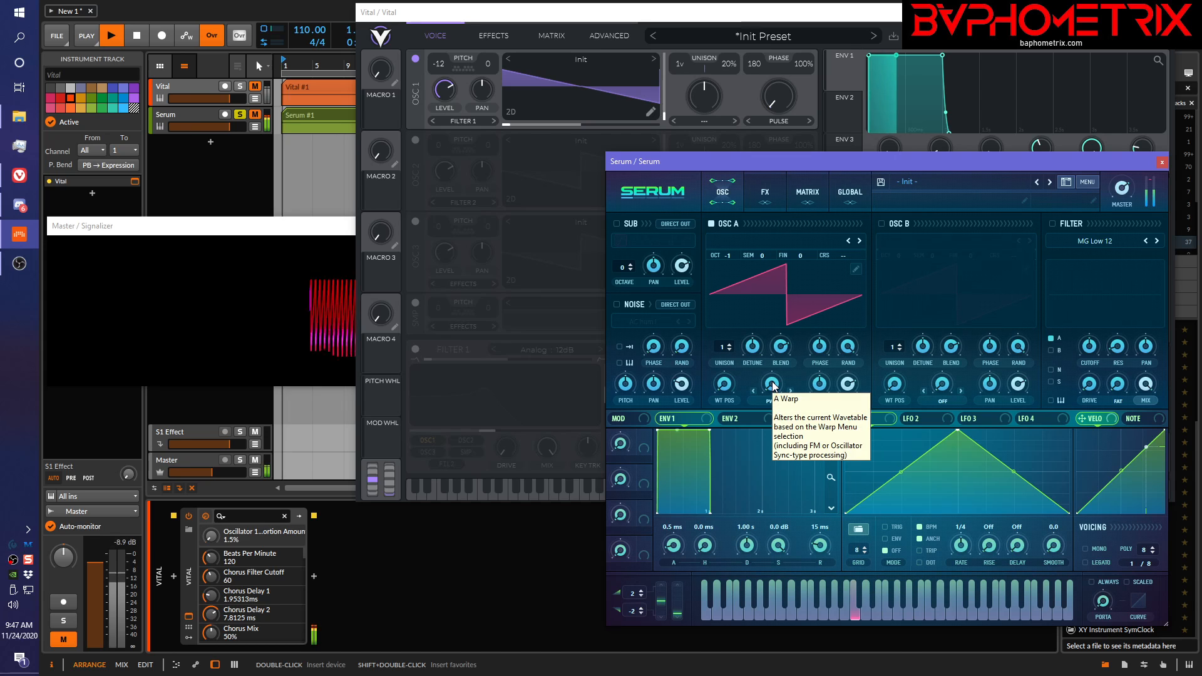
left_click_drag(771, 383, 772, 330)
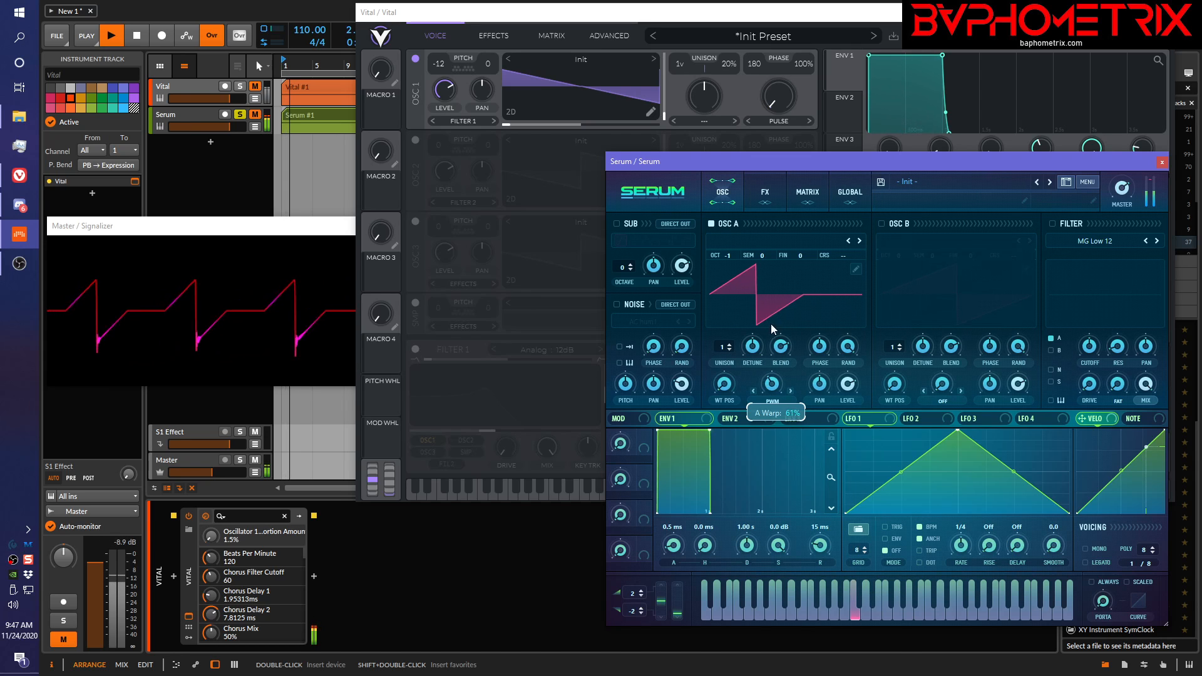
left_click_drag(772, 314, 763, 330)
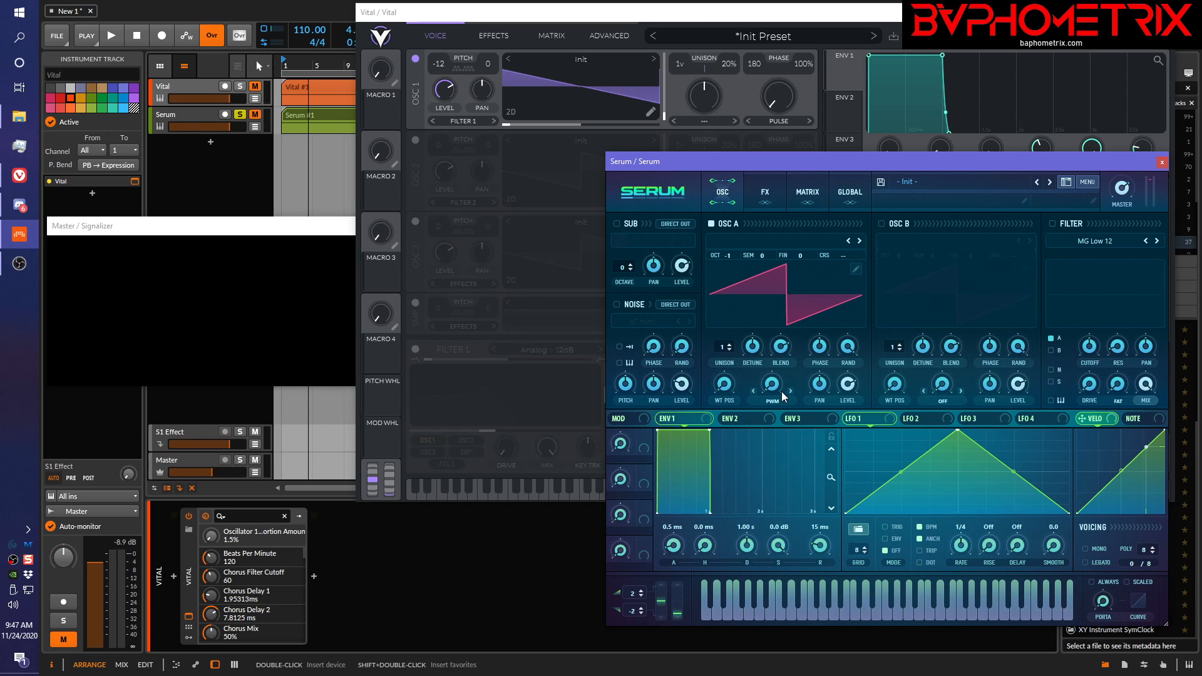
mouse_move(772, 389)
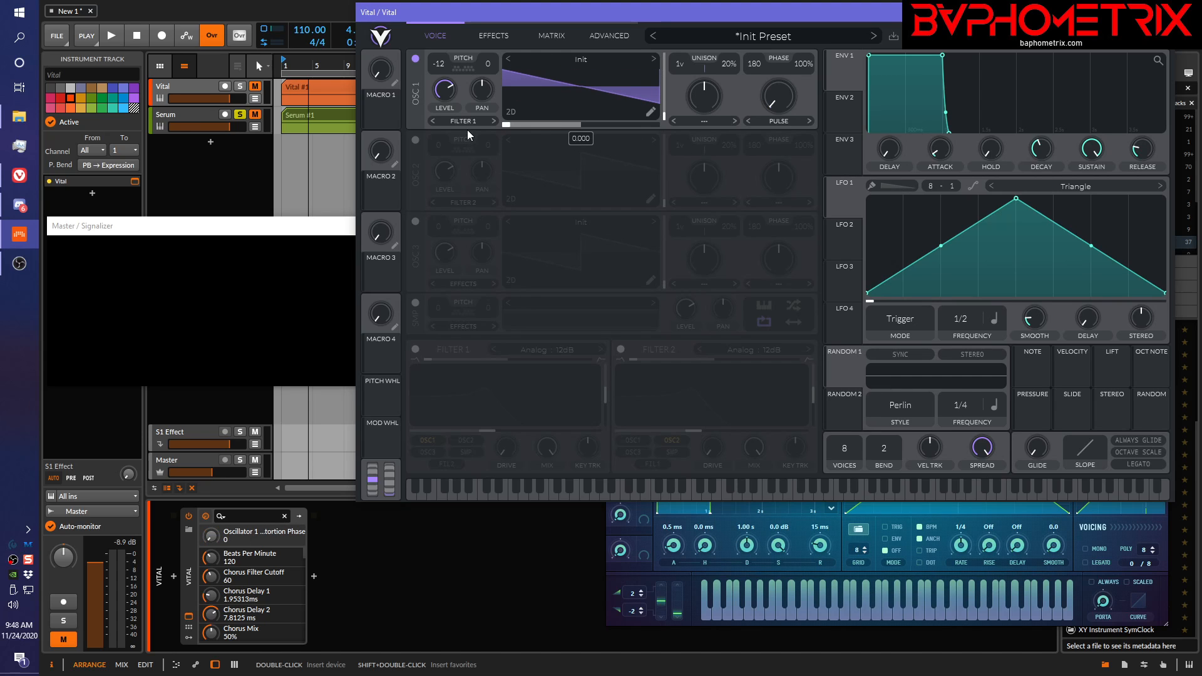
mouse_move(468, 138)
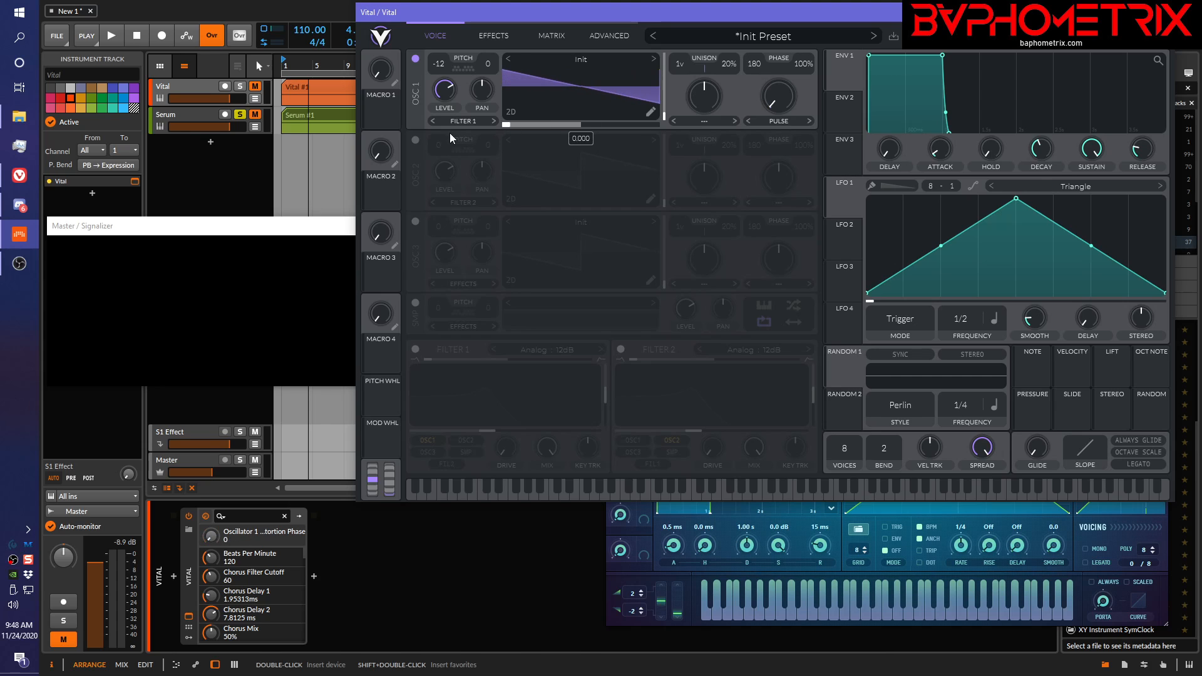
- Sweep oscillator 1's Pulse phase while notes play, ending at 0% amount with phase 180
left_click(110, 35)
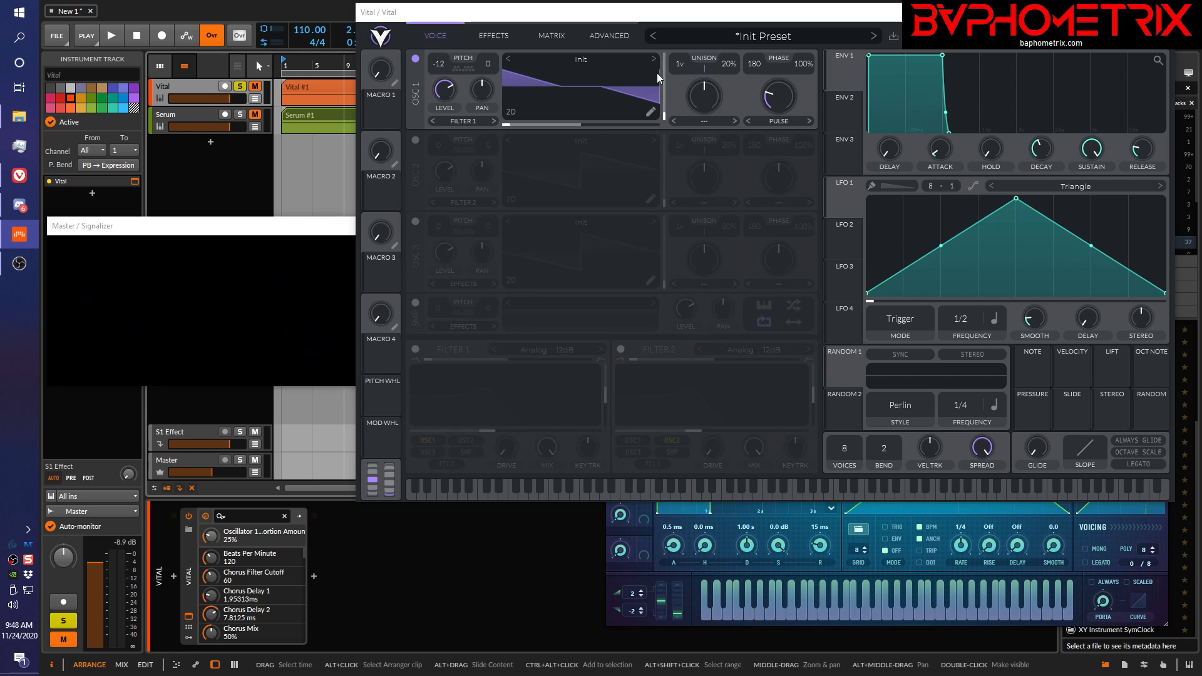
left_click(110, 35)
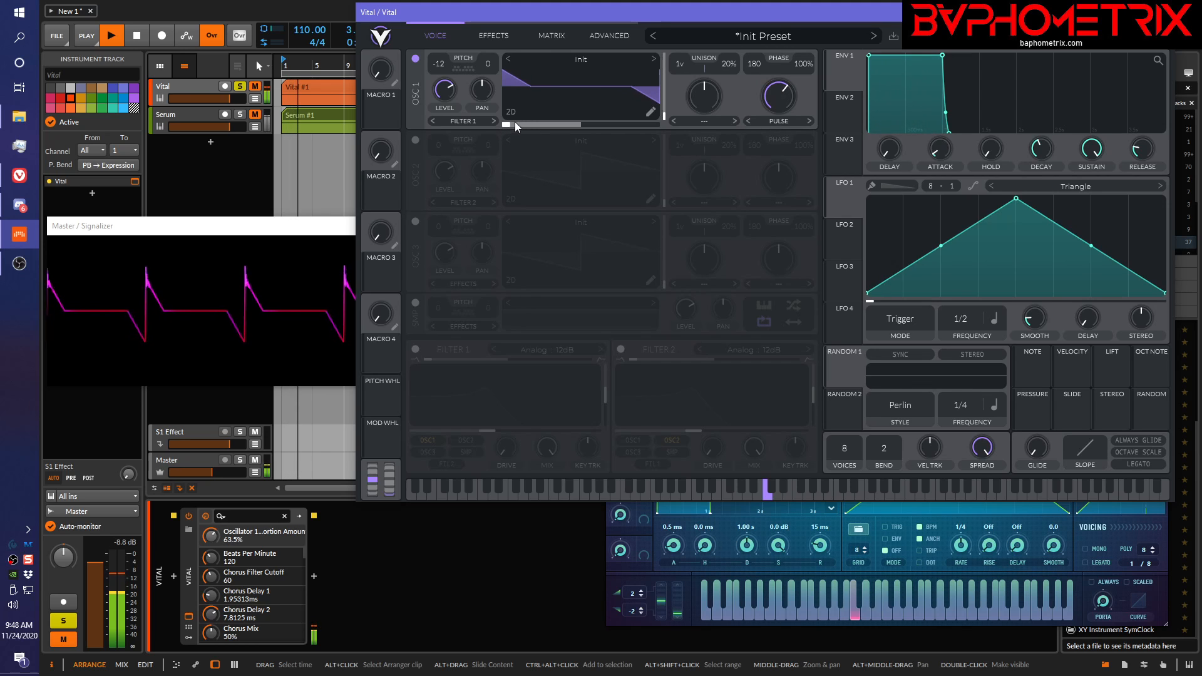
left_click_drag(516, 124, 550, 124)
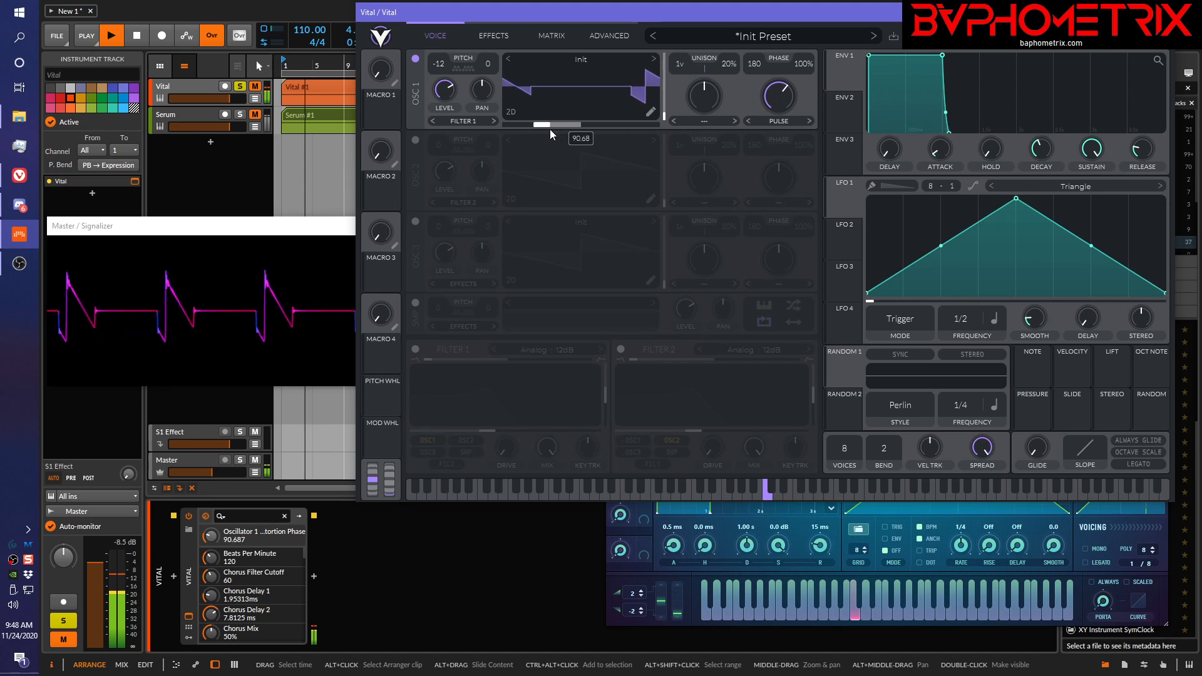
left_click_drag(554, 124, 635, 124)
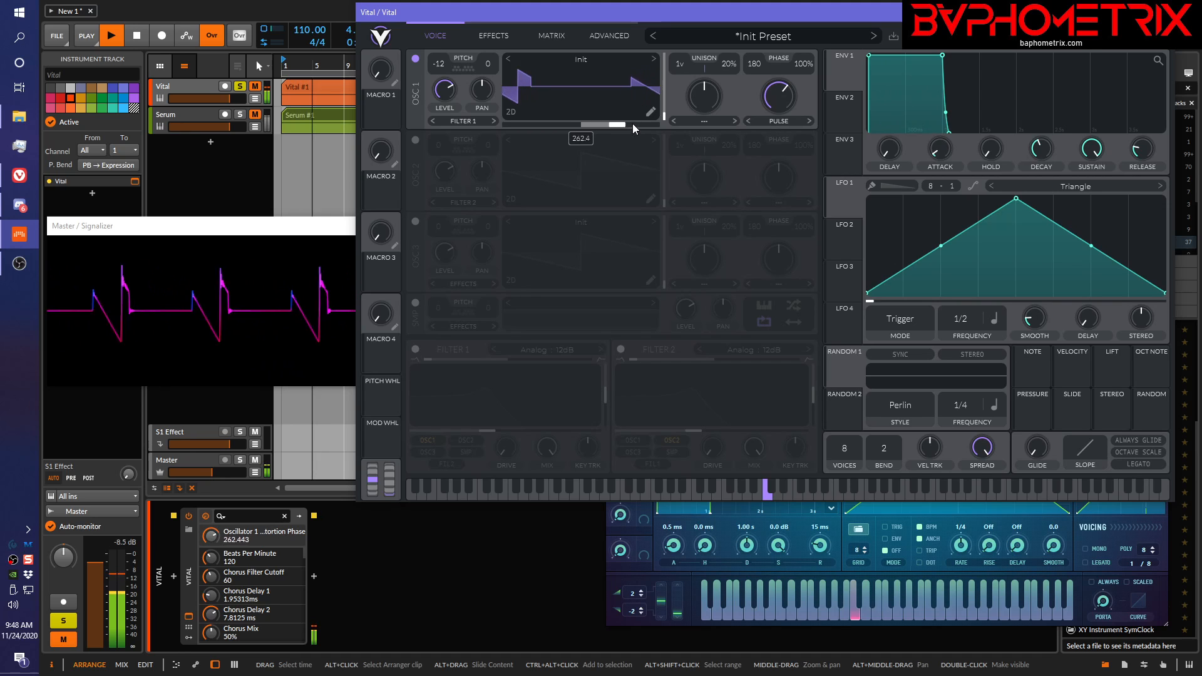
left_click_drag(618, 124, 598, 124)
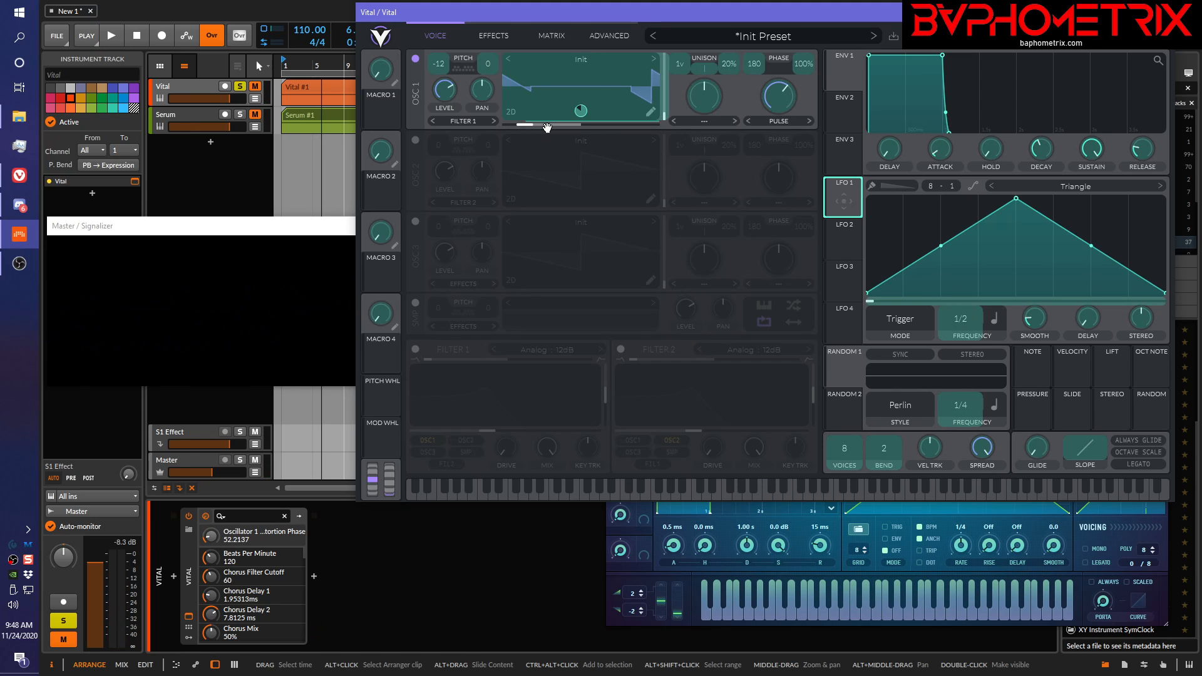
left_click(110, 35)
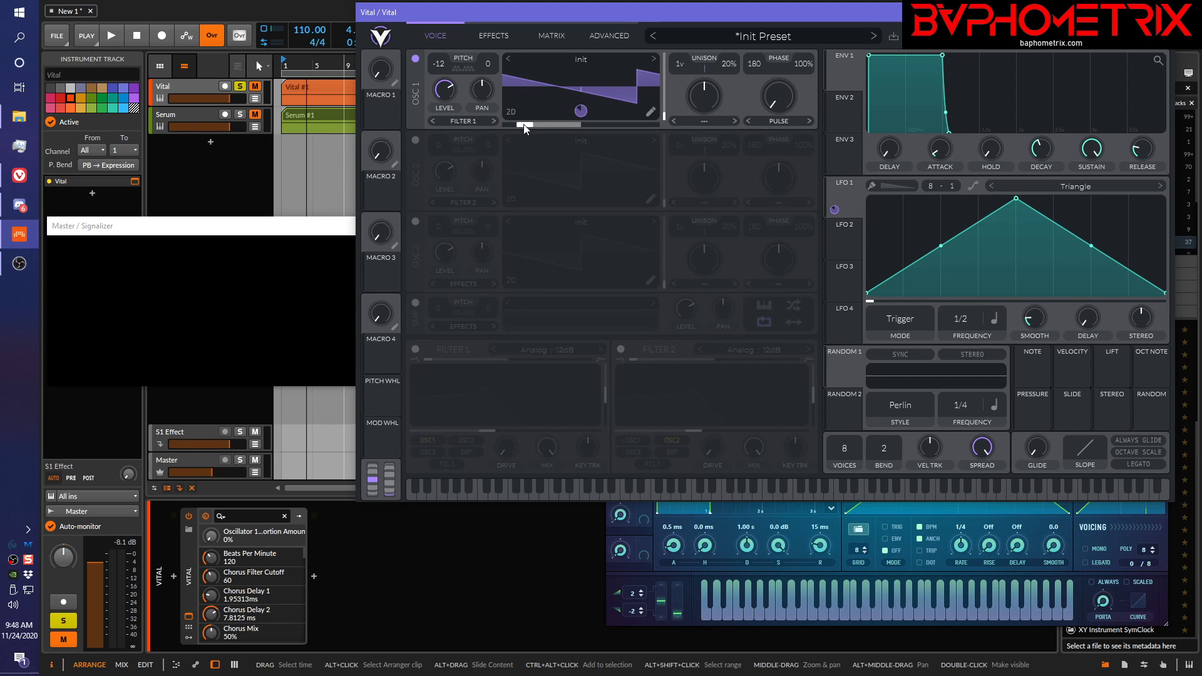
left_click_drag(522, 125, 629, 125)
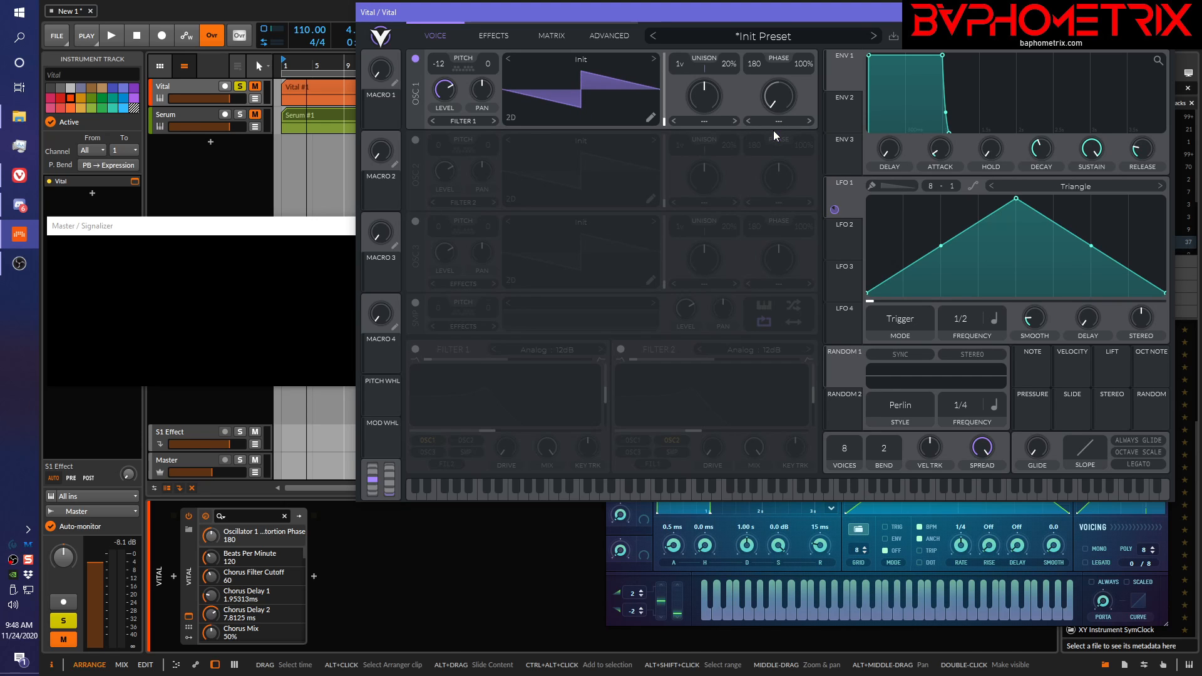
mouse_move(700, 96)
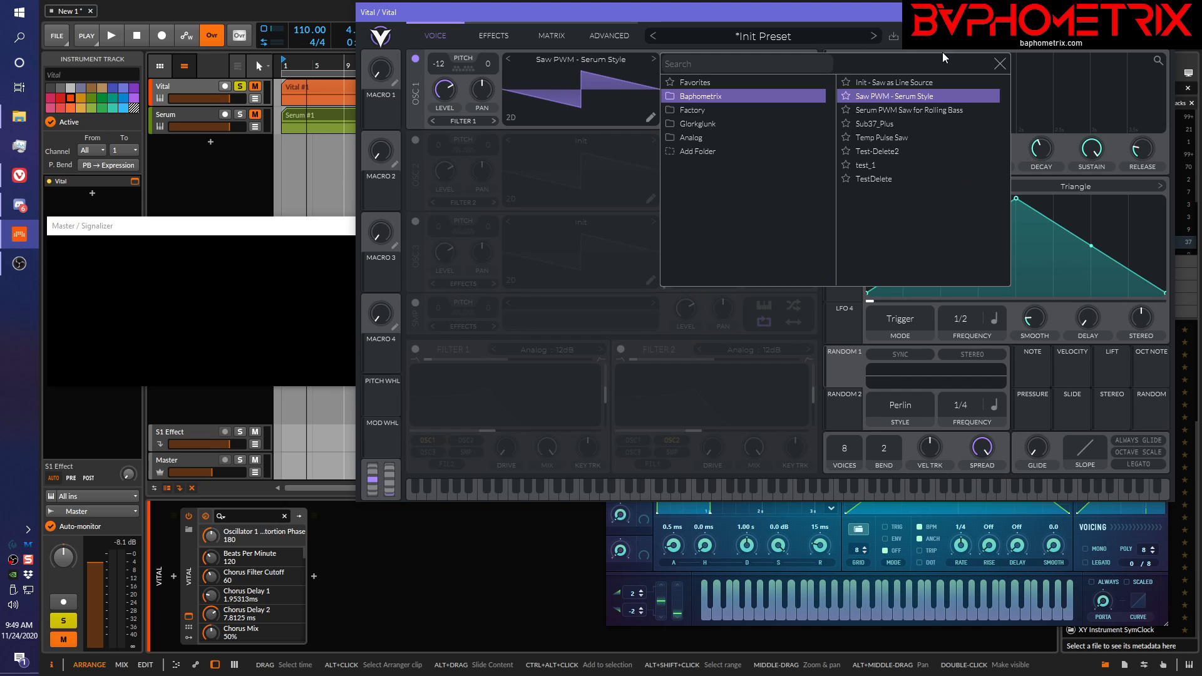
- Load Baphometrix Saw PWM - Serum Style into OSC 1 and sweep its wave frames
left_click(999, 63)
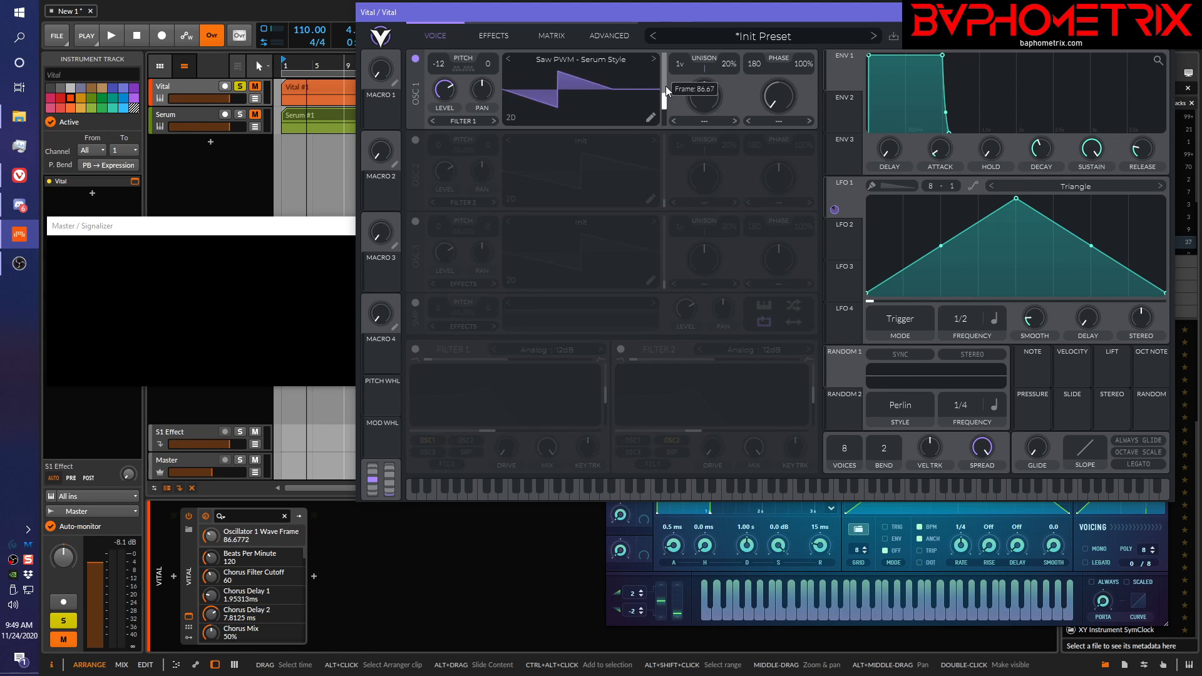
left_click_drag(666, 100, 665, 53)
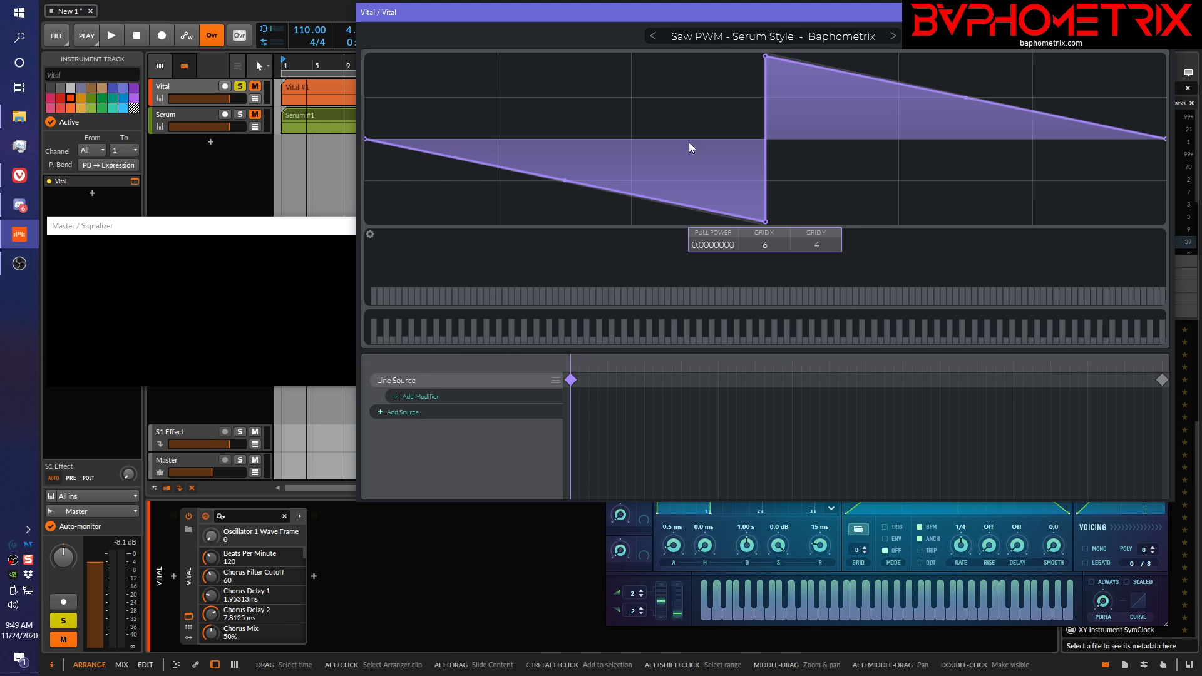
mouse_move(376, 401)
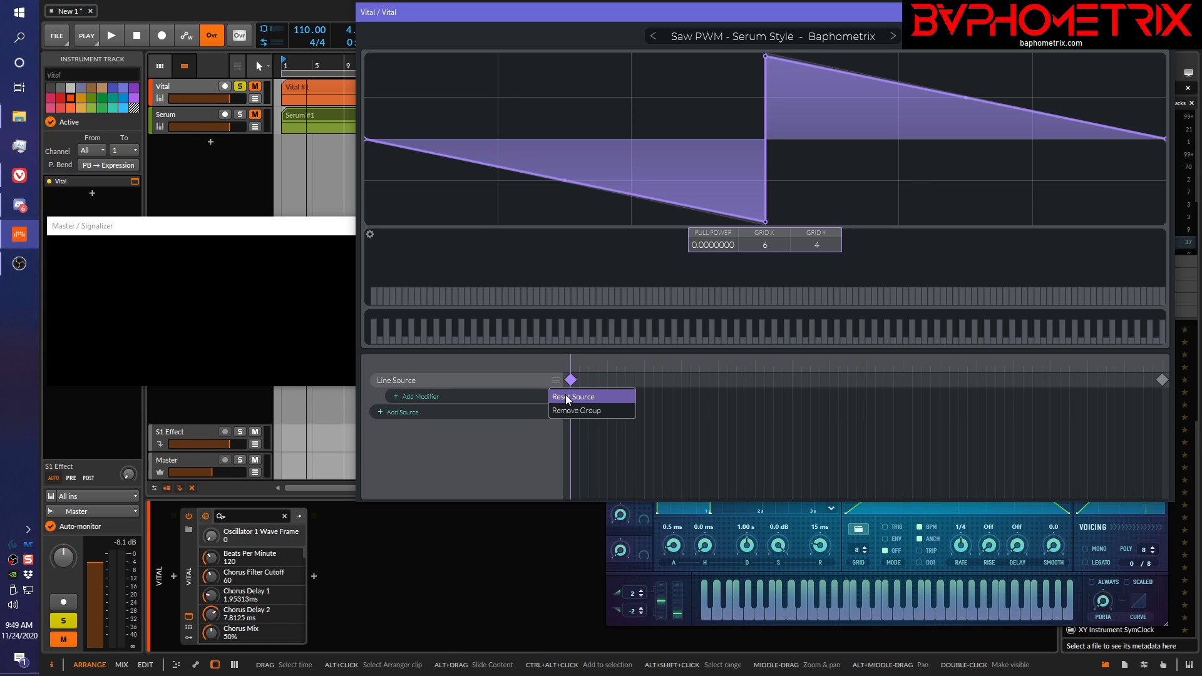
- Reset the line source, remove its group, and add a fresh Line Source
left_click(573, 397)
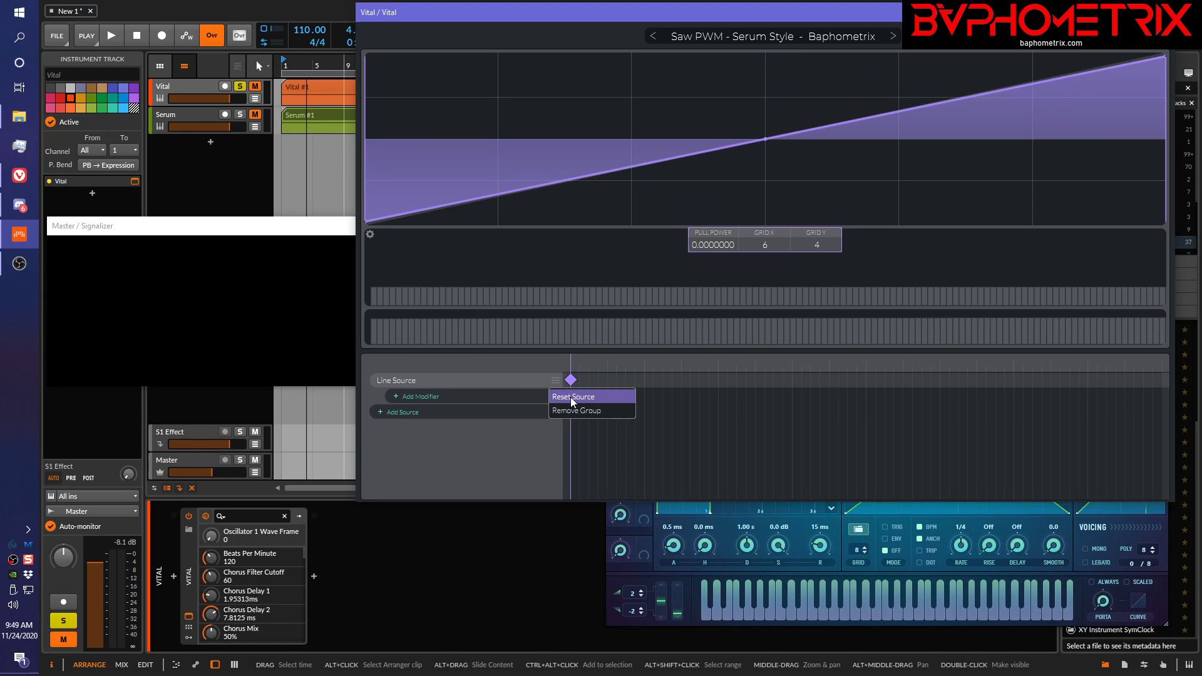
left_click(576, 411)
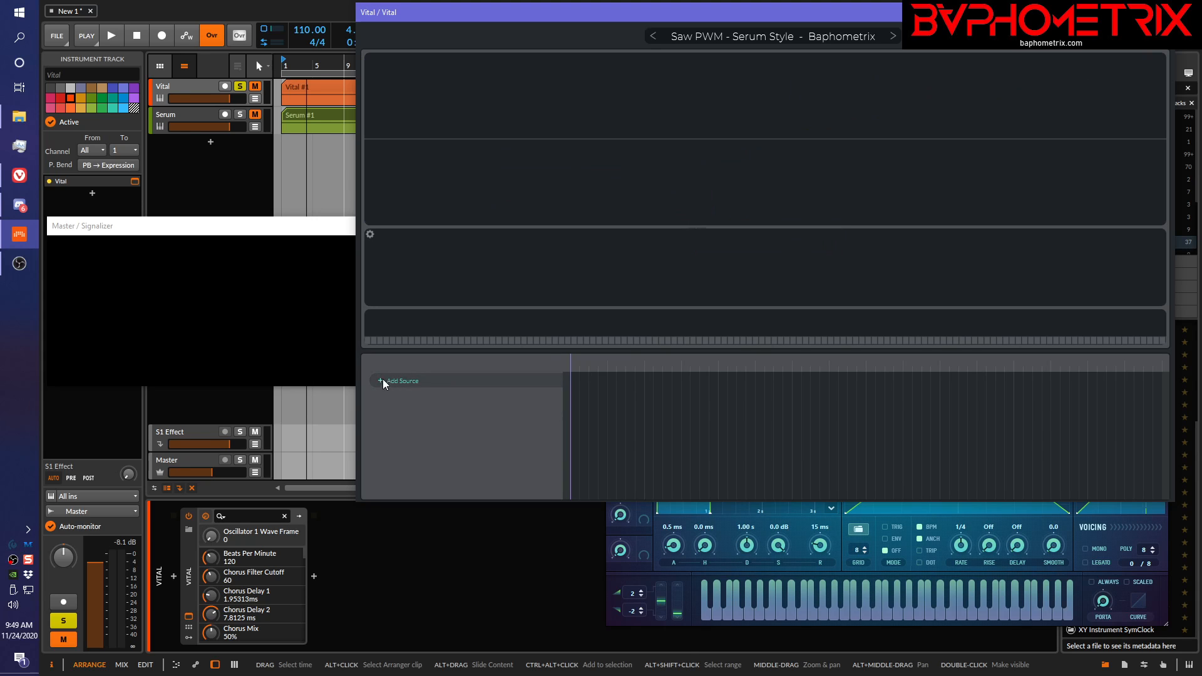
left_click(402, 380)
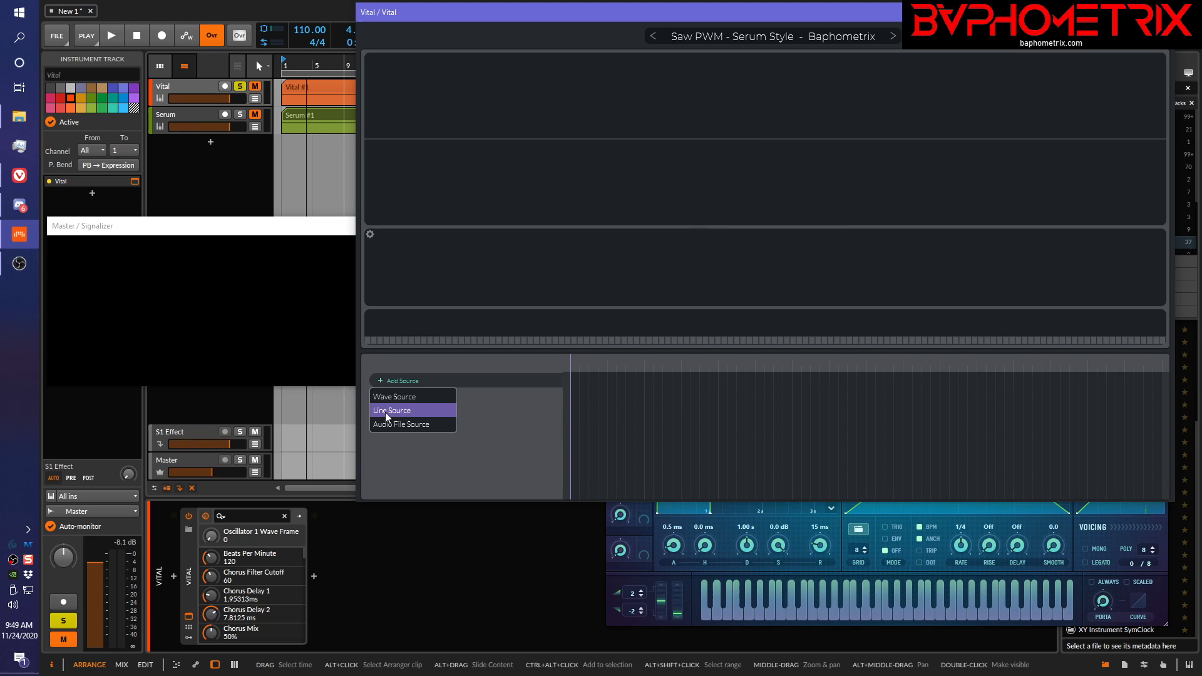
left_click(391, 411)
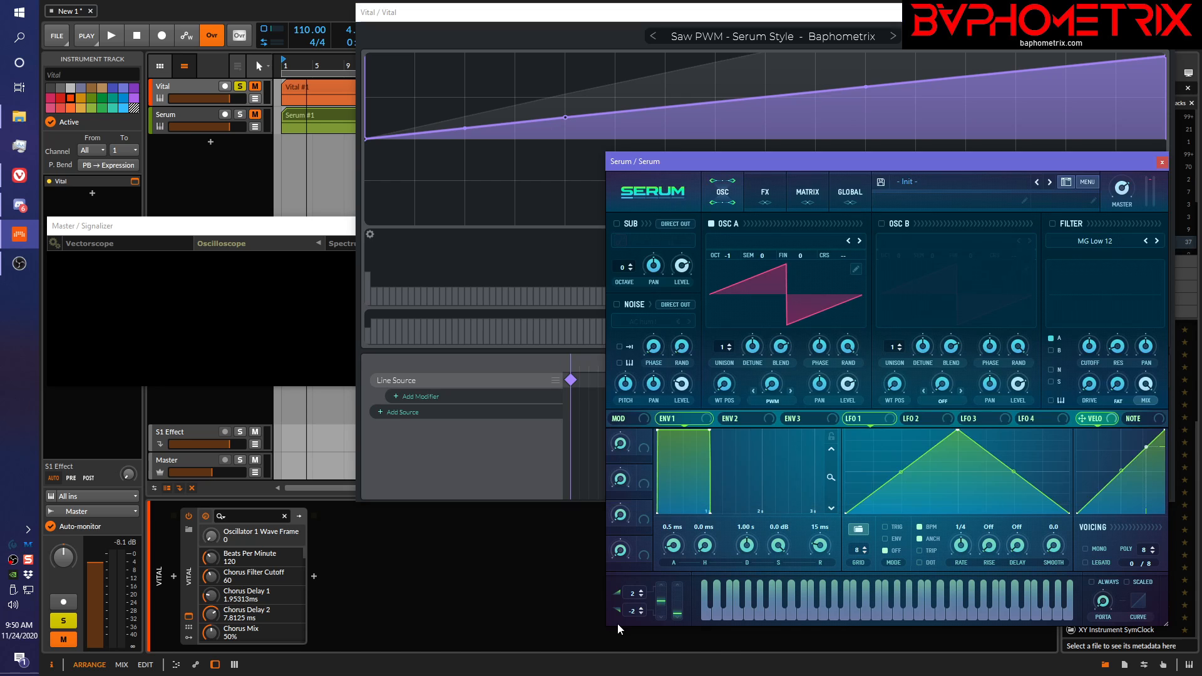
mouse_move(657, 19)
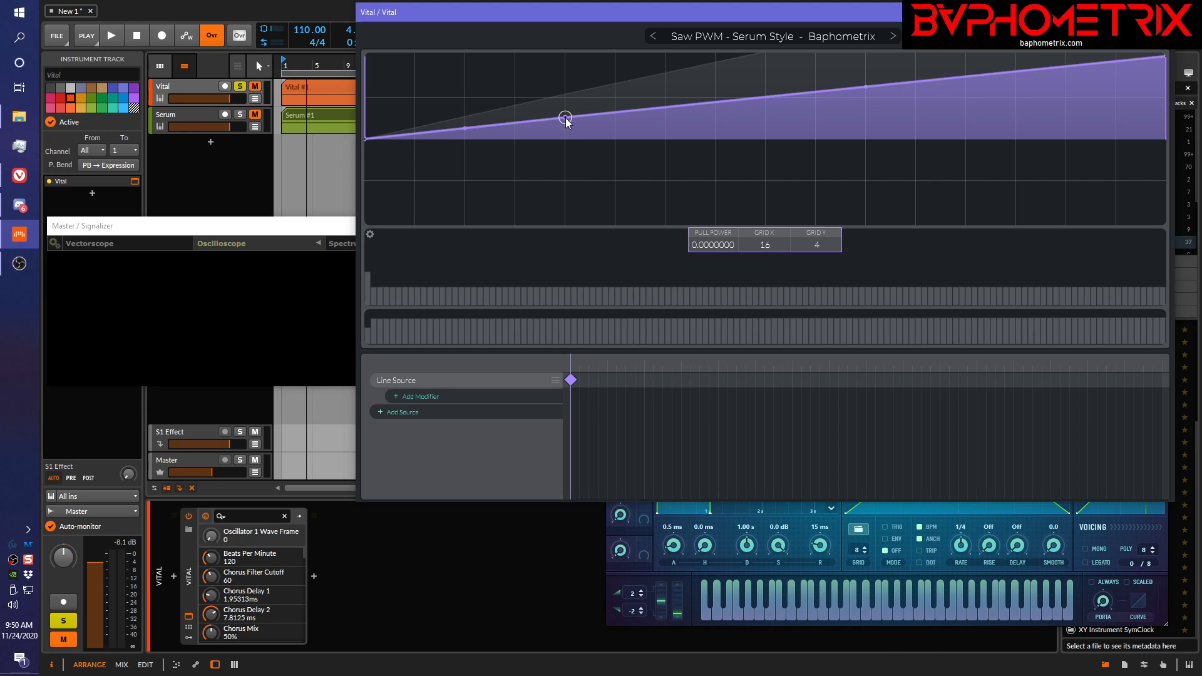
- Drag the line points into a narrow peak at the start, dropping to a flat centre line
left_click_drag(566, 119, 514, 55)
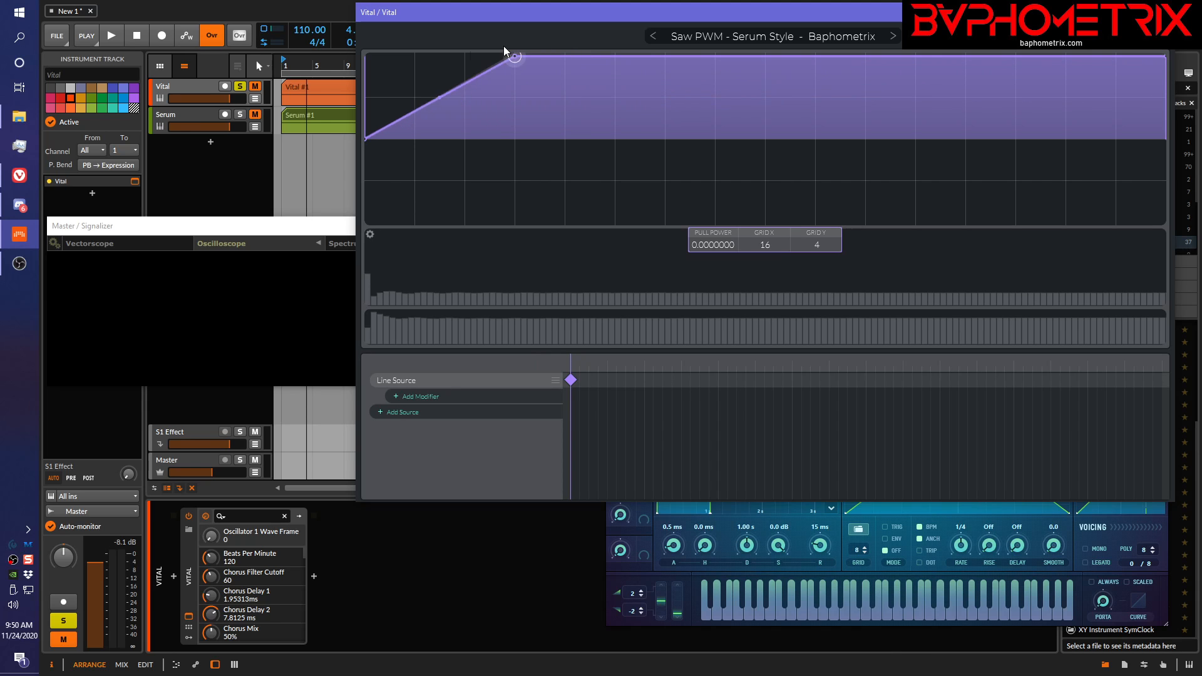
left_click_drag(513, 56, 414, 56)
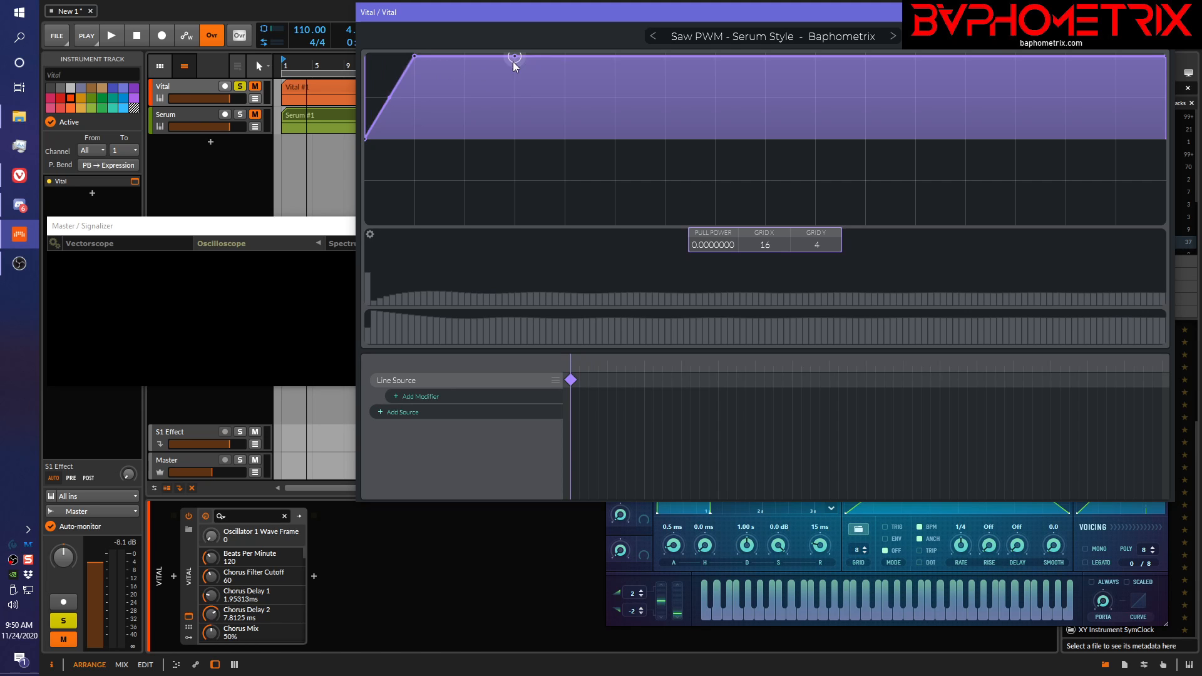
left_click_drag(514, 57, 414, 220)
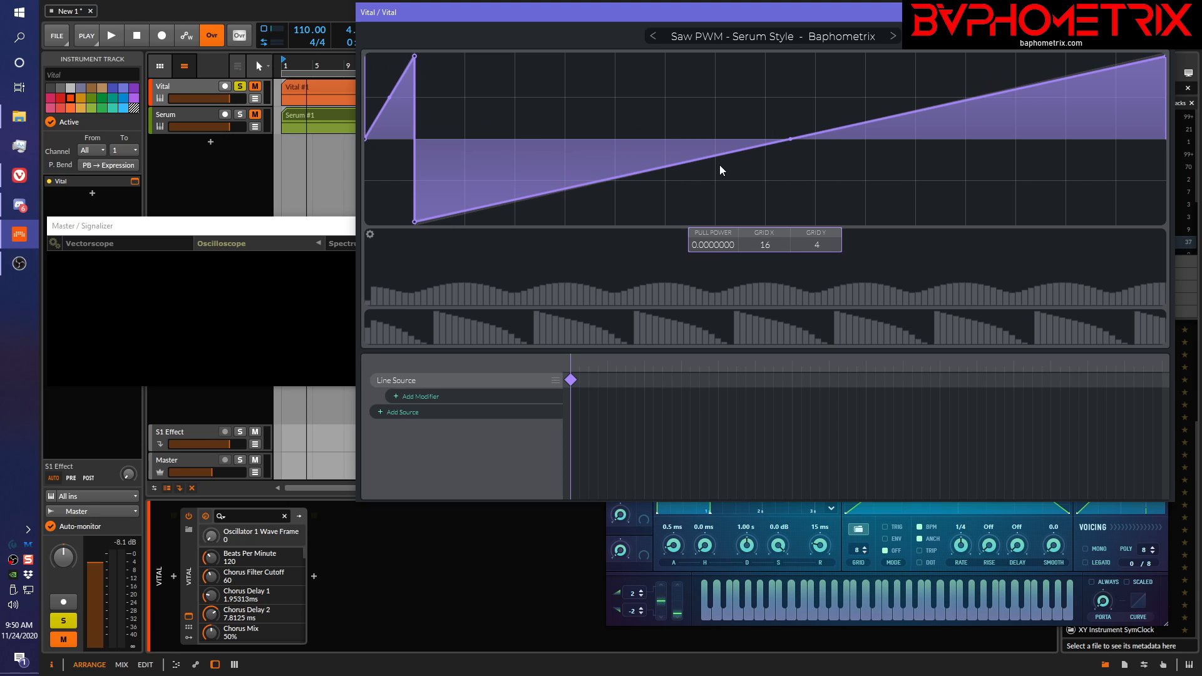
mouse_move(667, 167)
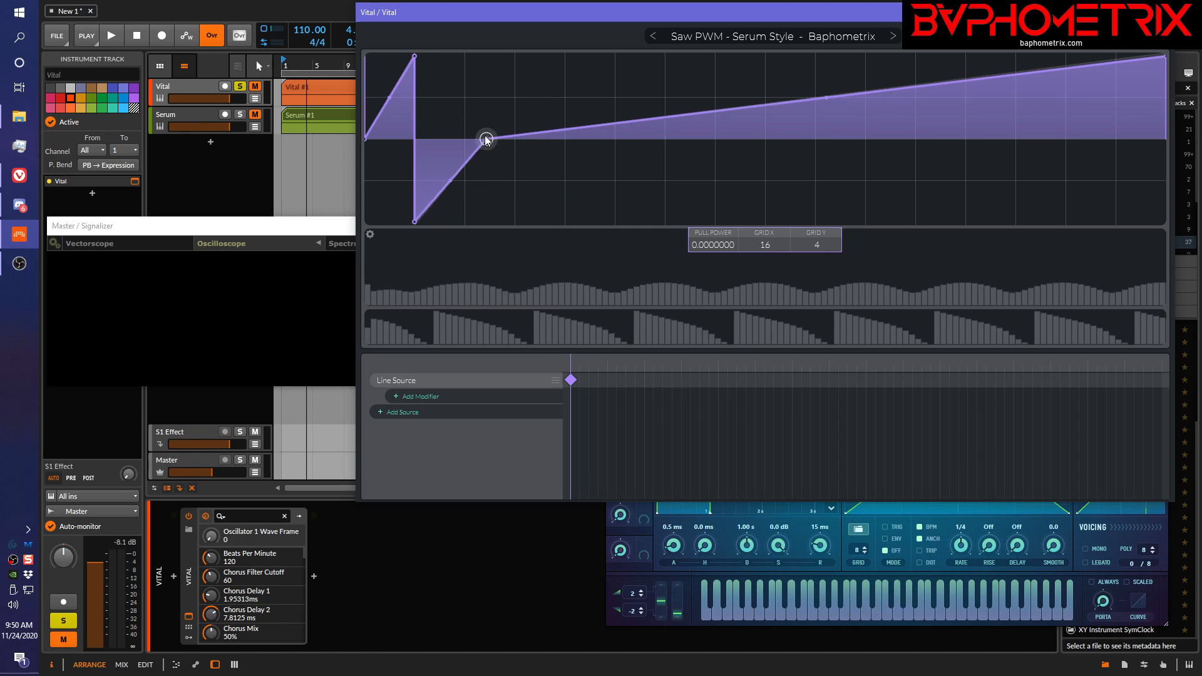
left_click_drag(488, 139, 468, 142)
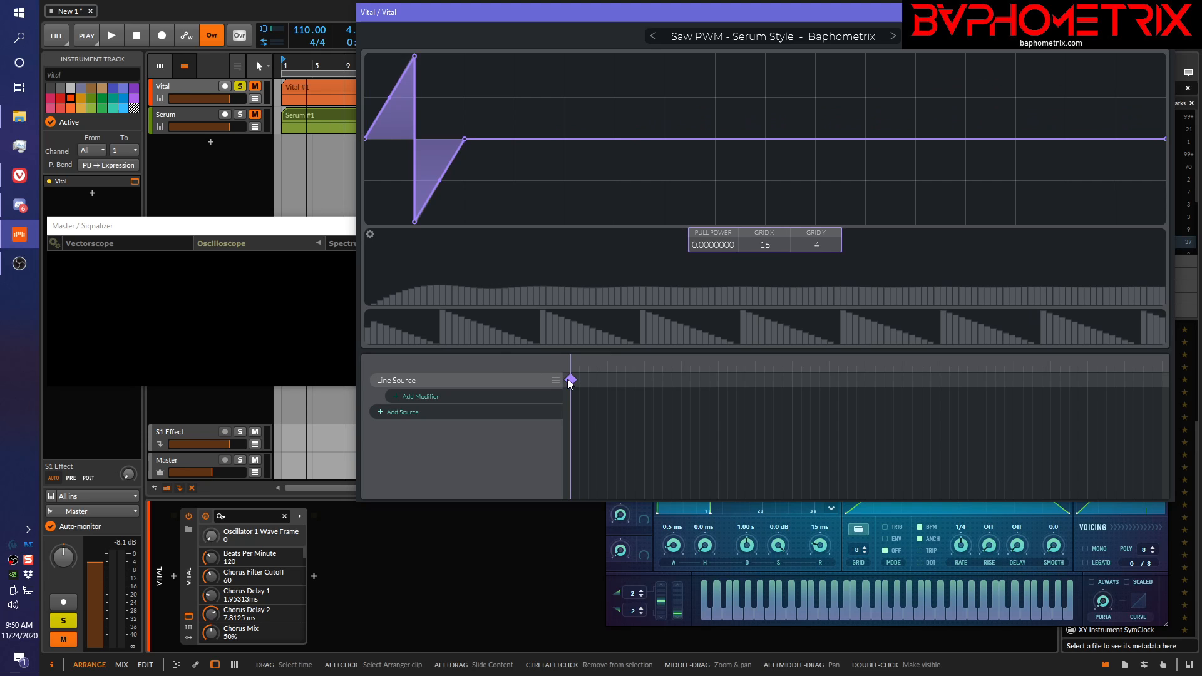
- Move the narrow-pulse keyframe to the last frame and stretch the first frame into a full saw
left_click_drag(570, 380, 1057, 380)
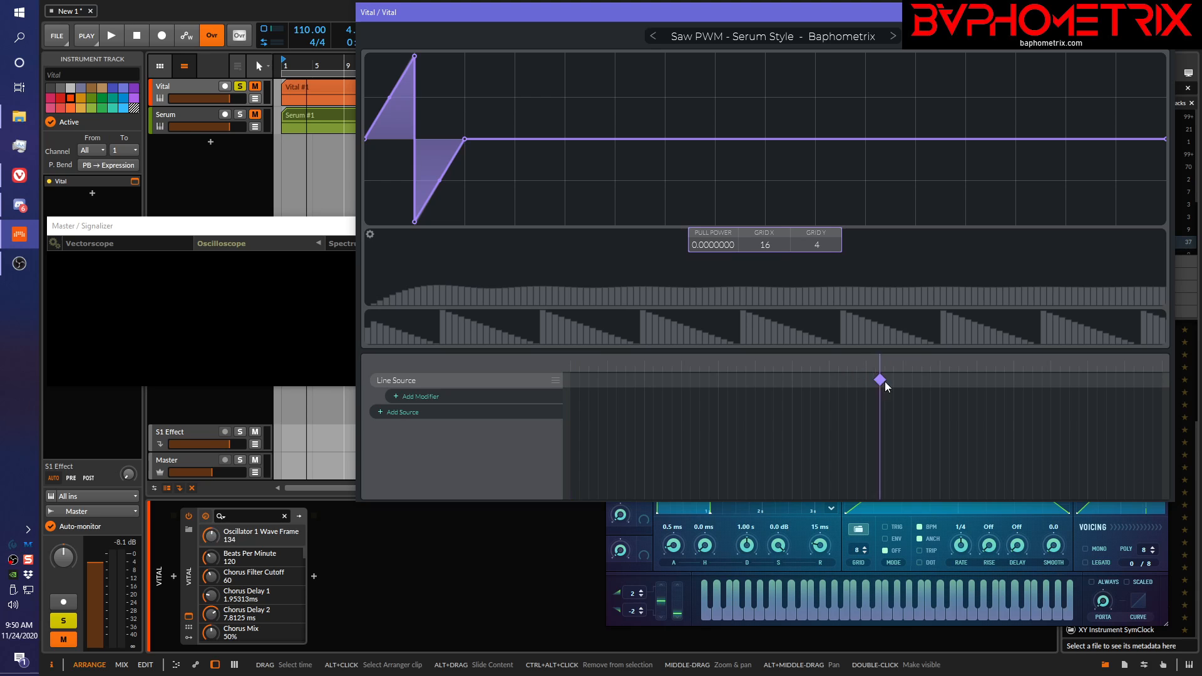
left_click_drag(879, 380, 1162, 380)
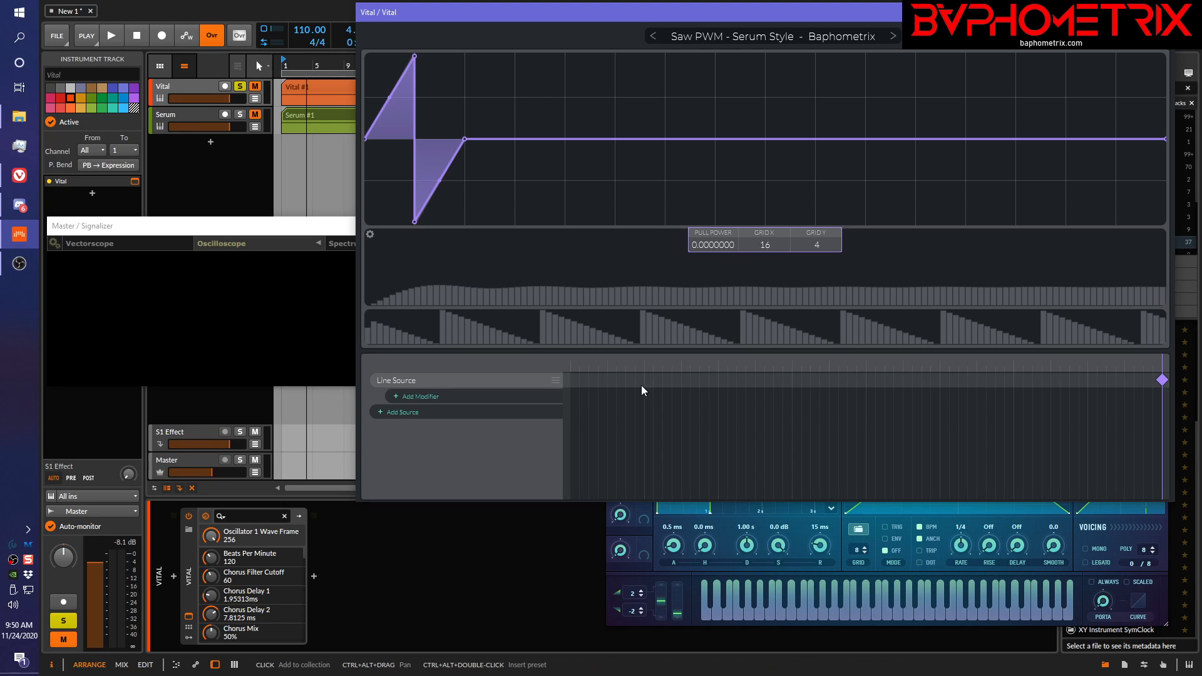
mouse_move(566, 385)
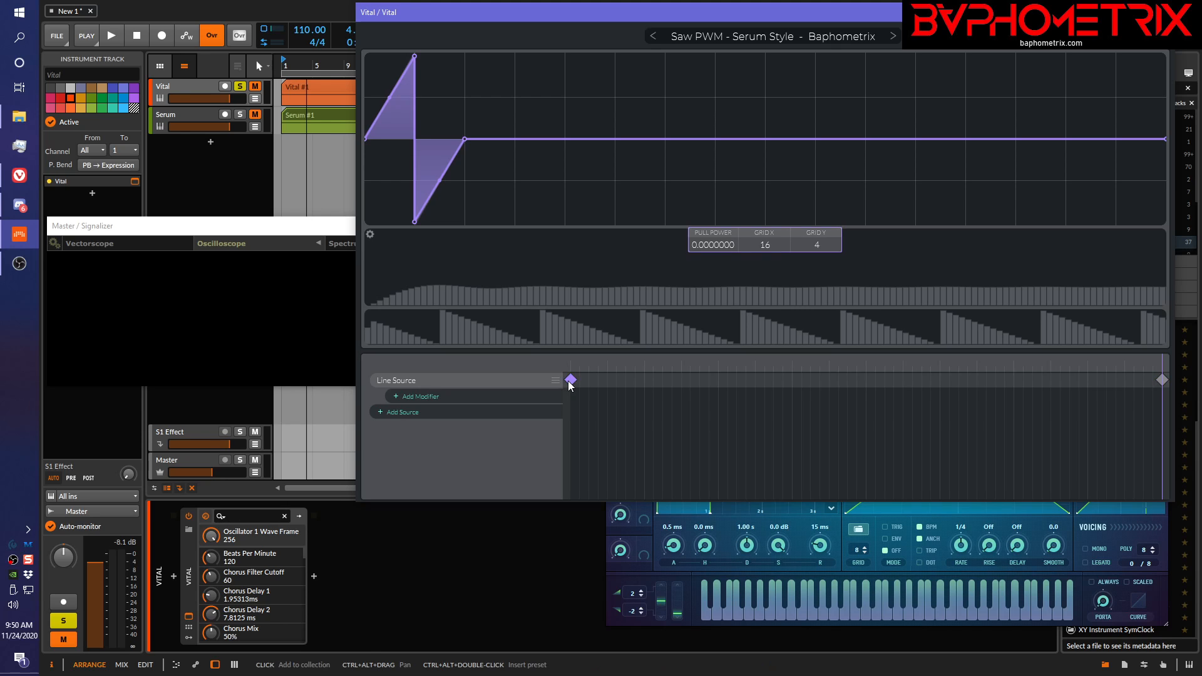
mouse_move(455, 158)
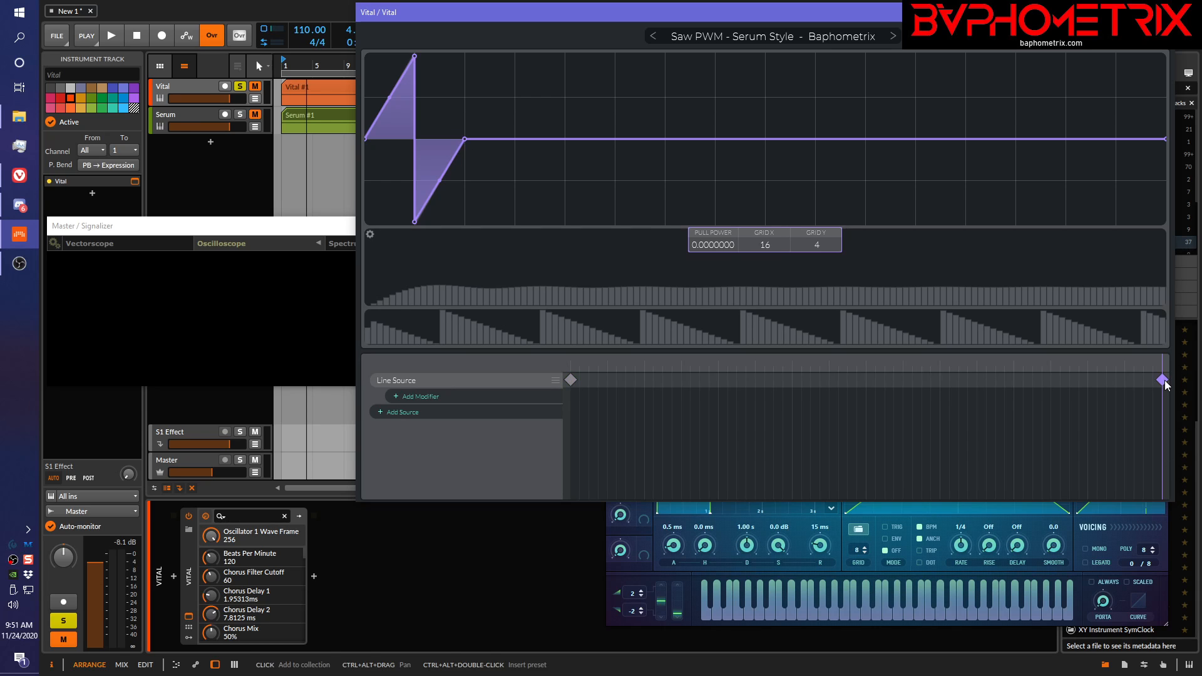
mouse_move(575, 383)
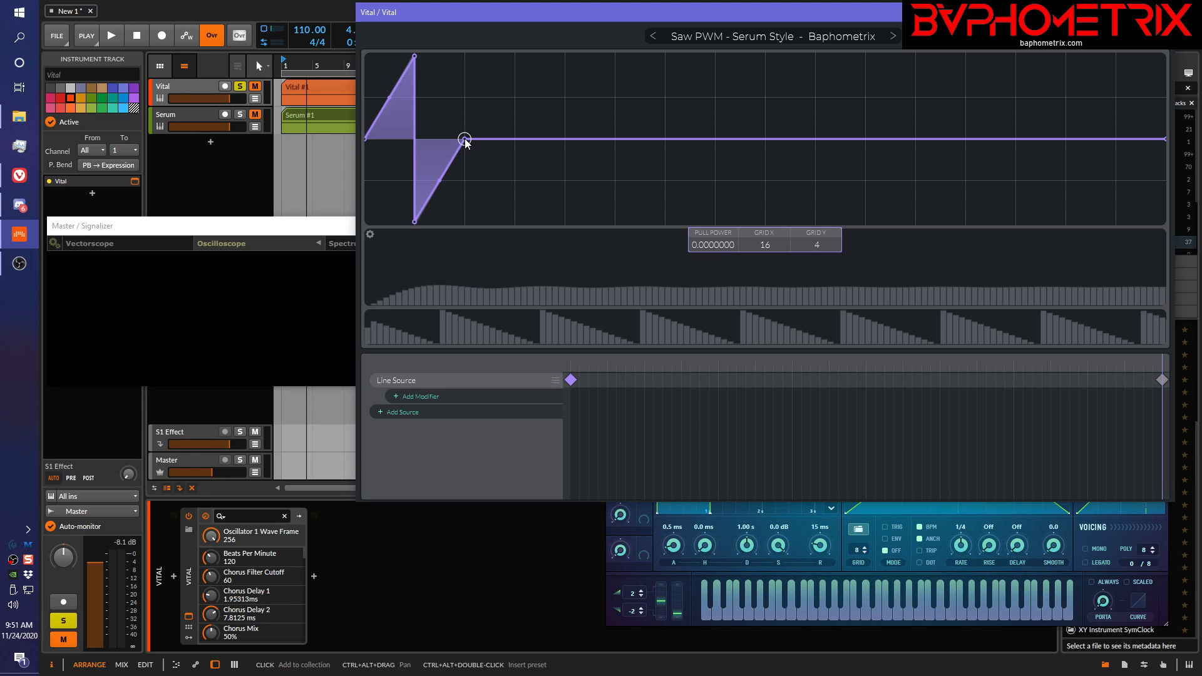
left_click_drag(465, 141, 1015, 139)
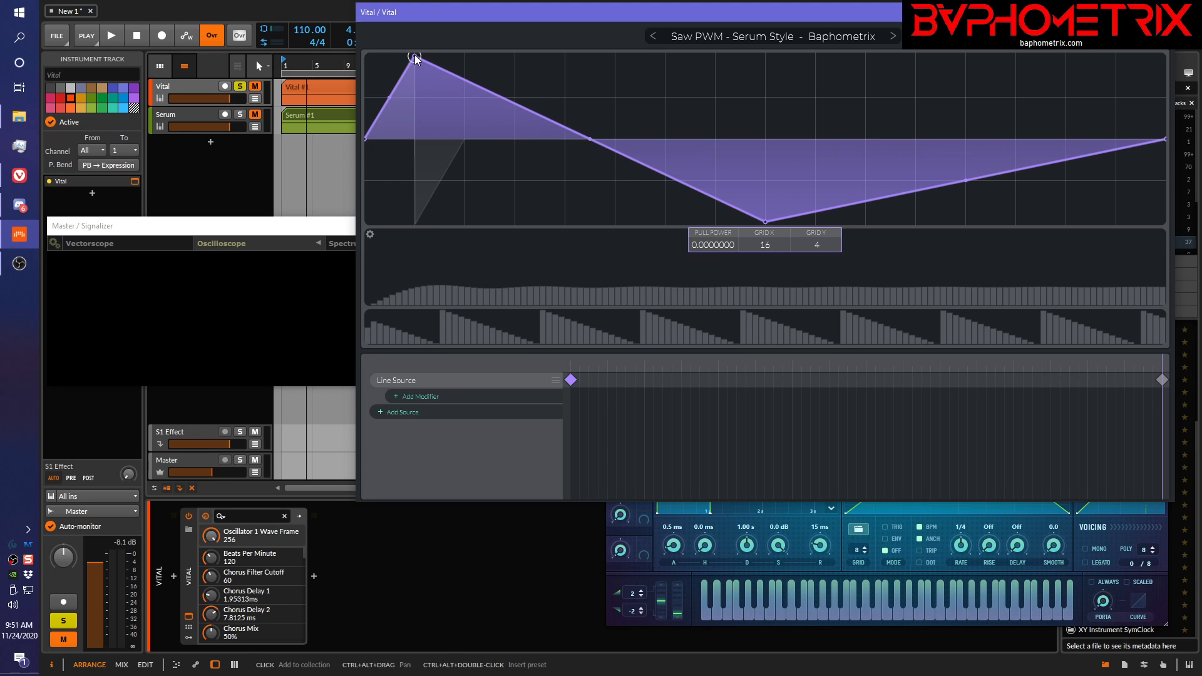
left_click_drag(414, 57, 765, 57)
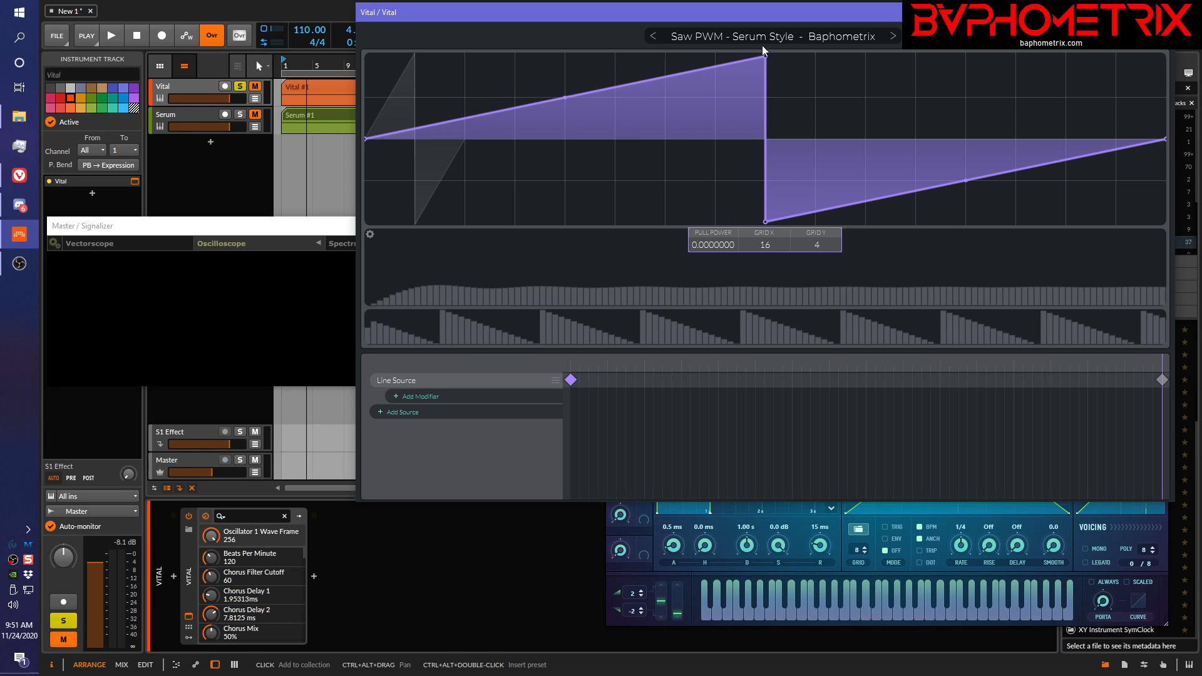
mouse_move(573, 385)
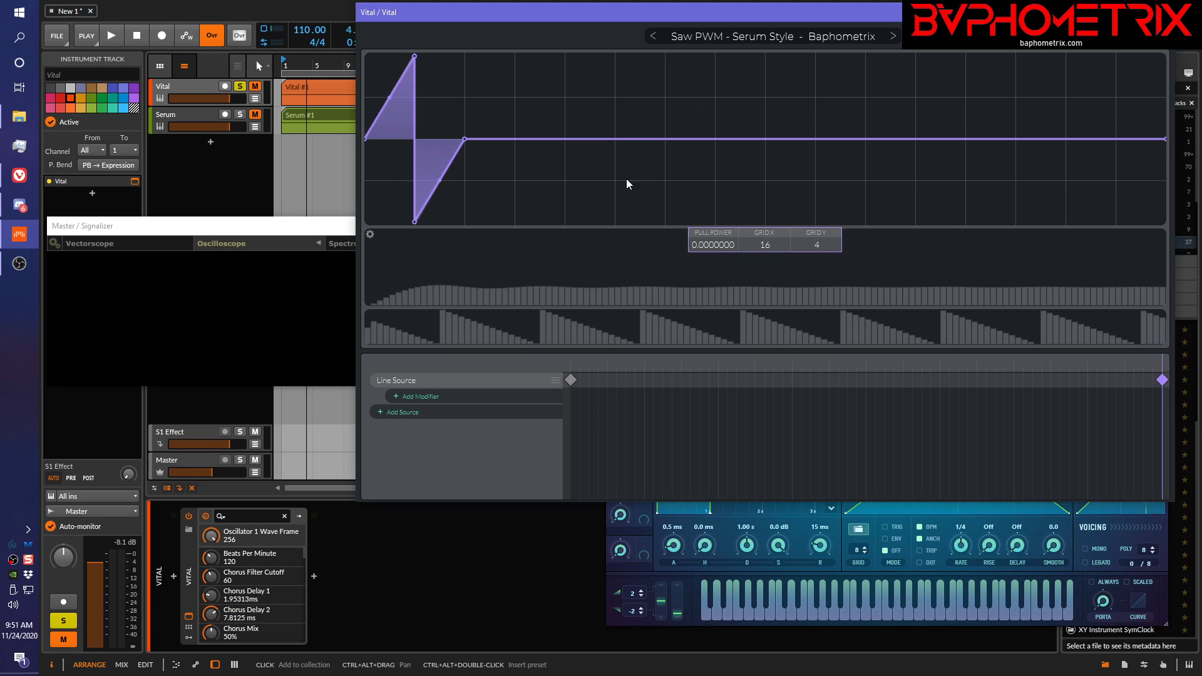
mouse_move(588, 404)
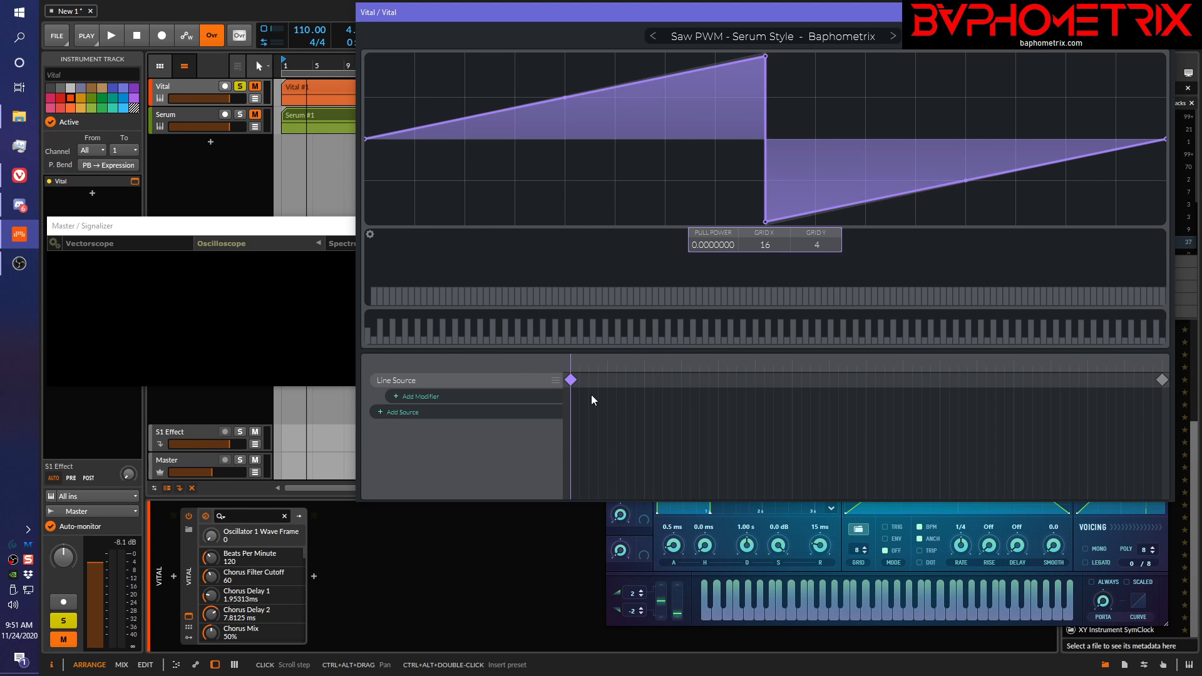
mouse_move(800, 383)
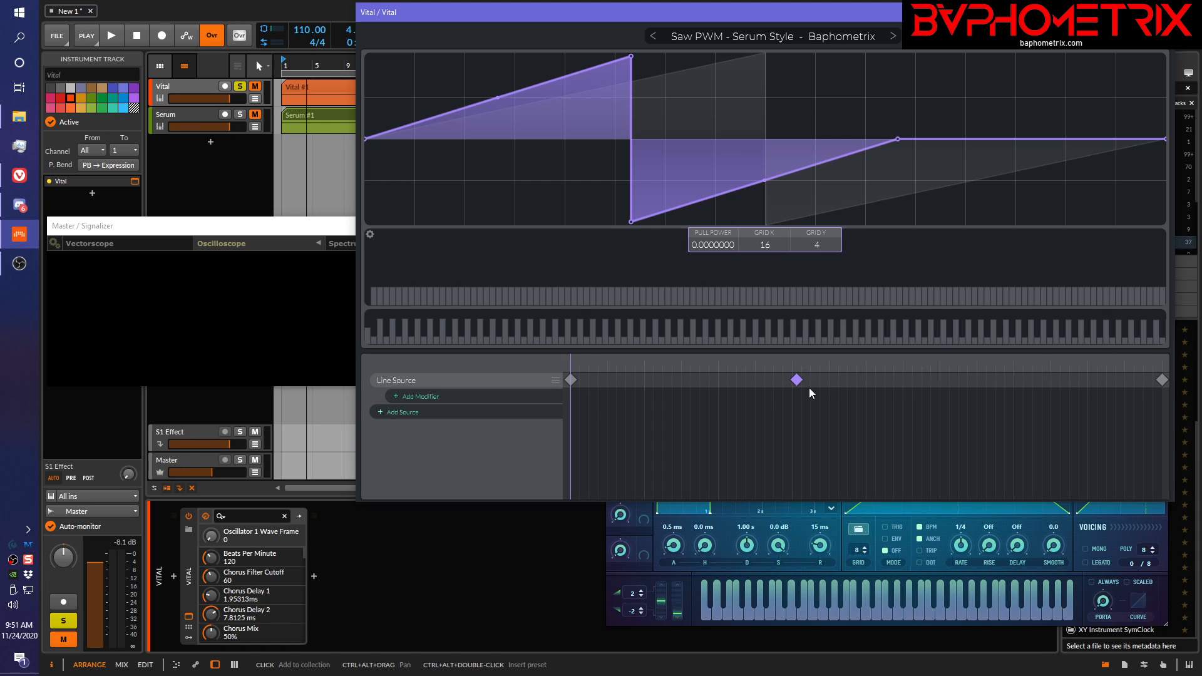
mouse_move(799, 387)
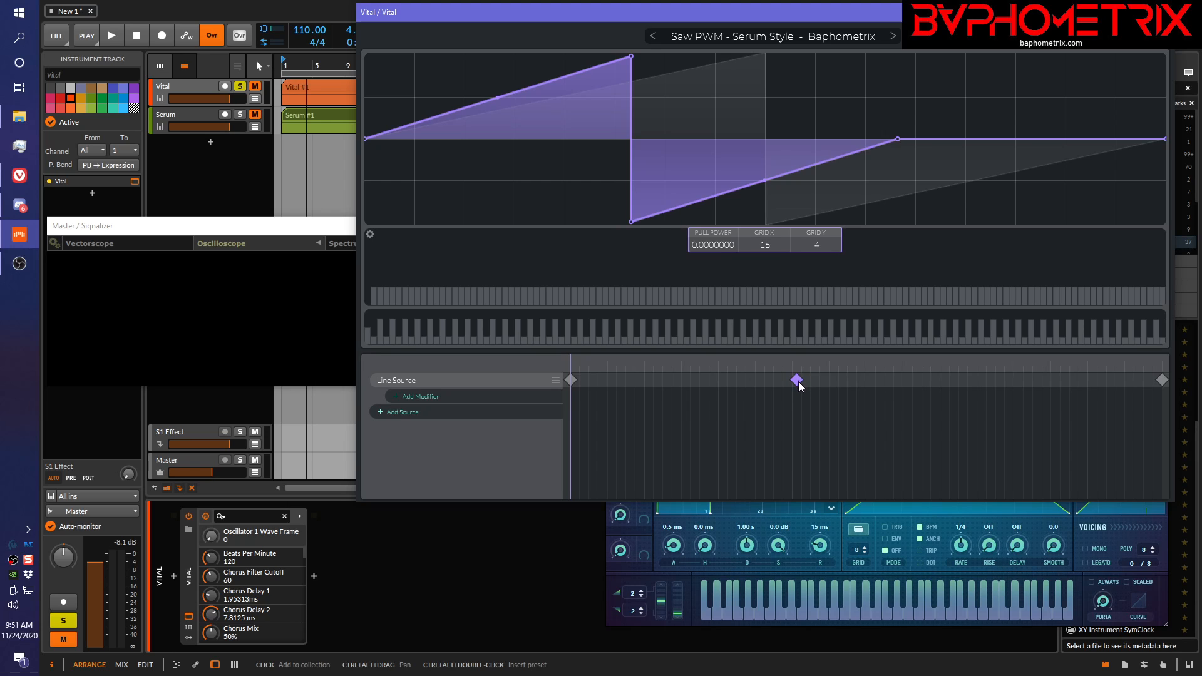
- Clear the in-between keyframe and open the line source's modifier list
left_click(800, 383)
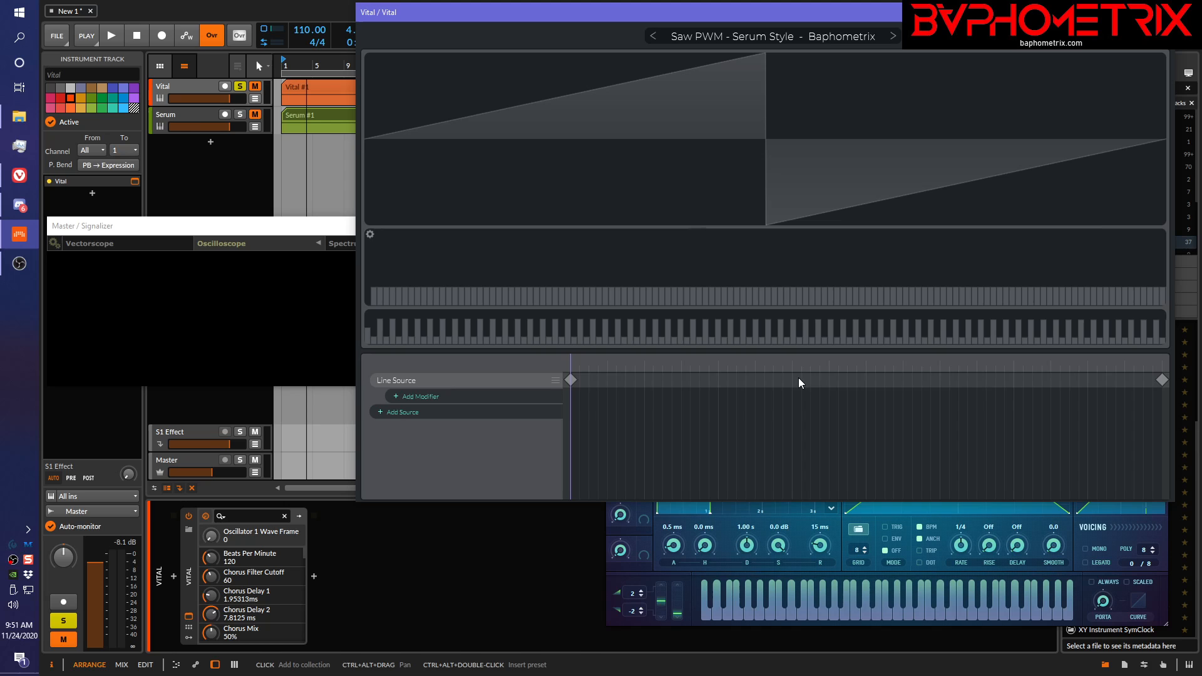
left_click(420, 397)
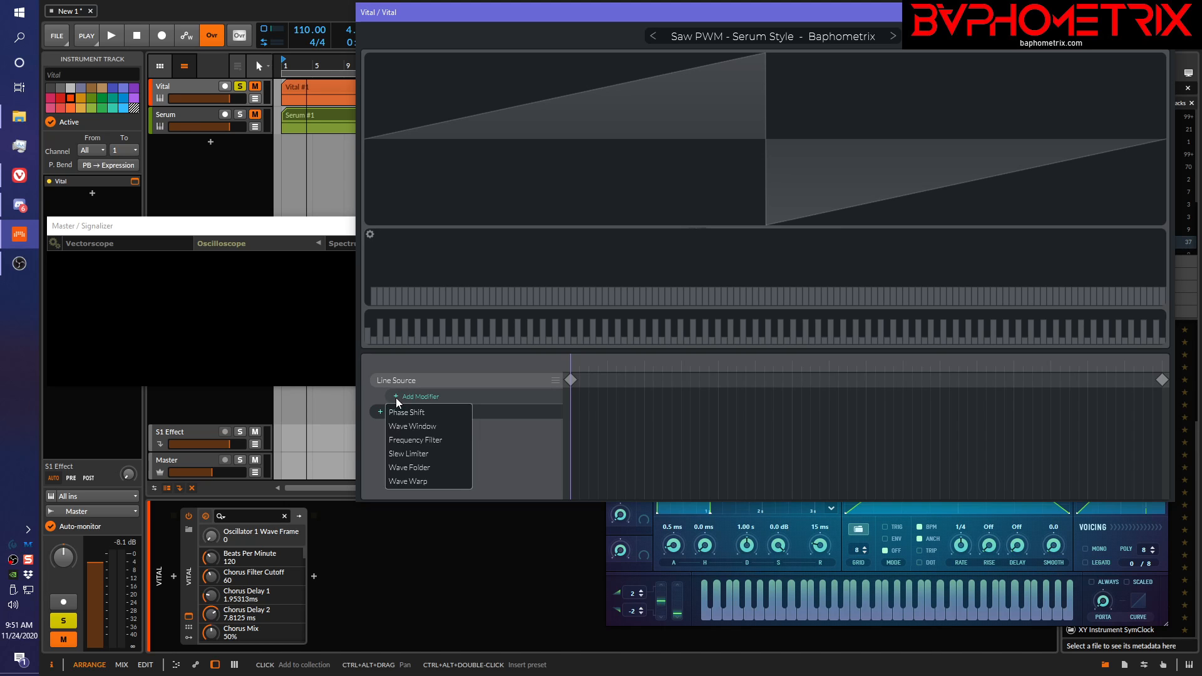
mouse_move(391, 365)
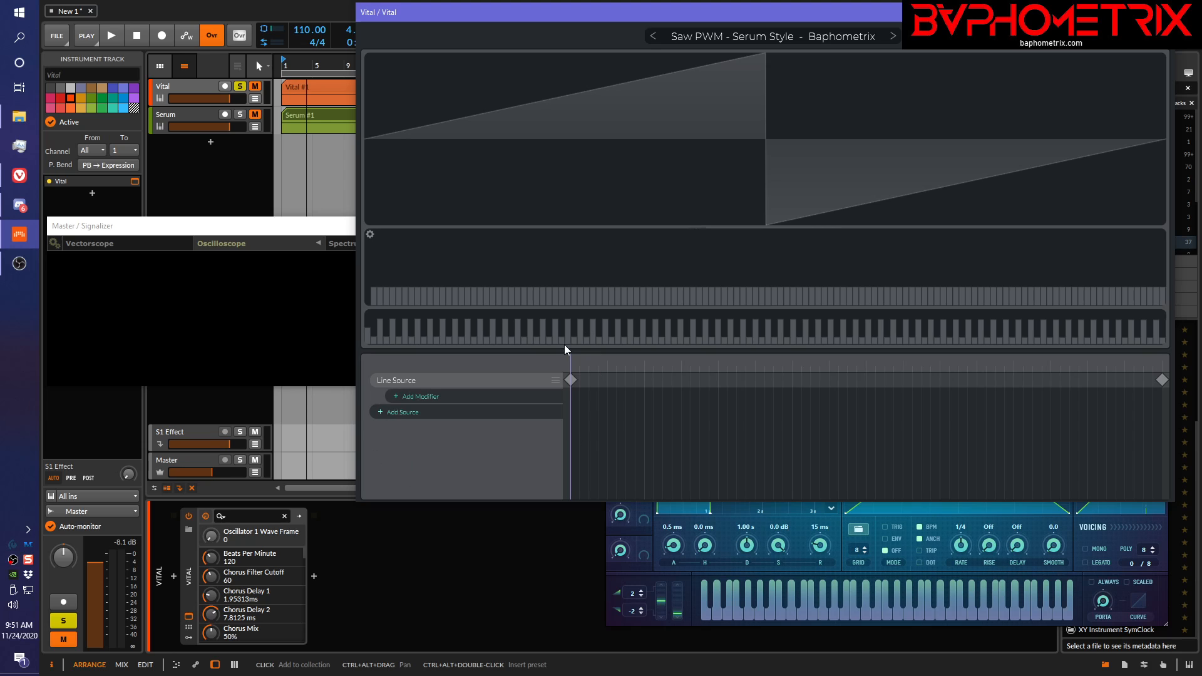
mouse_move(631, 270)
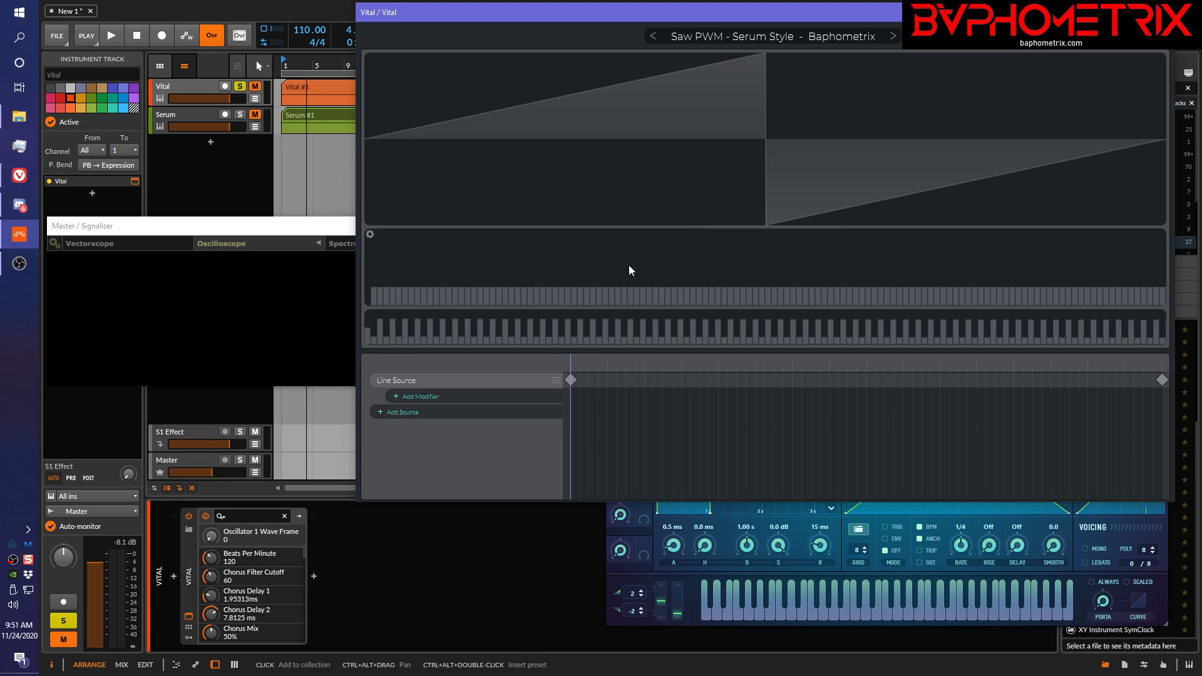
mouse_move(639, 216)
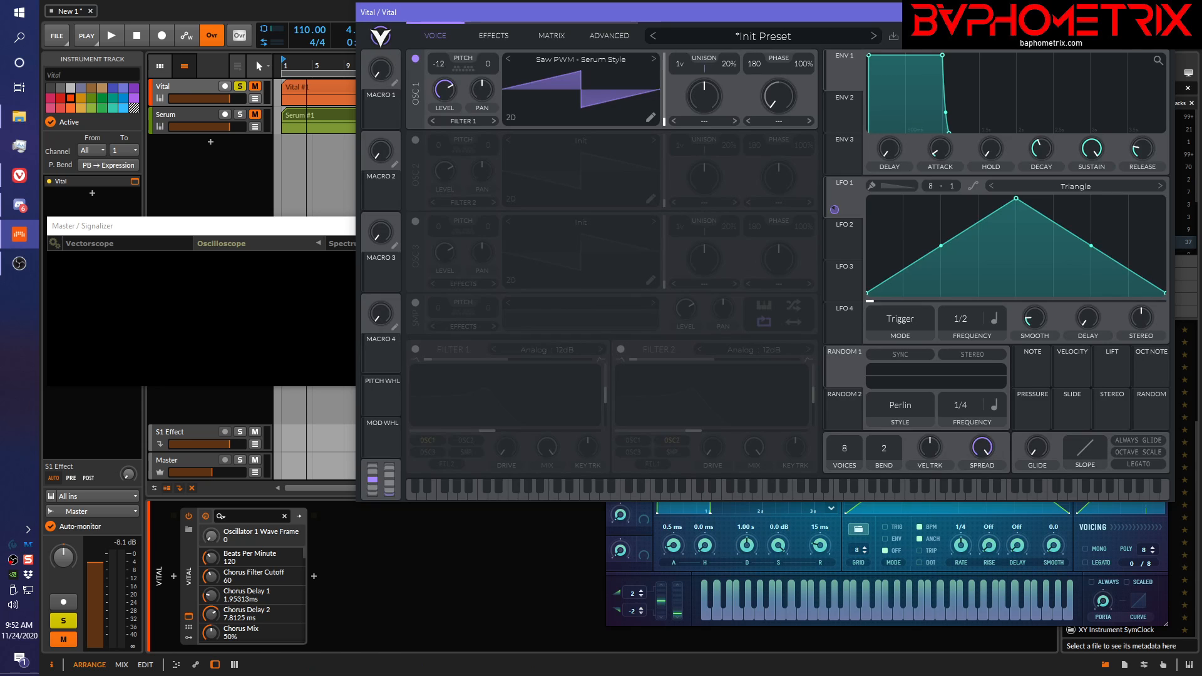
mouse_move(662, 123)
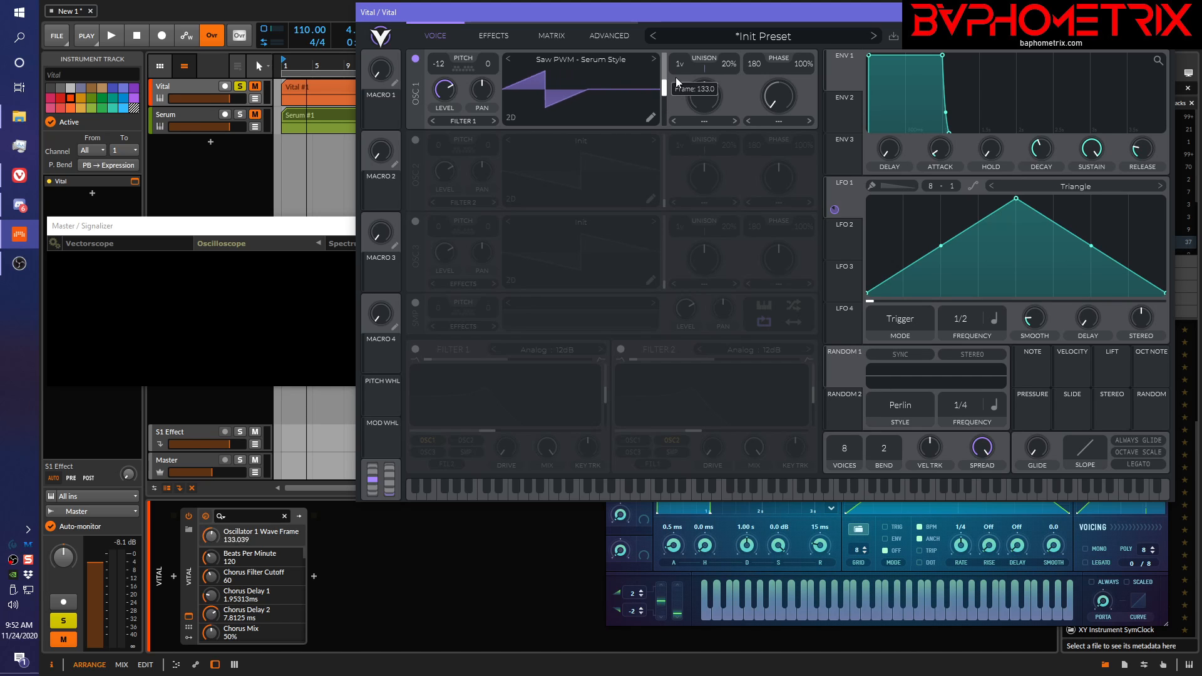
- Sweep OSC 1's wave frame through the narrowing pulse, ending near frame 93
left_click_drag(663, 99, 663, 76)
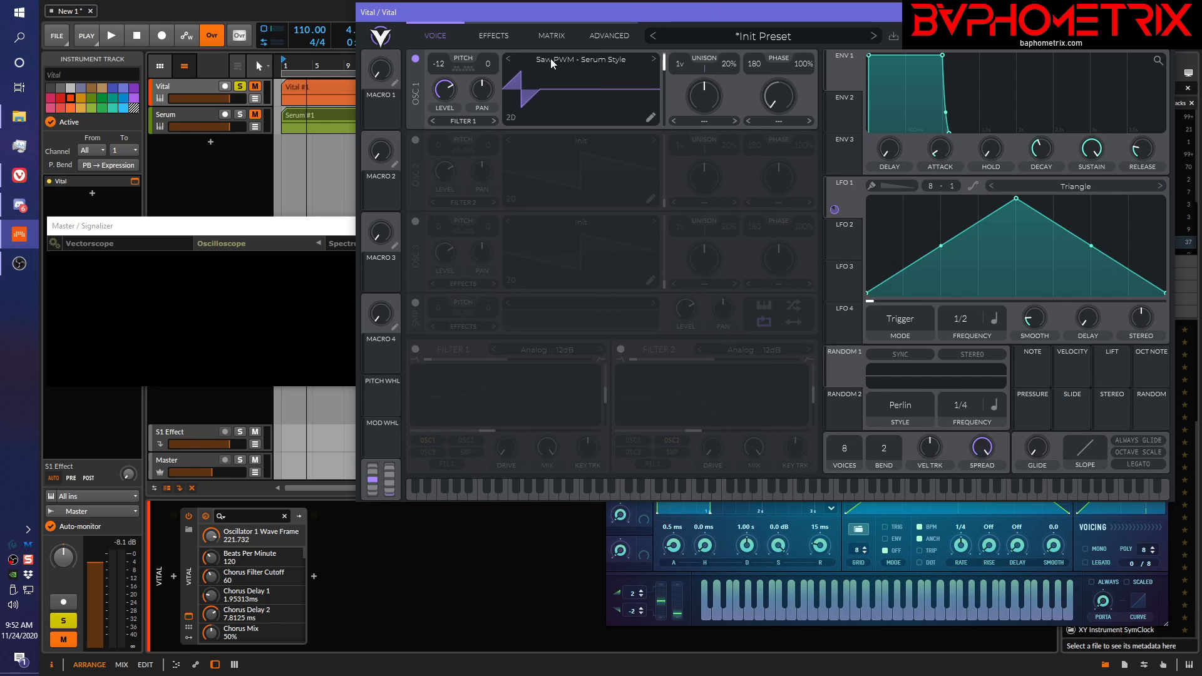
mouse_move(560, 58)
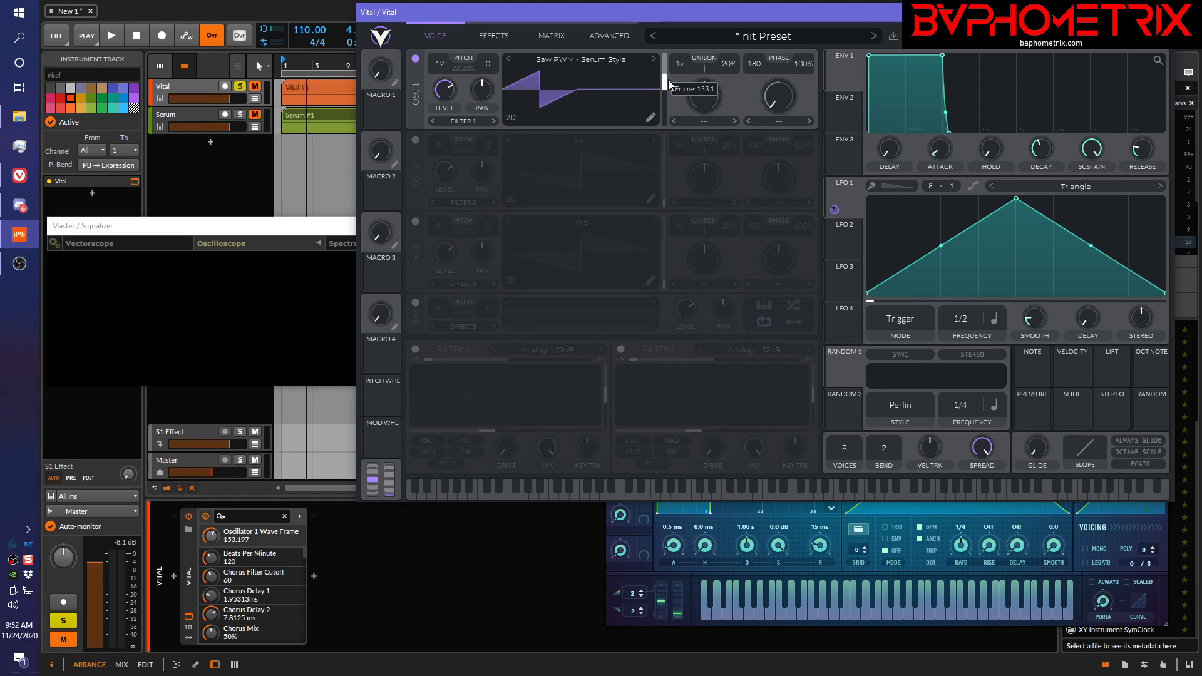
left_click_drag(779, 96, 786, 101)
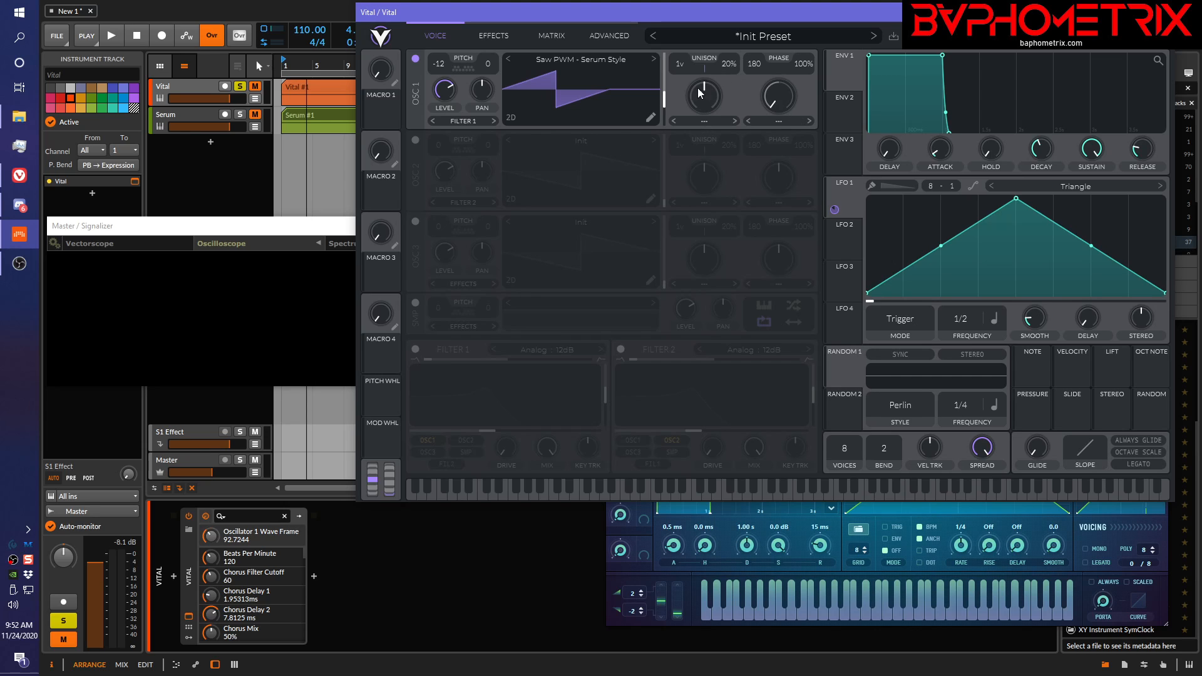
mouse_move(727, 120)
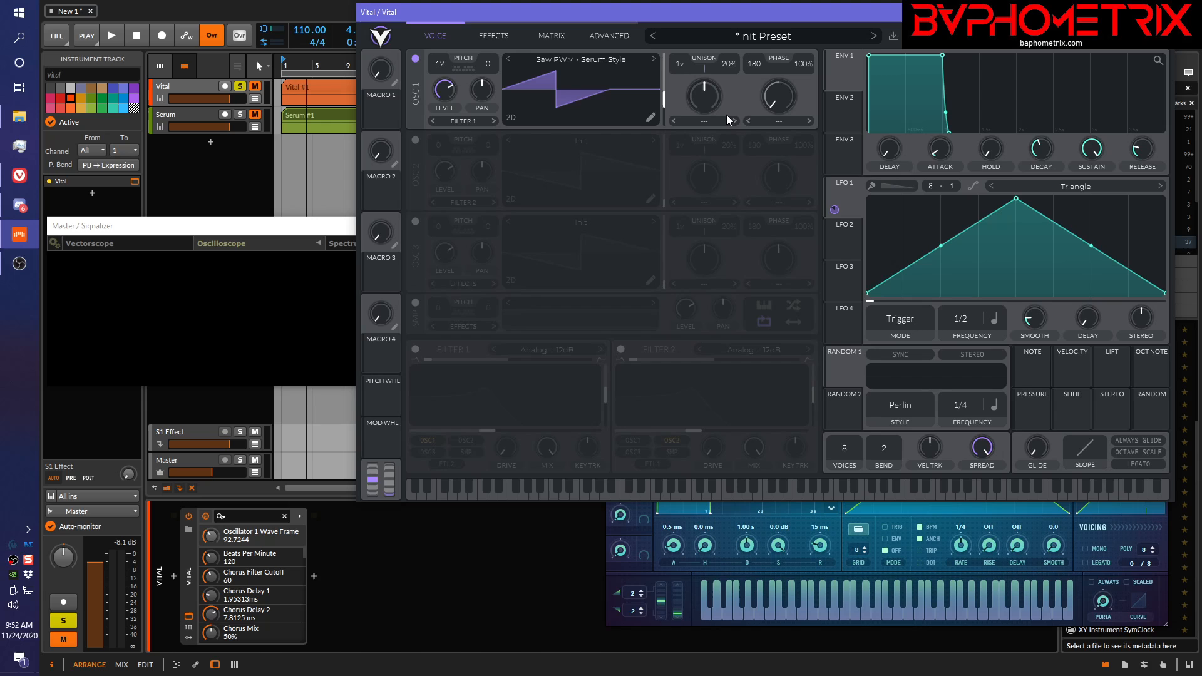
- Choose Formant from OSC 1's distortion mode list
left_click(776, 121)
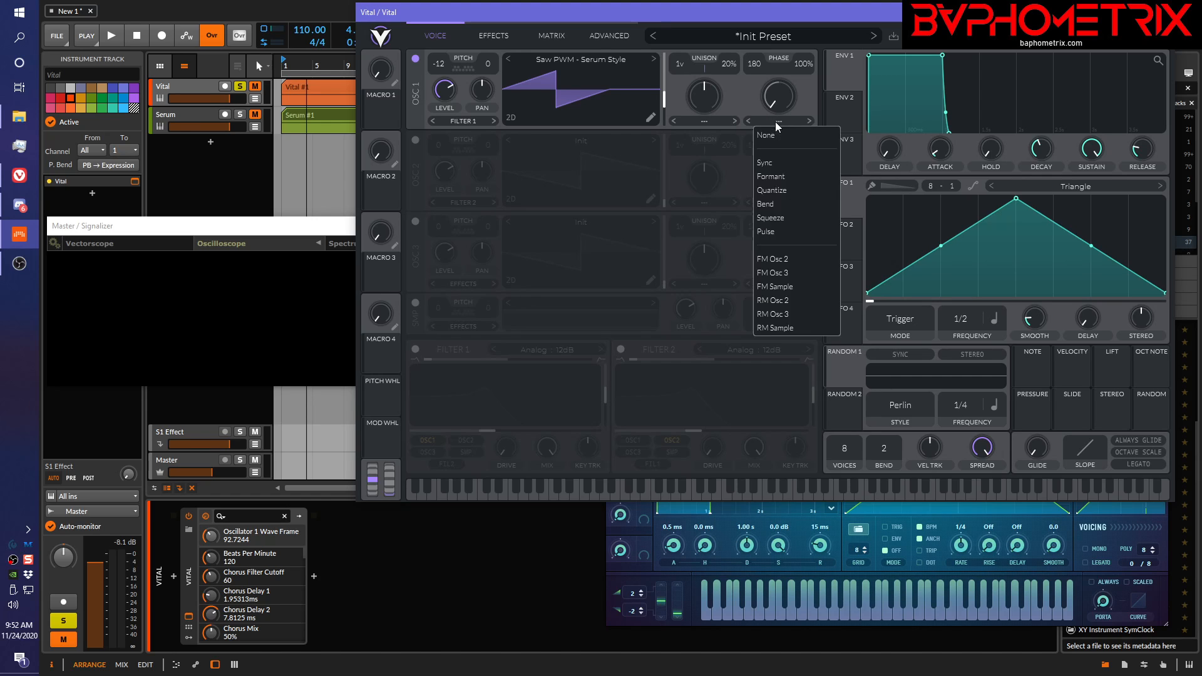
mouse_move(773, 274)
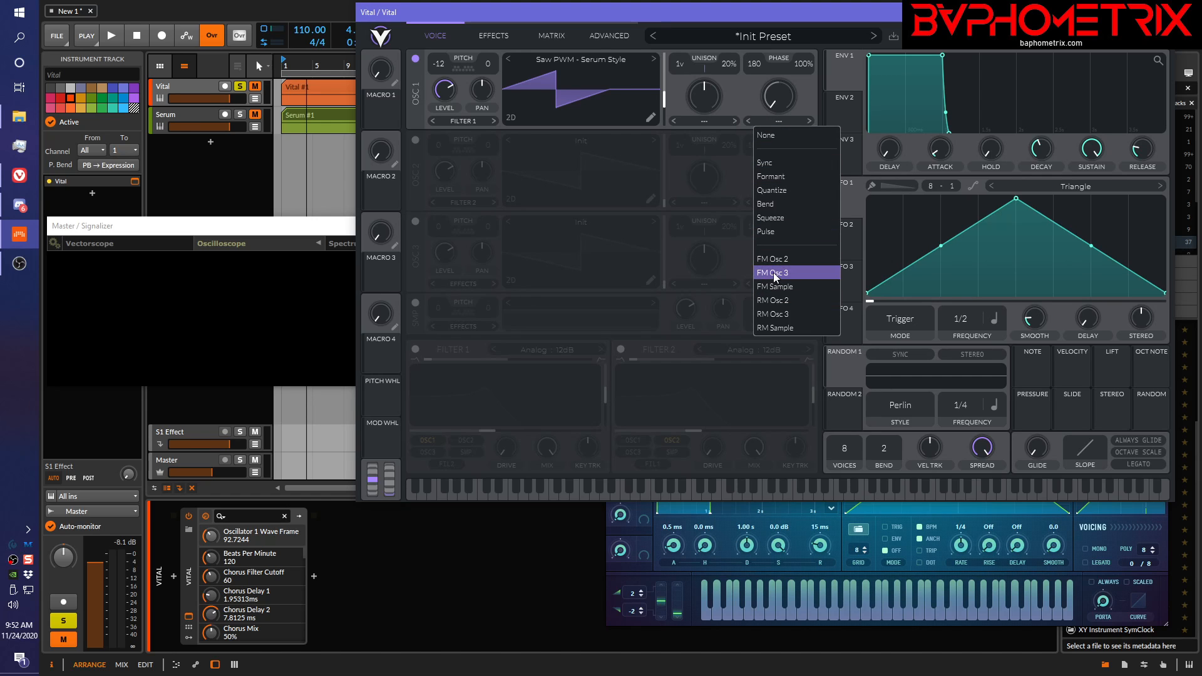
mouse_move(782, 189)
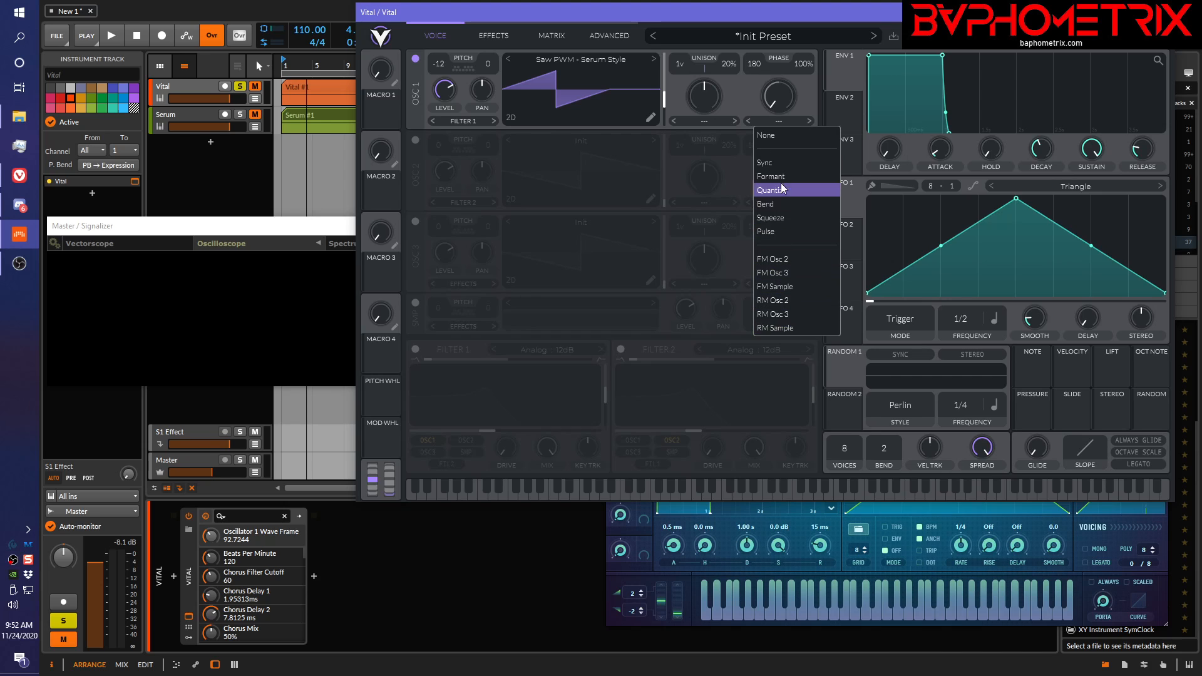
mouse_move(764, 163)
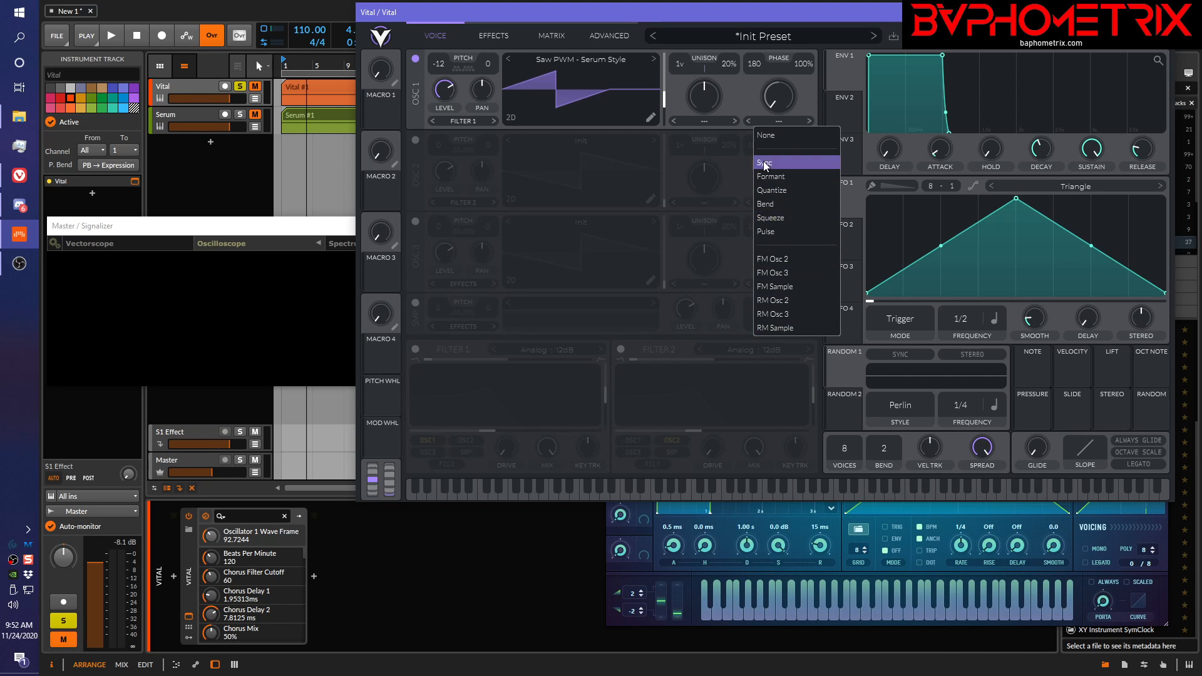
mouse_move(776, 177)
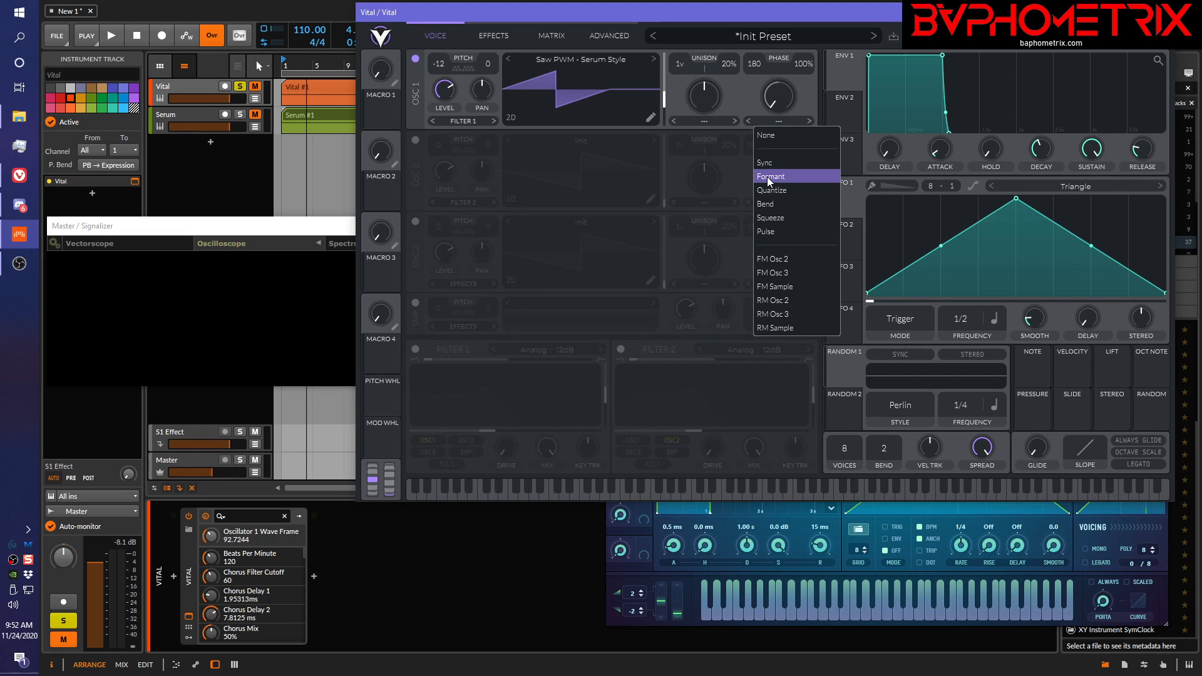
left_click(773, 175)
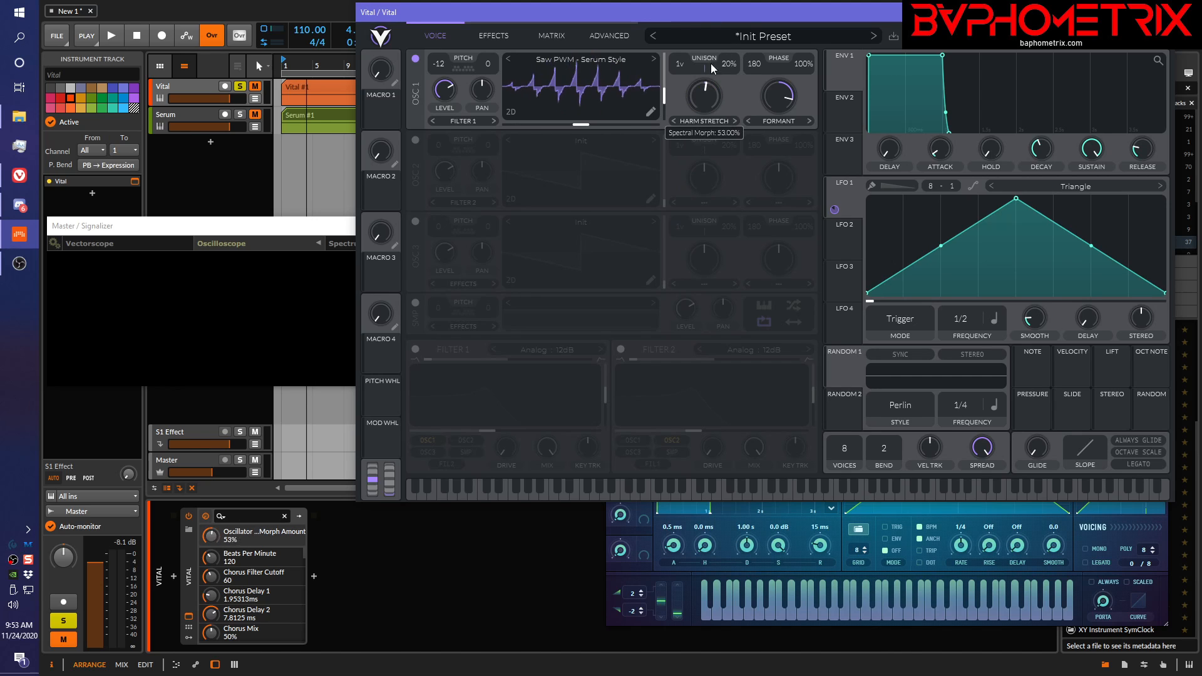
- With a note playing, tweak harmonic stretch, distortion phase and amount, and sweep the wave frame
left_click(110, 35)
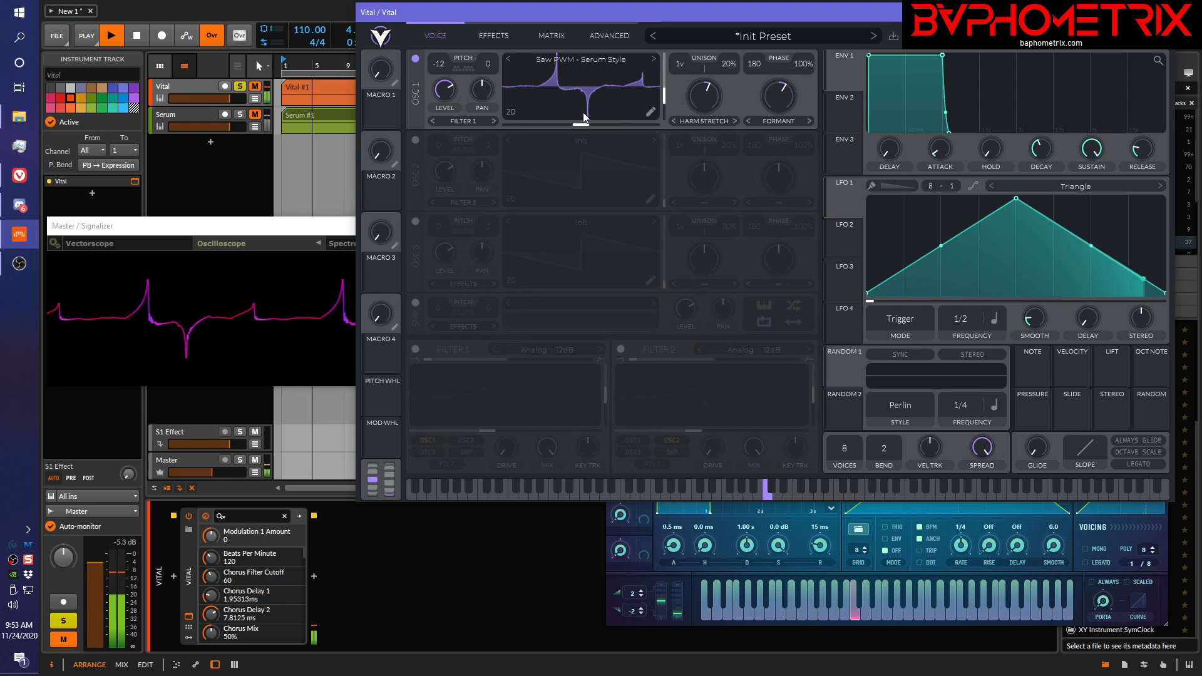
left_click_drag(777, 99, 773, 107)
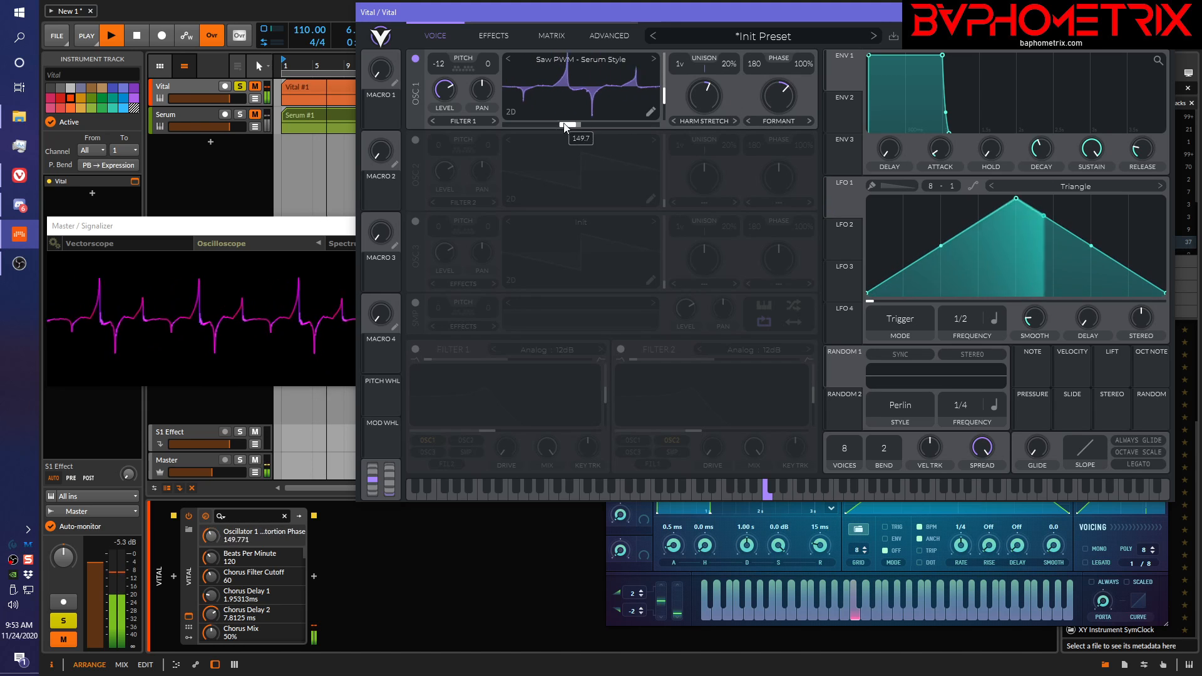
left_click_drag(778, 96, 779, 77)
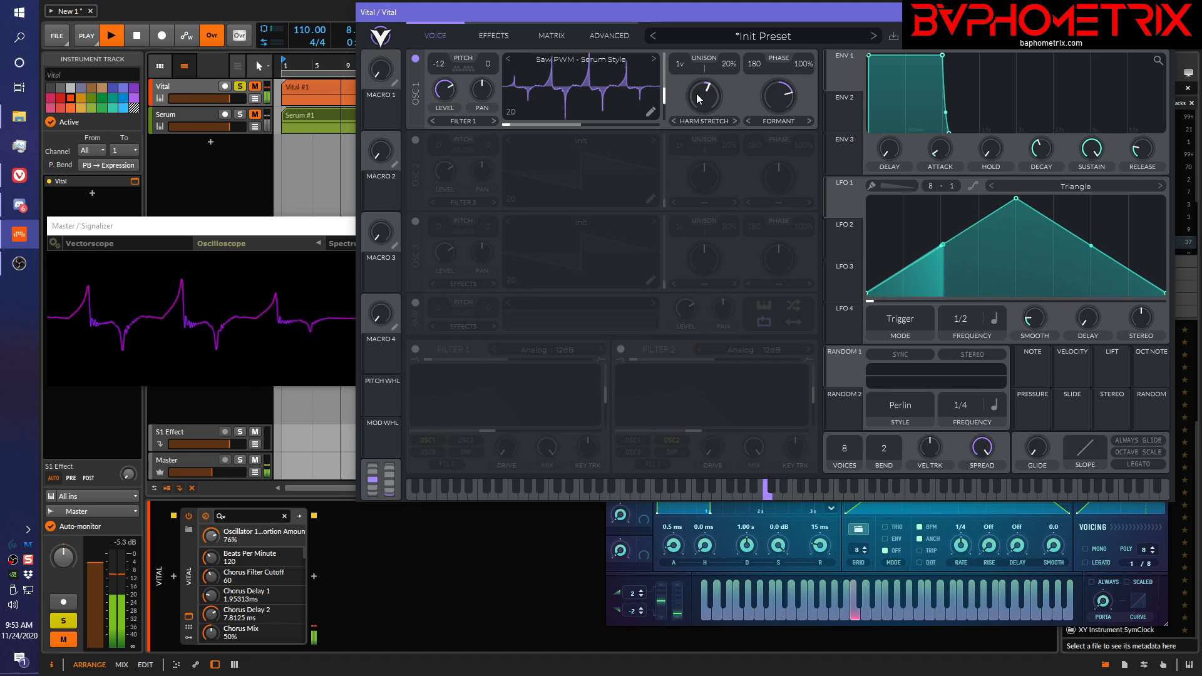
left_click_drag(701, 96, 706, 73)
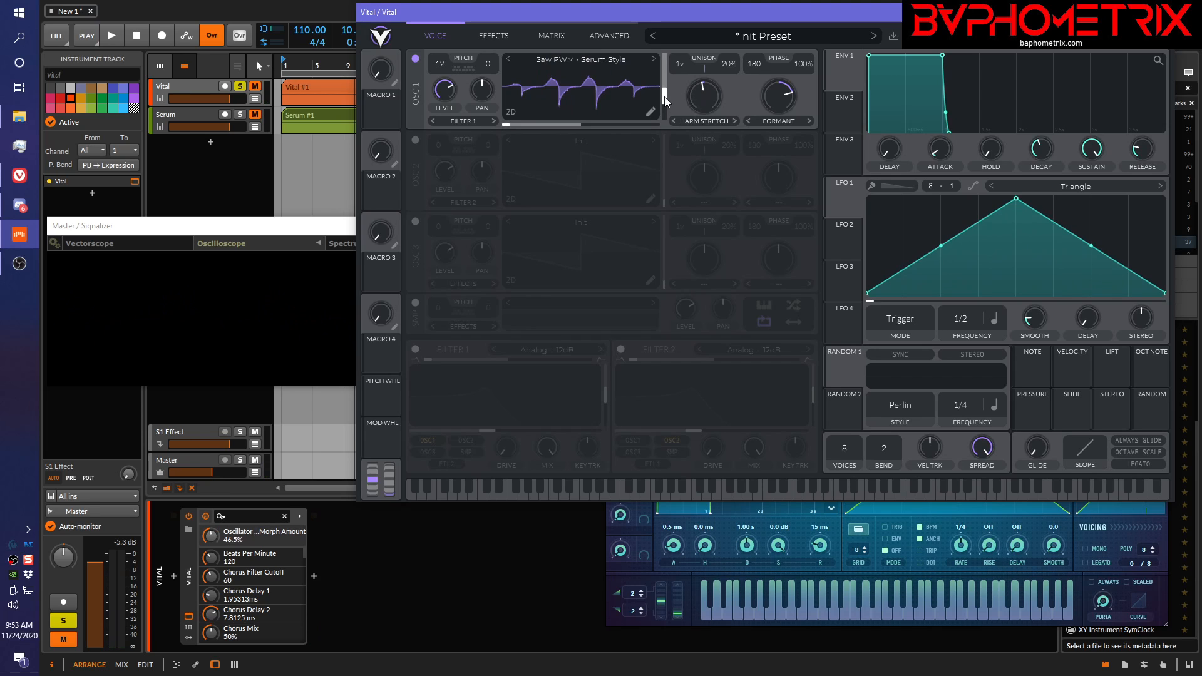
left_click(110, 35)
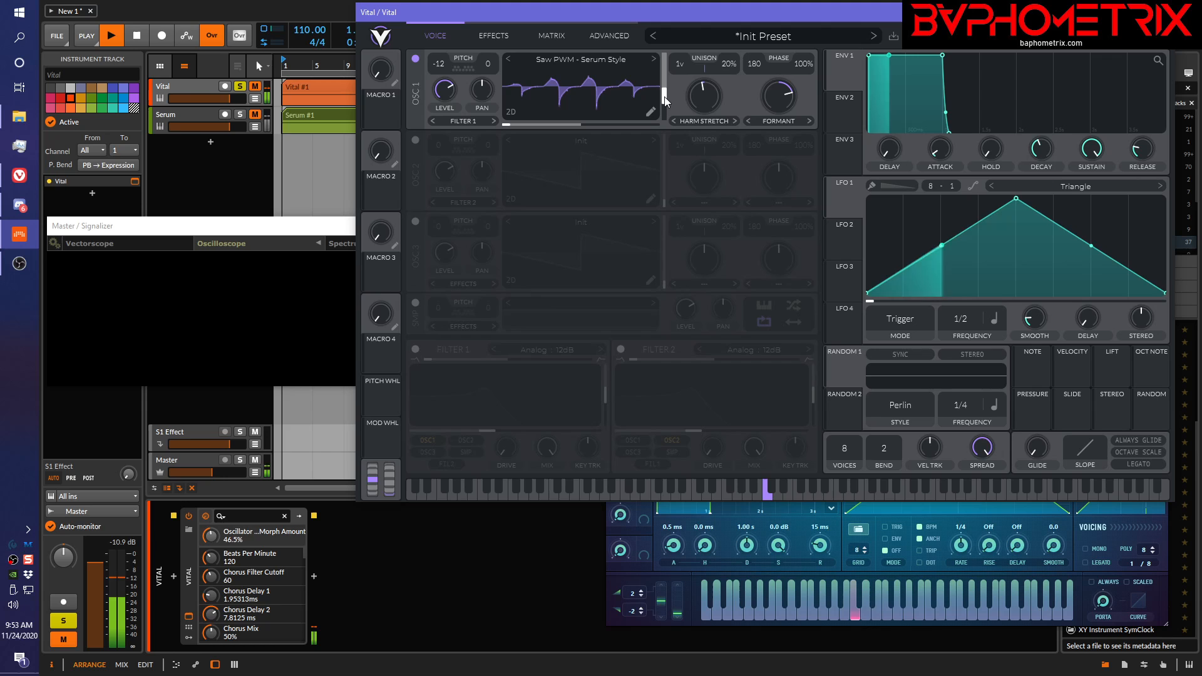
left_click_drag(661, 76, 661, 96)
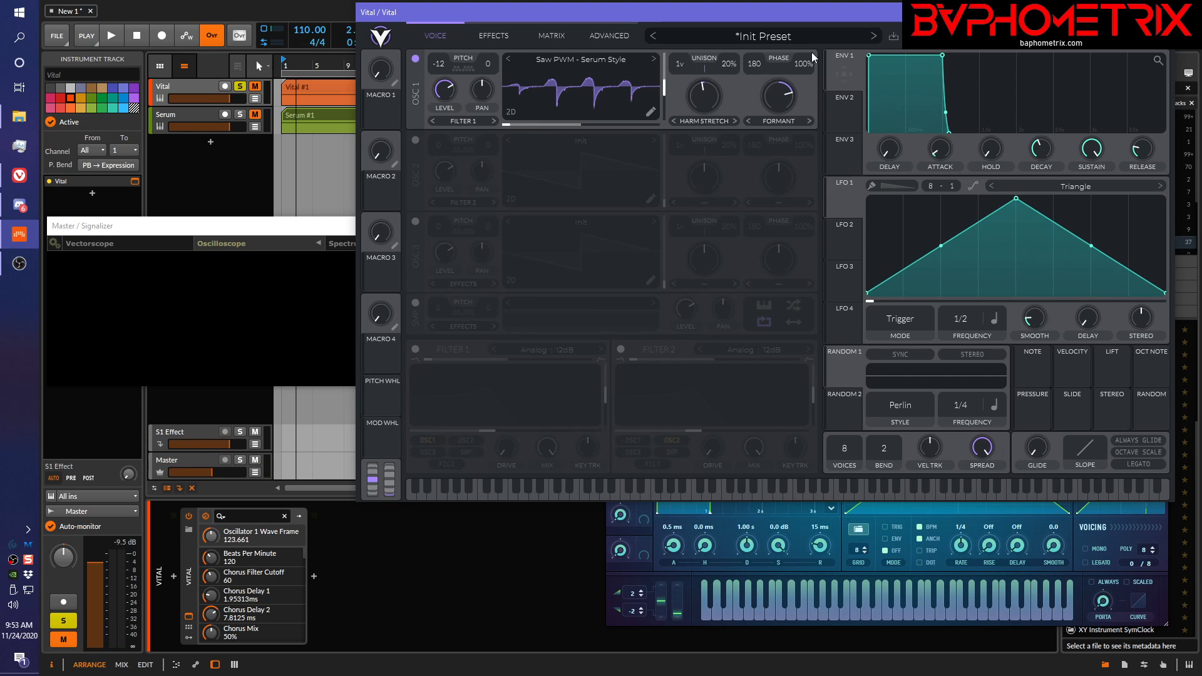
mouse_move(671, 125)
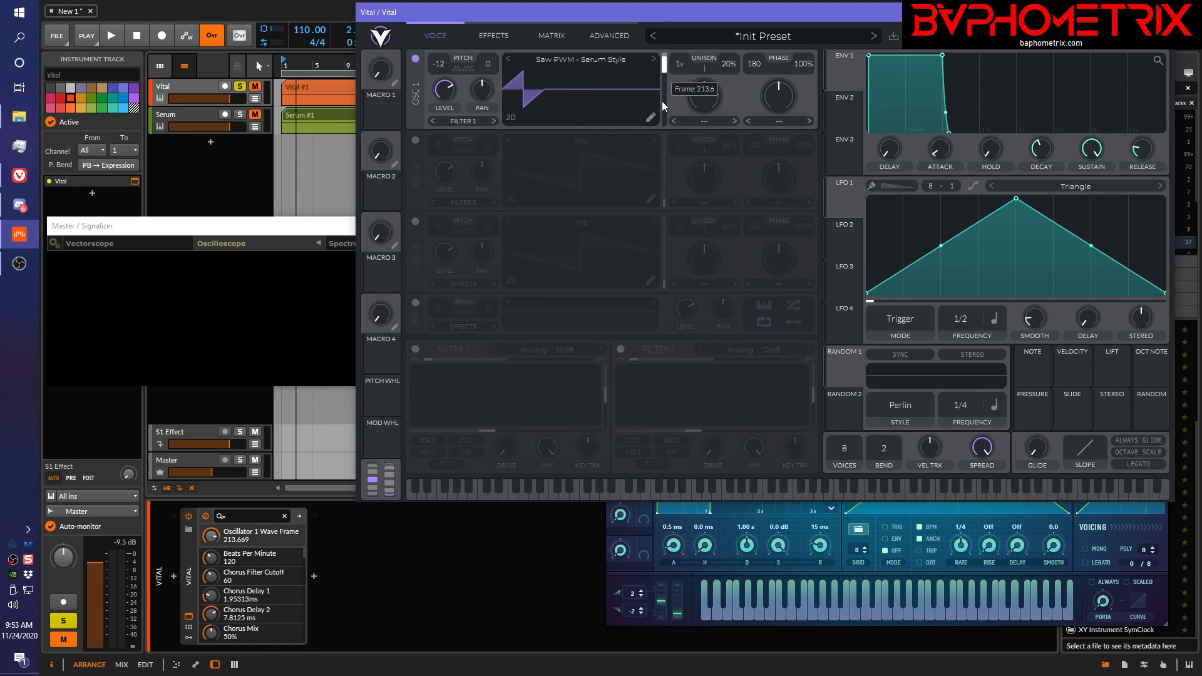
mouse_move(713, 619)
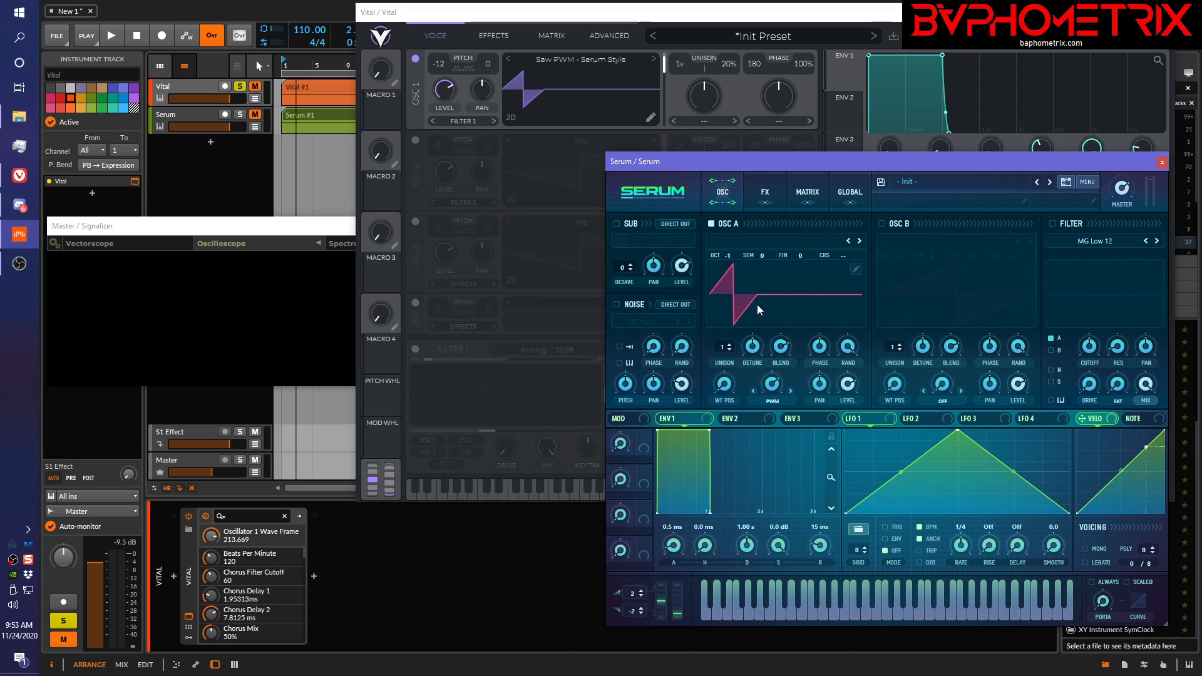
mouse_move(526, 116)
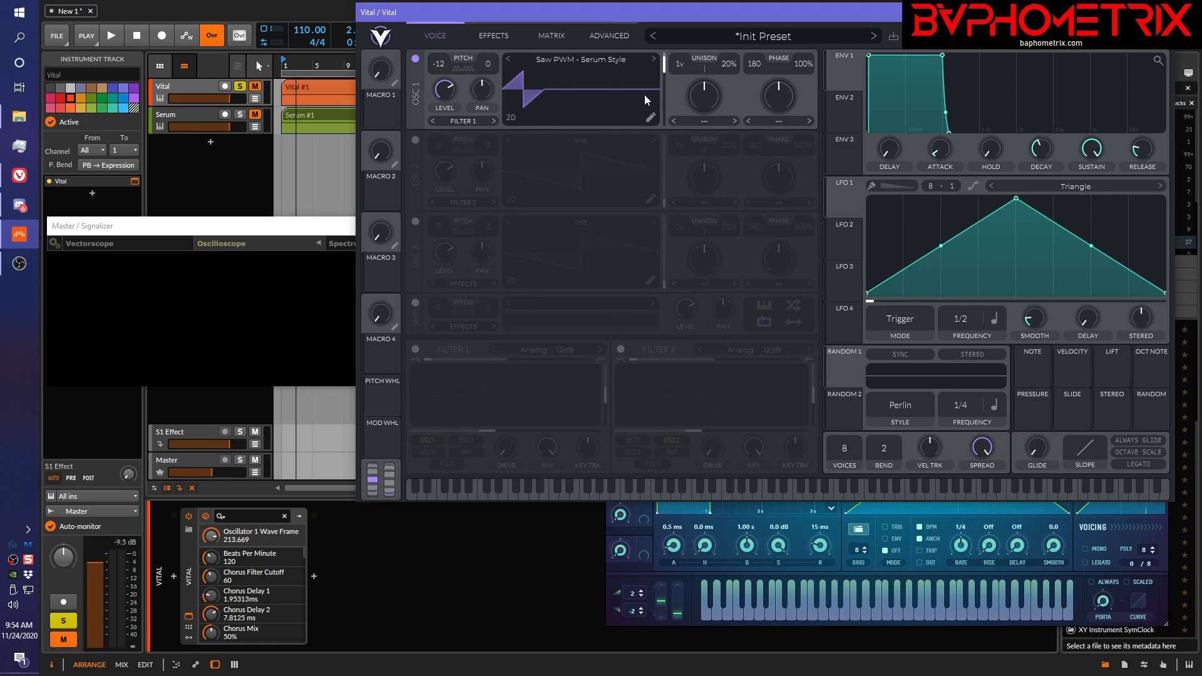
mouse_move(526, 81)
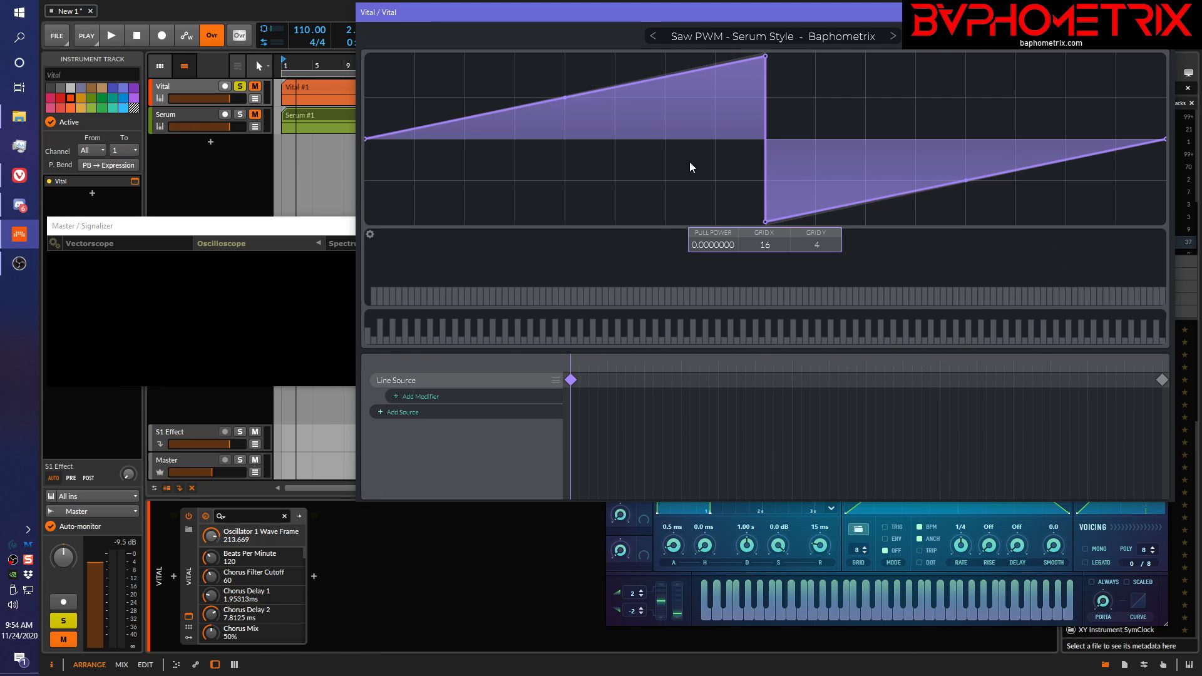
mouse_move(658, 391)
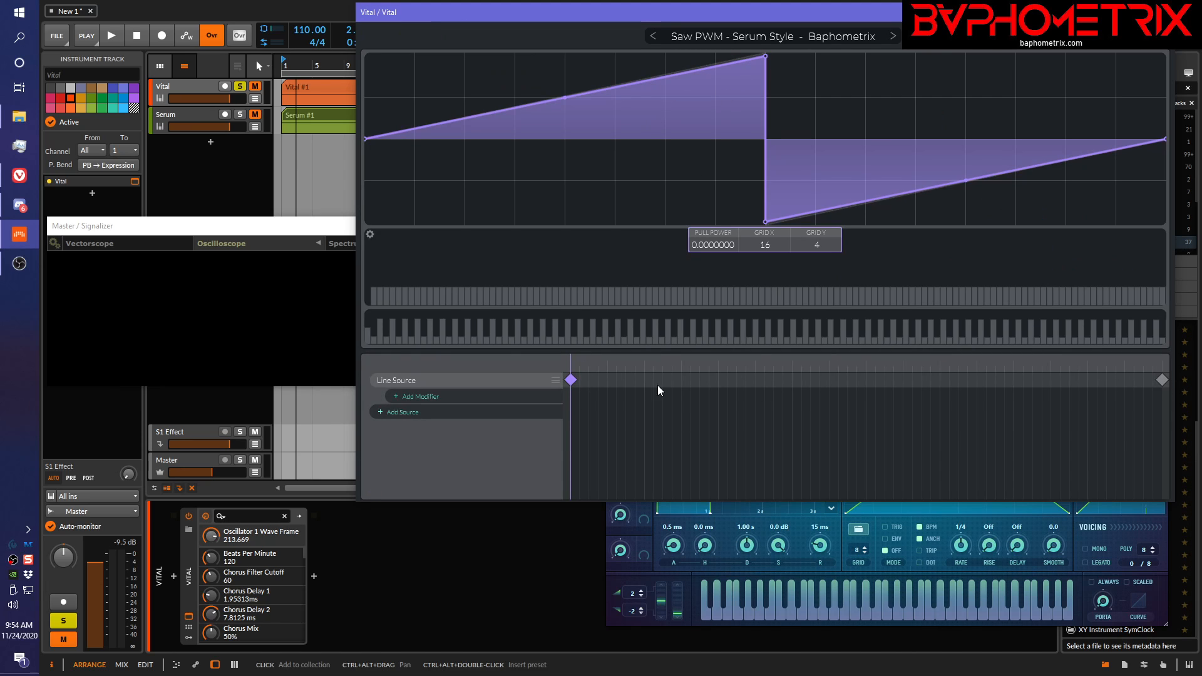
mouse_move(1103, 370)
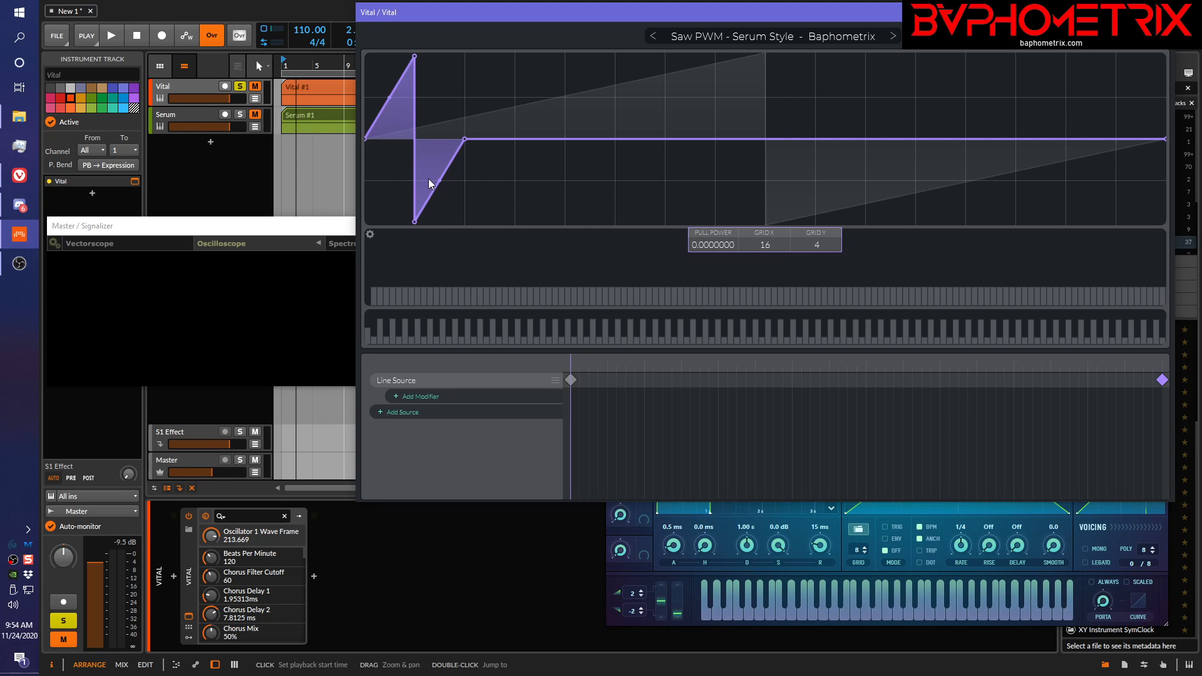
- Bend the narrow last-frame ramp, then return to the first frame and curve its rising ramp
left_click_drag(430, 184, 439, 205)
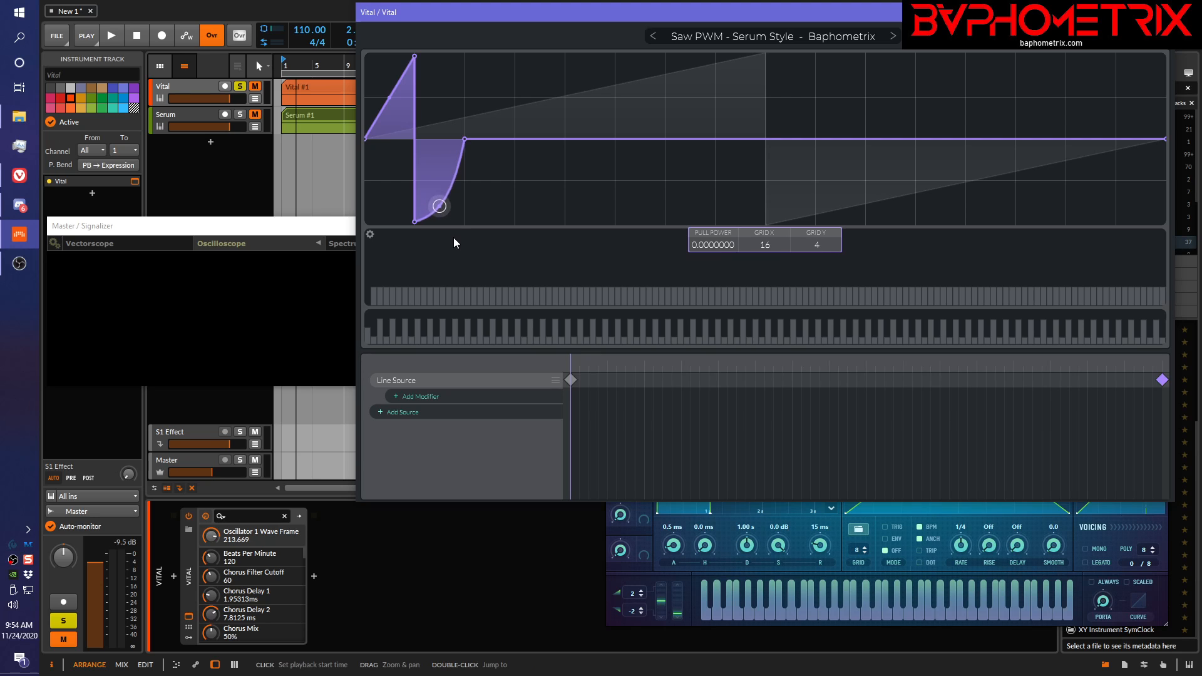
left_click_drag(439, 205, 389, 90)
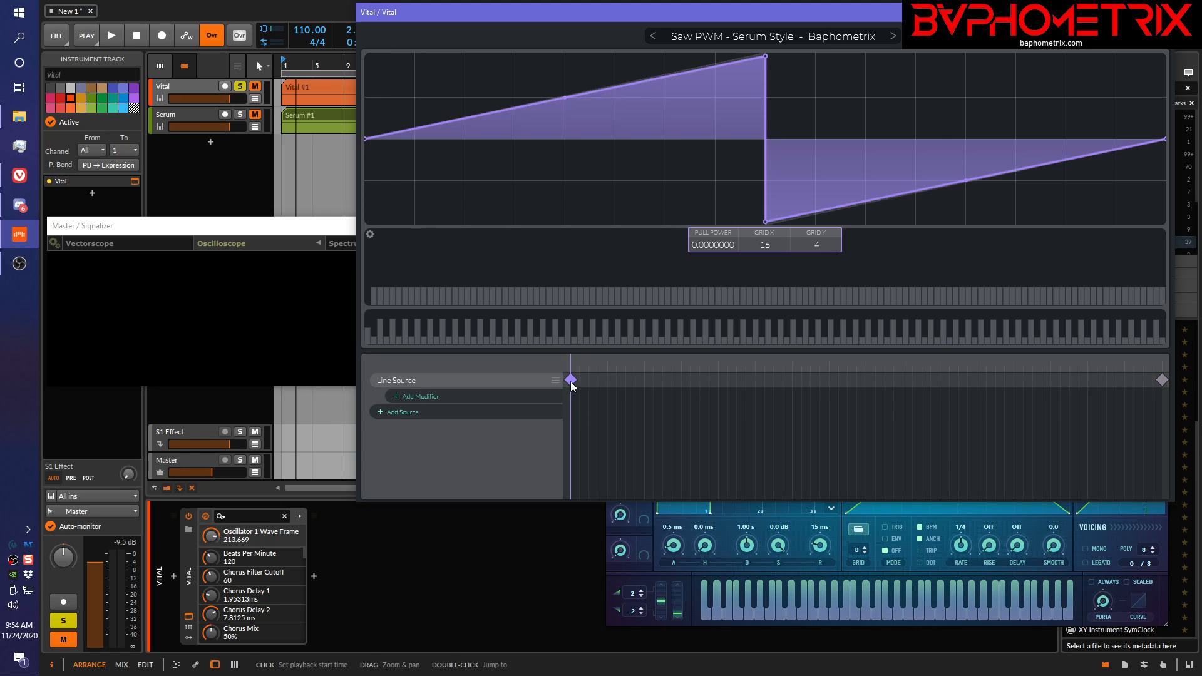
left_click_drag(571, 119, 564, 86)
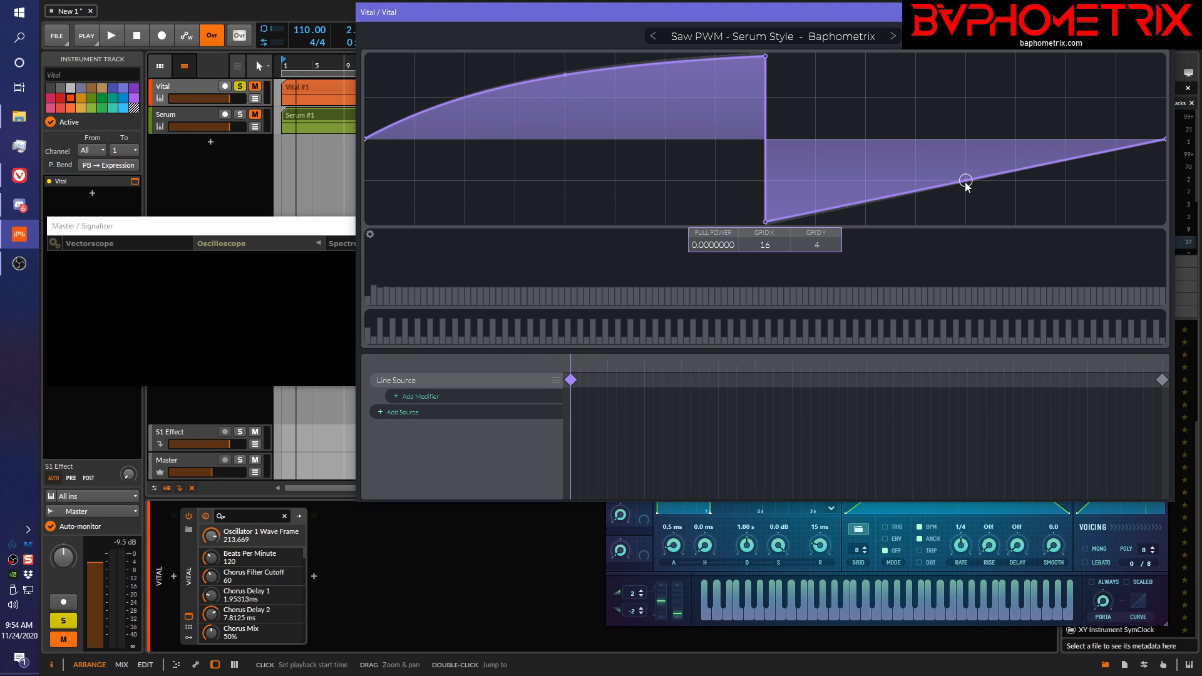
left_click_drag(967, 182, 966, 206)
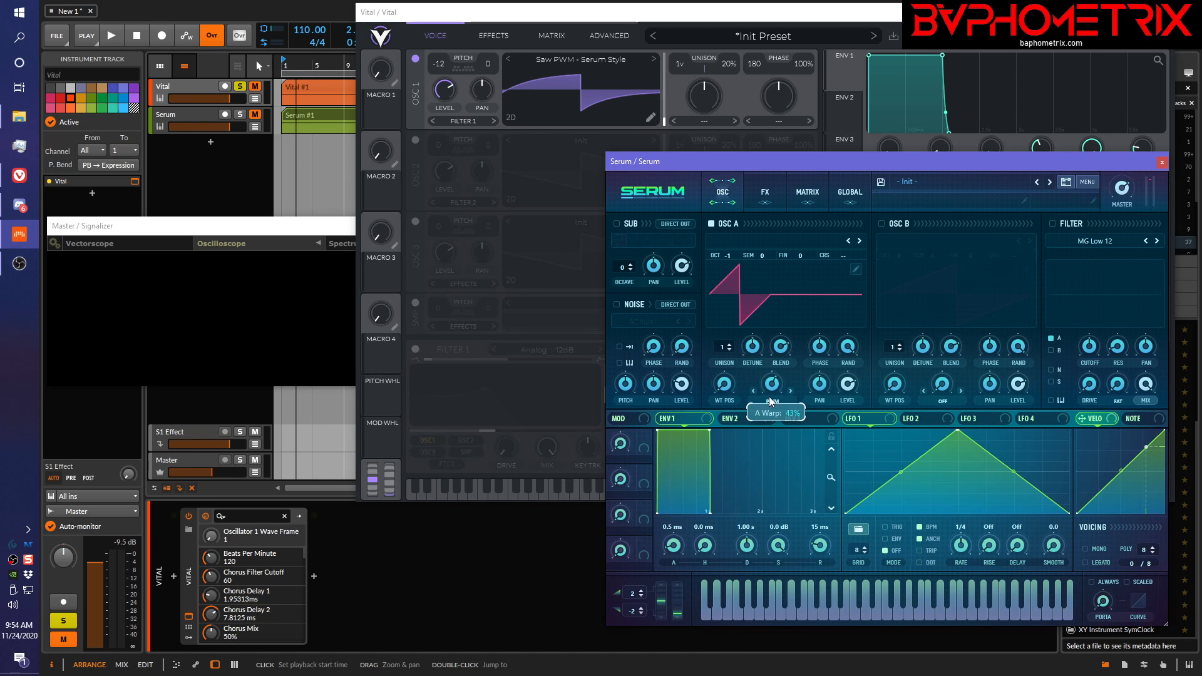
- Drag Serum's OSC A PWM warp down from 43% to zero for a plain saw
left_click_drag(772, 387, 772, 375)
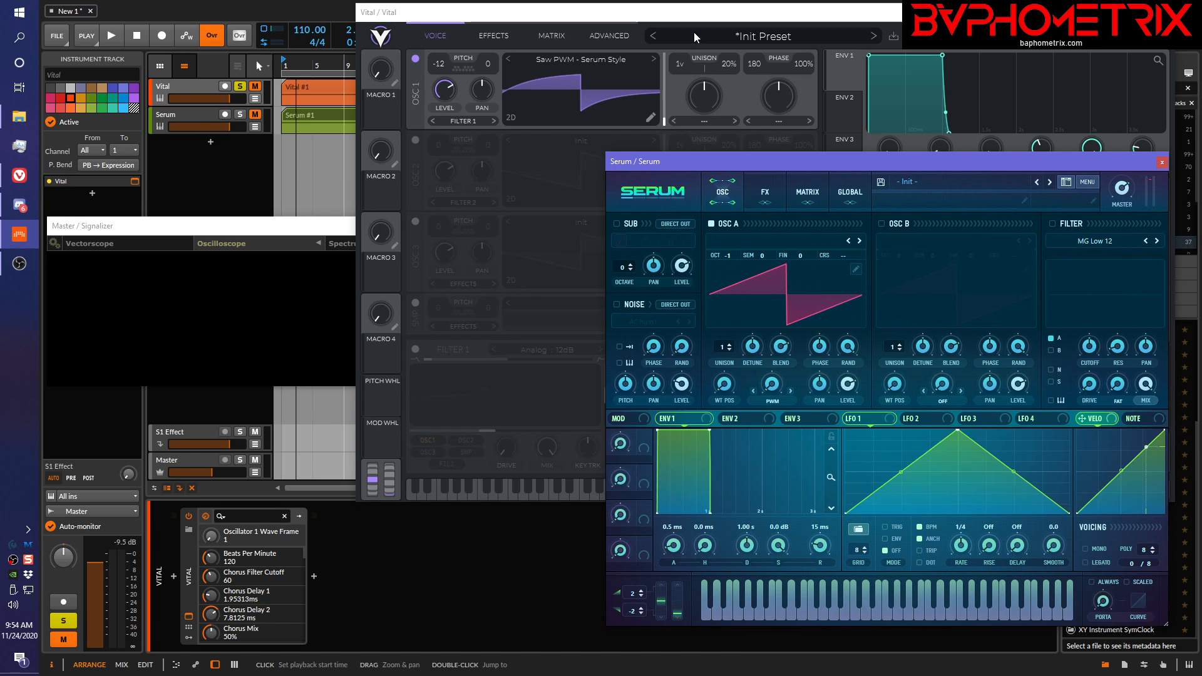